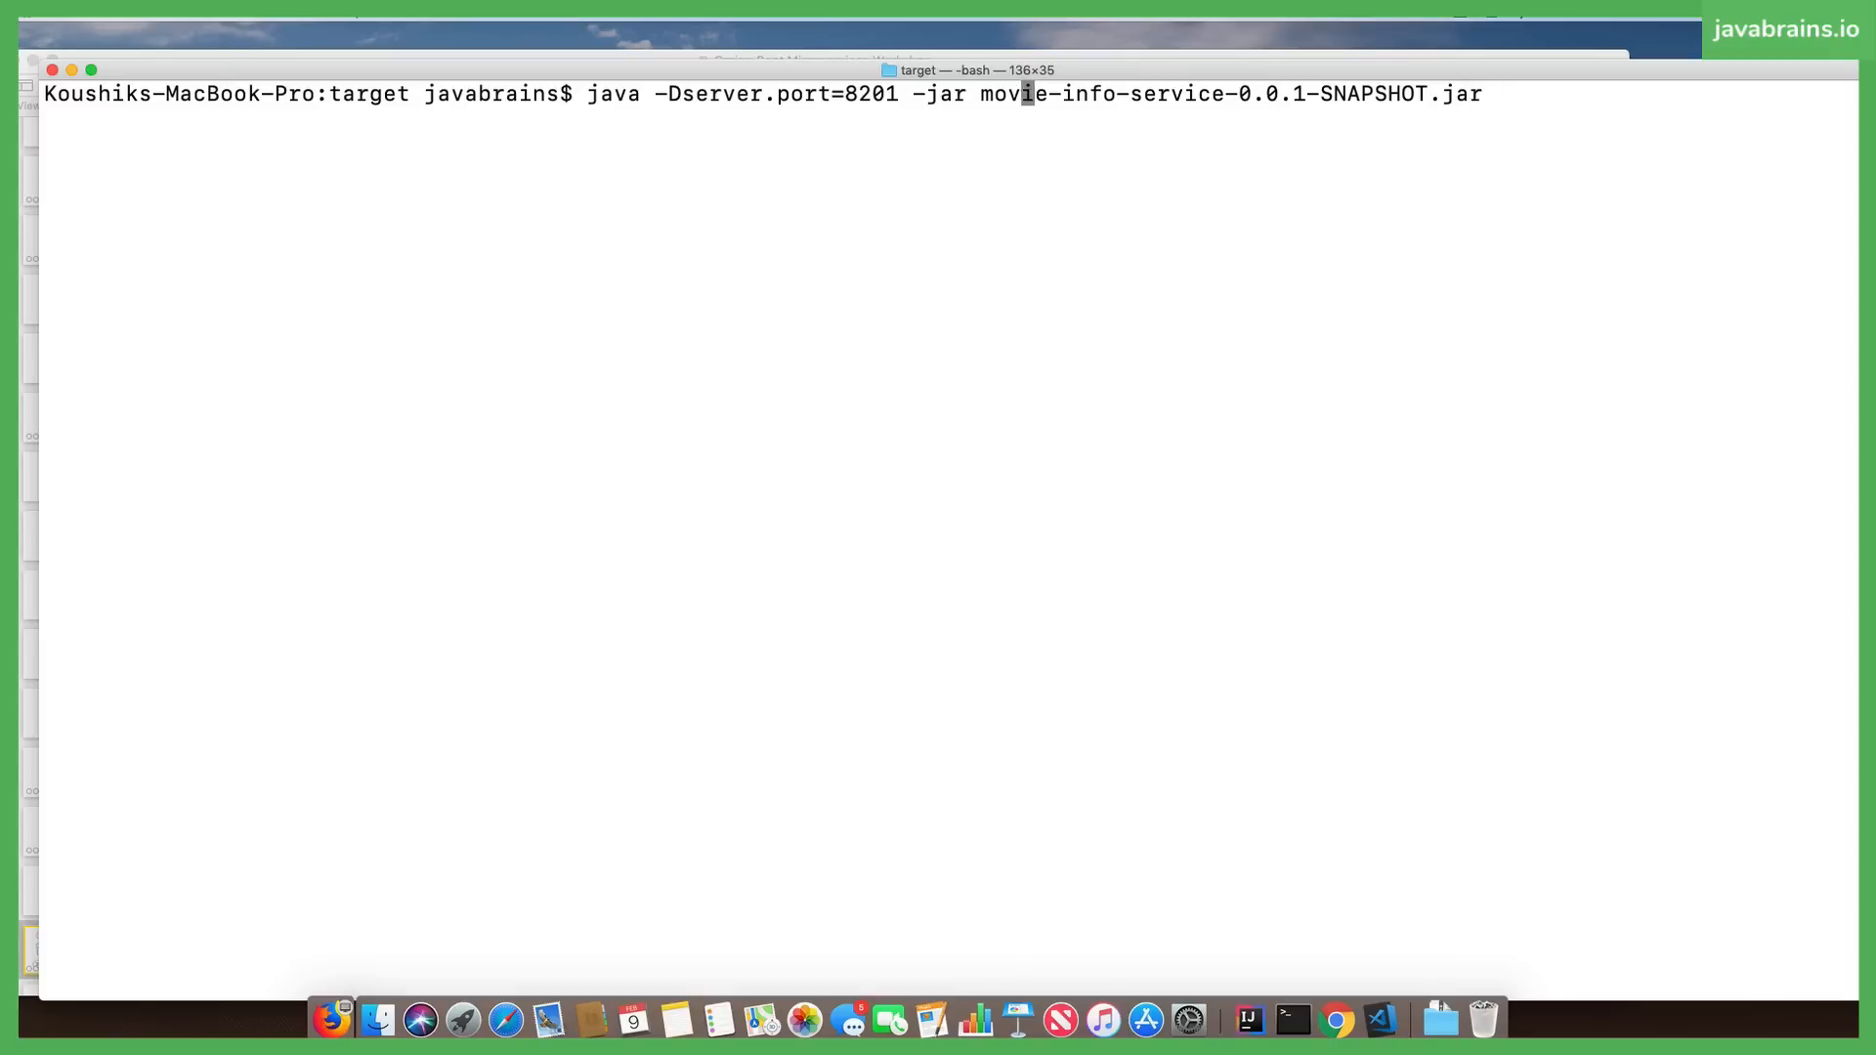
pyautogui.moveTo(1300, 94)
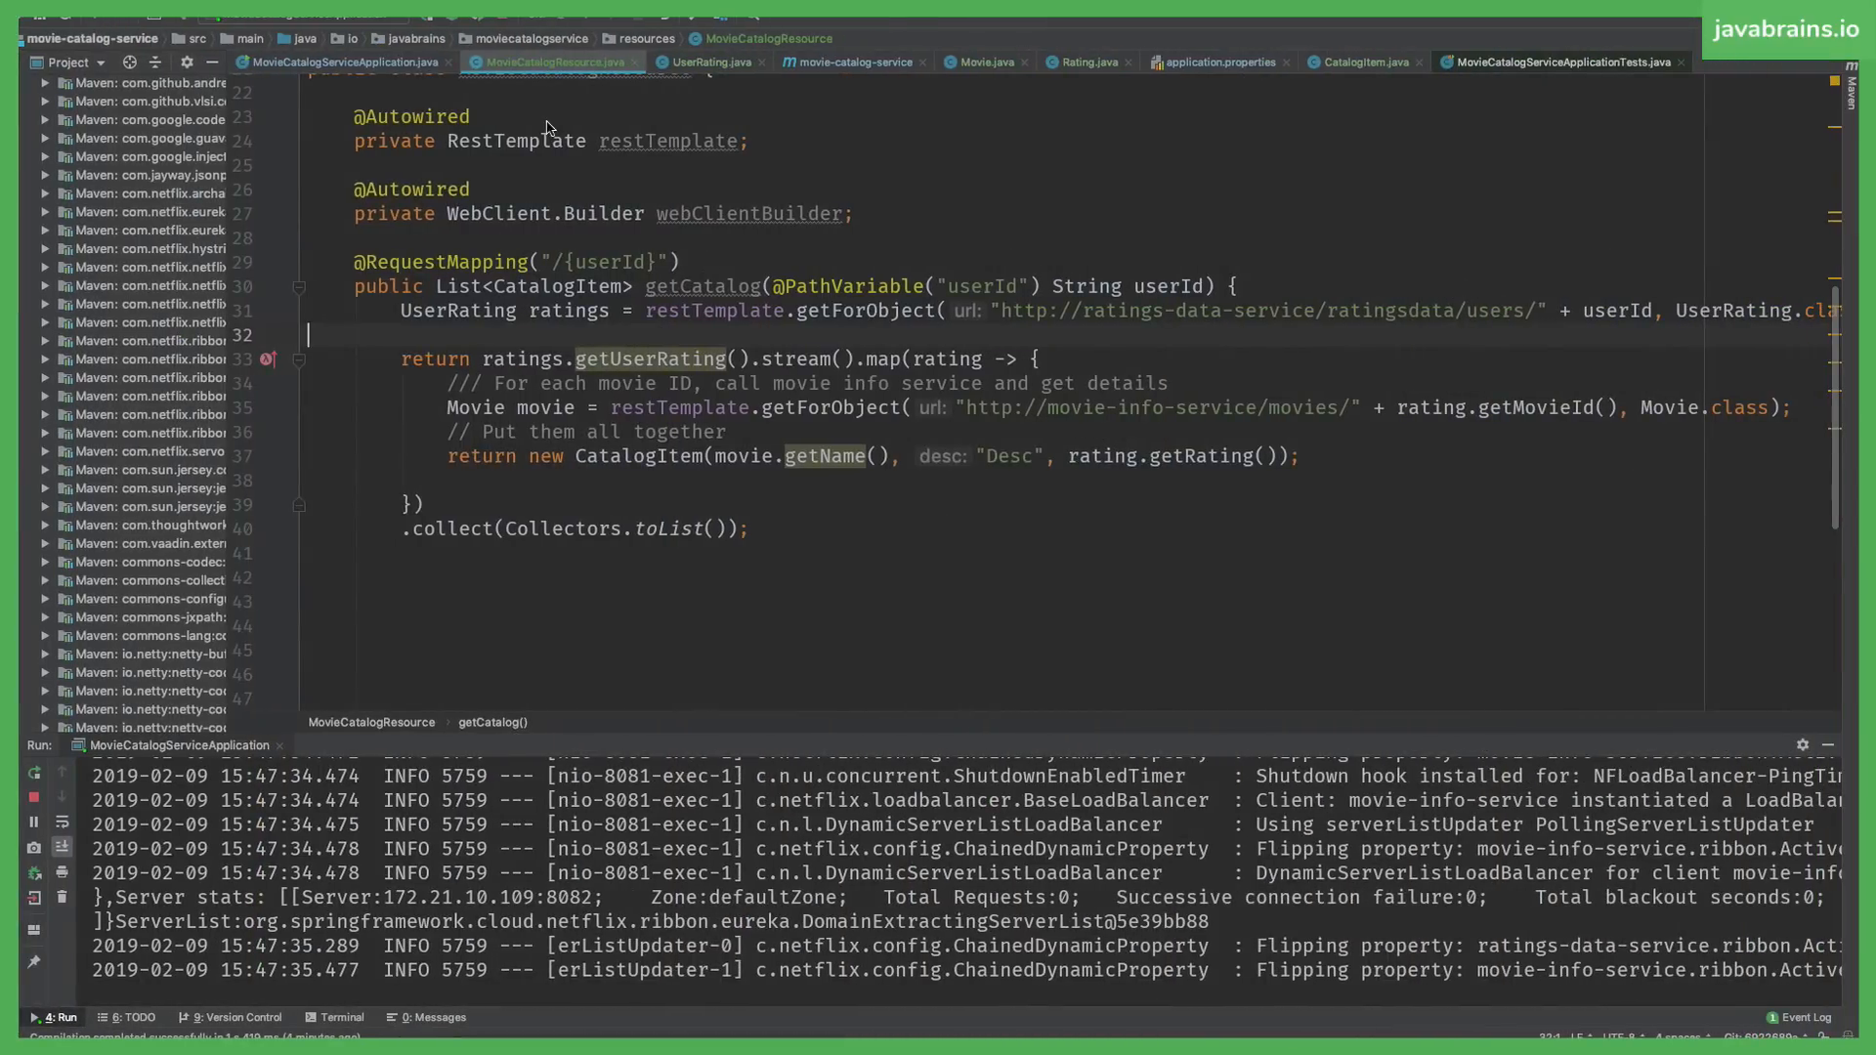
# In Terminal, recall the previous java command and delete its -Dserver.port=8201 option.
pyautogui.click(343, 60)
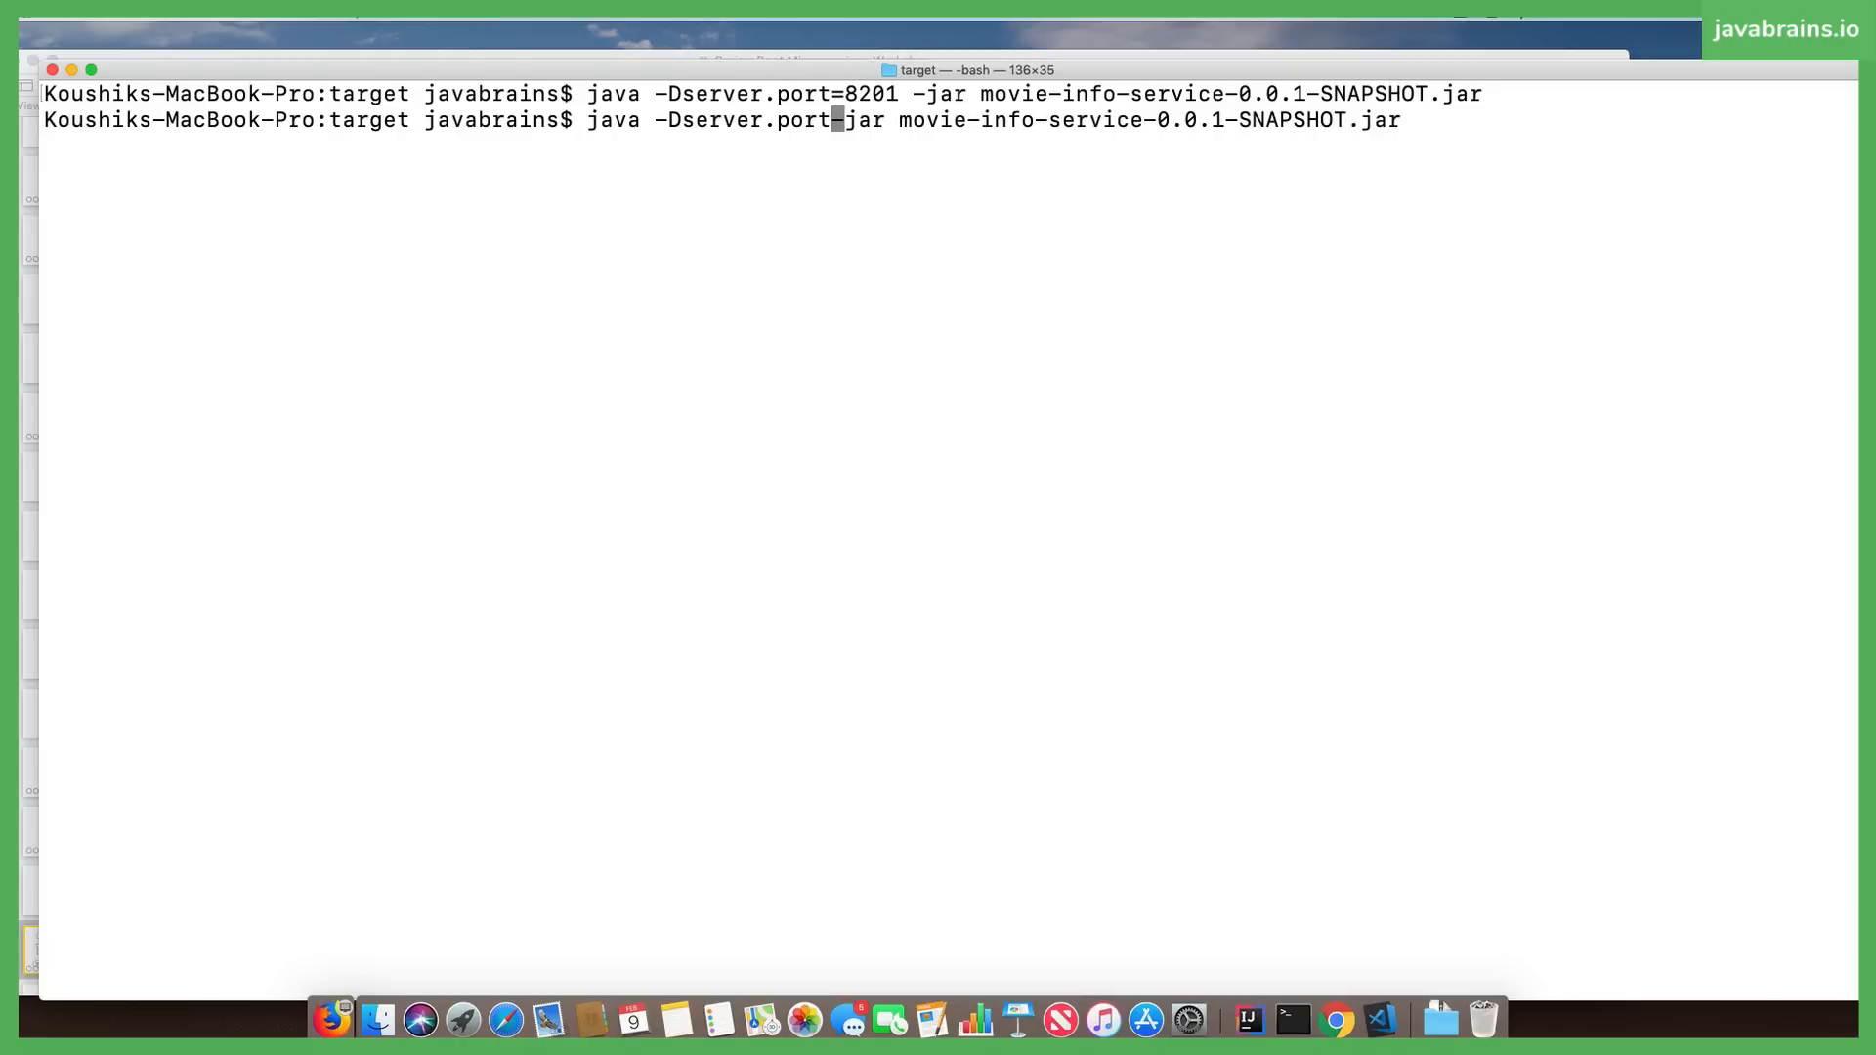
pyautogui.press('Backspace')
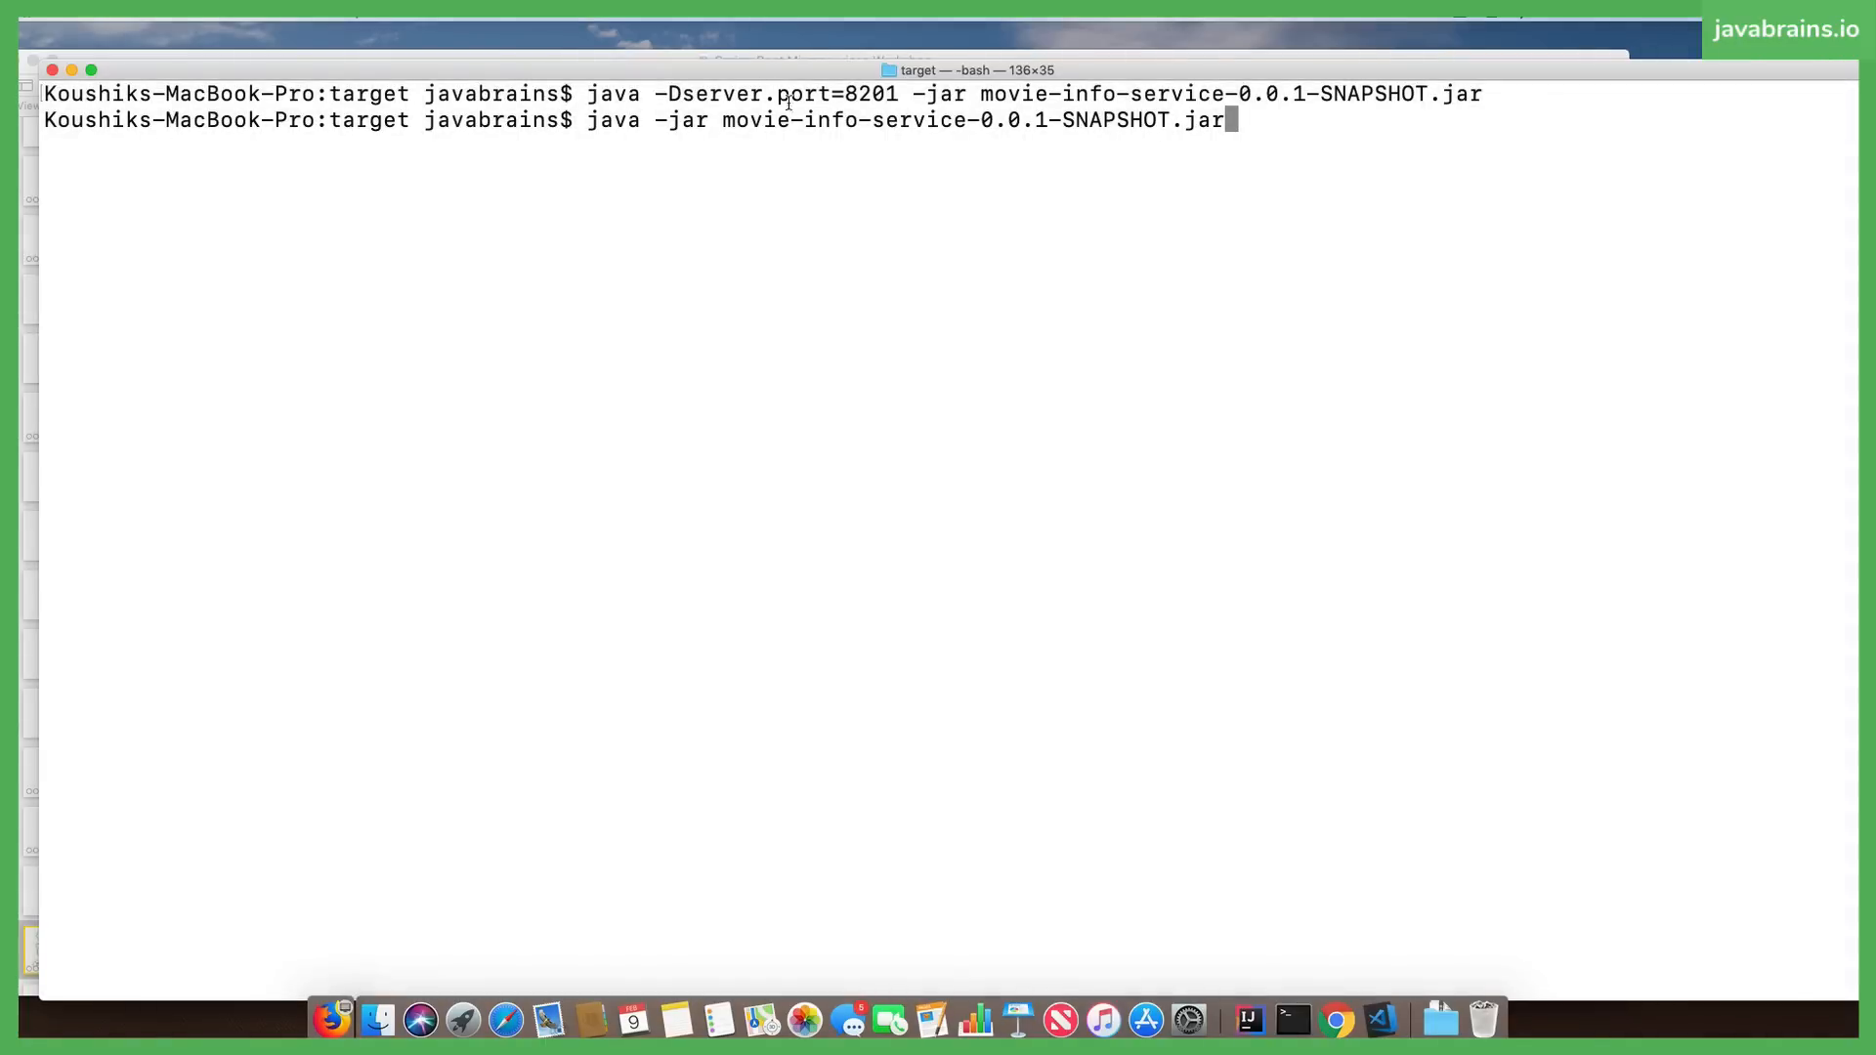
pyautogui.moveTo(835, 128)
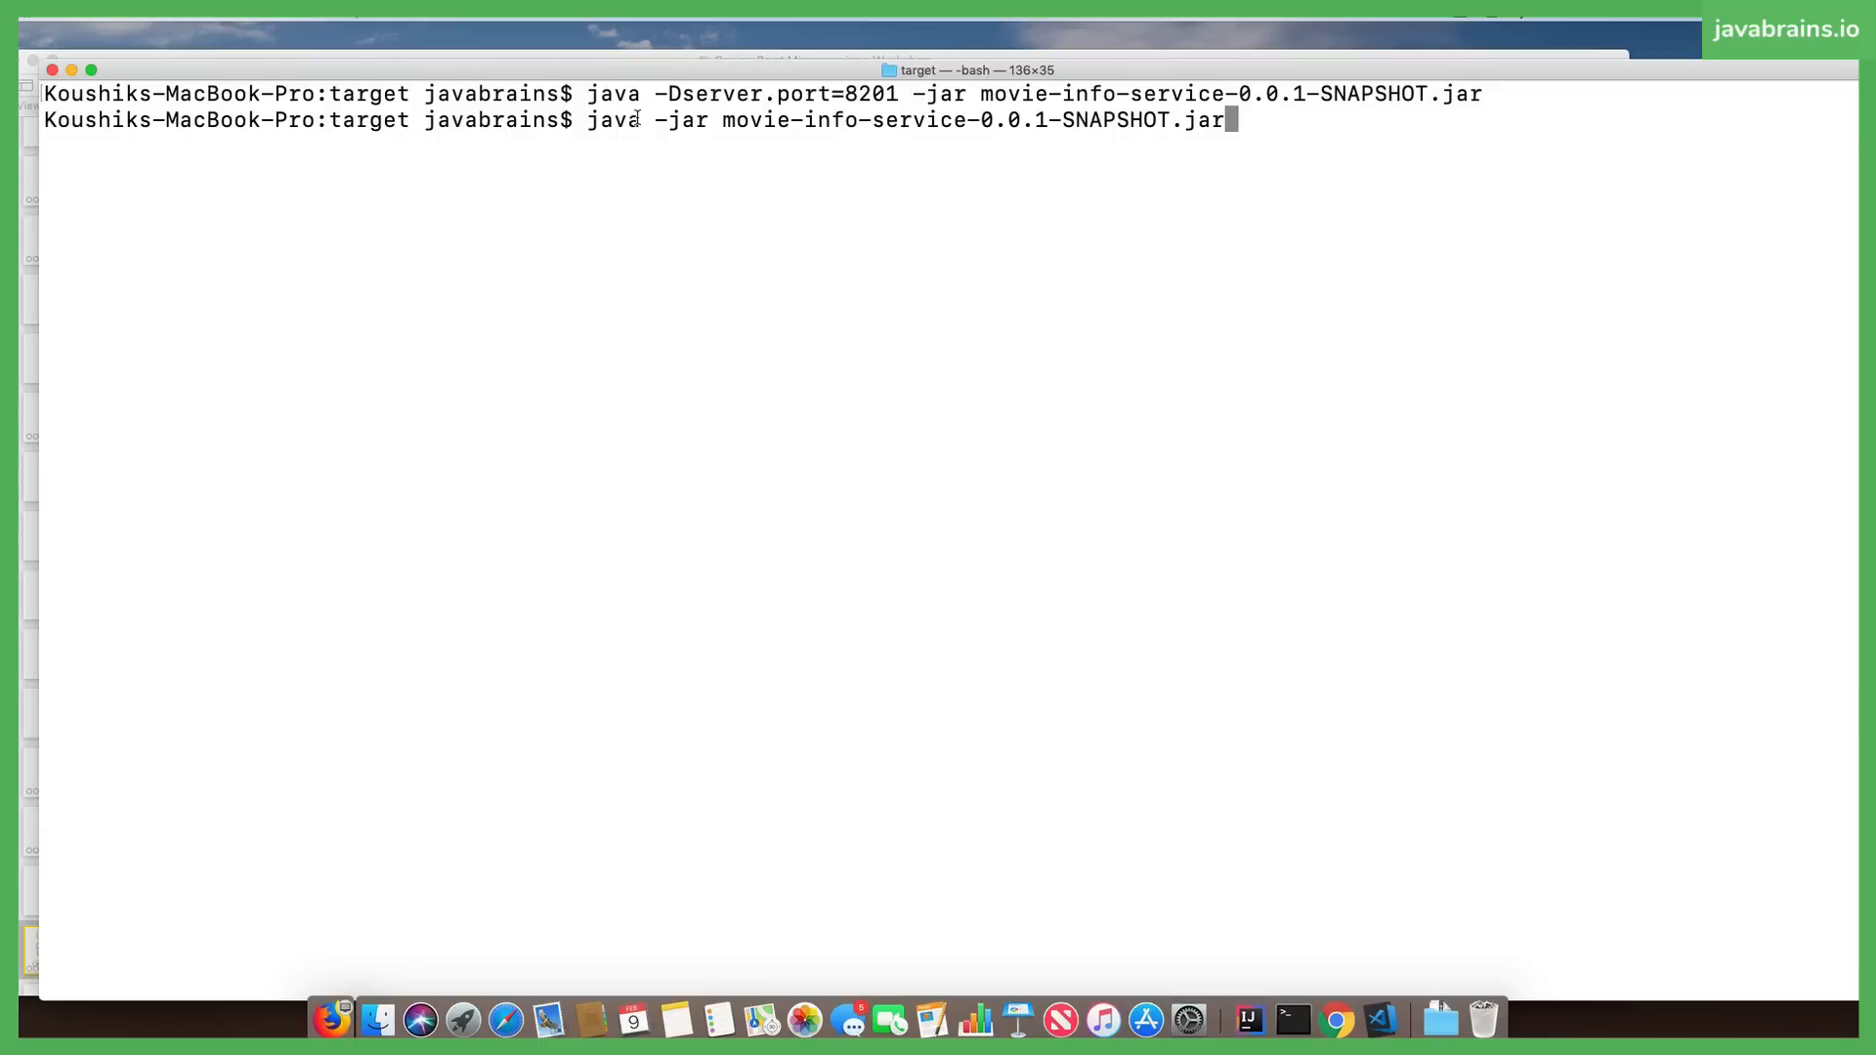
pyautogui.moveTo(1090, 122)
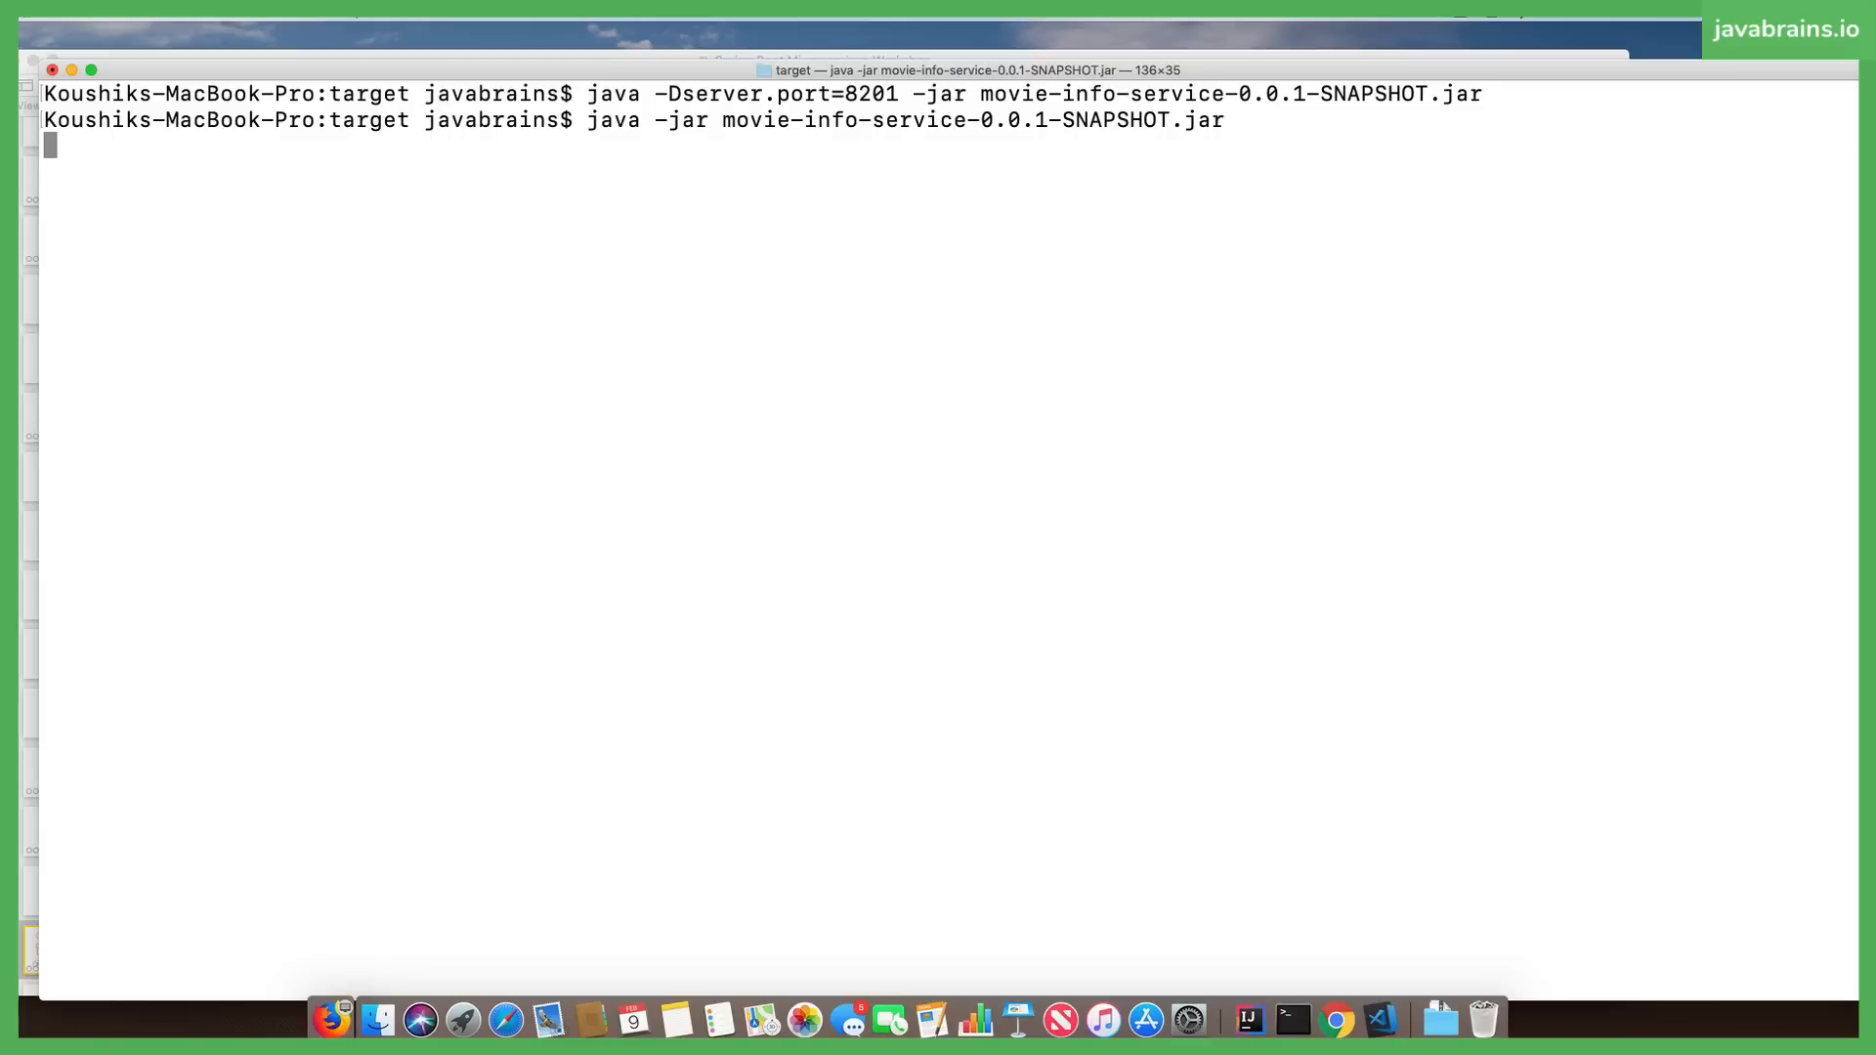
# Run the portless launch and scroll up to the 'port 8082 already in use' failure.
pyautogui.press('Return')
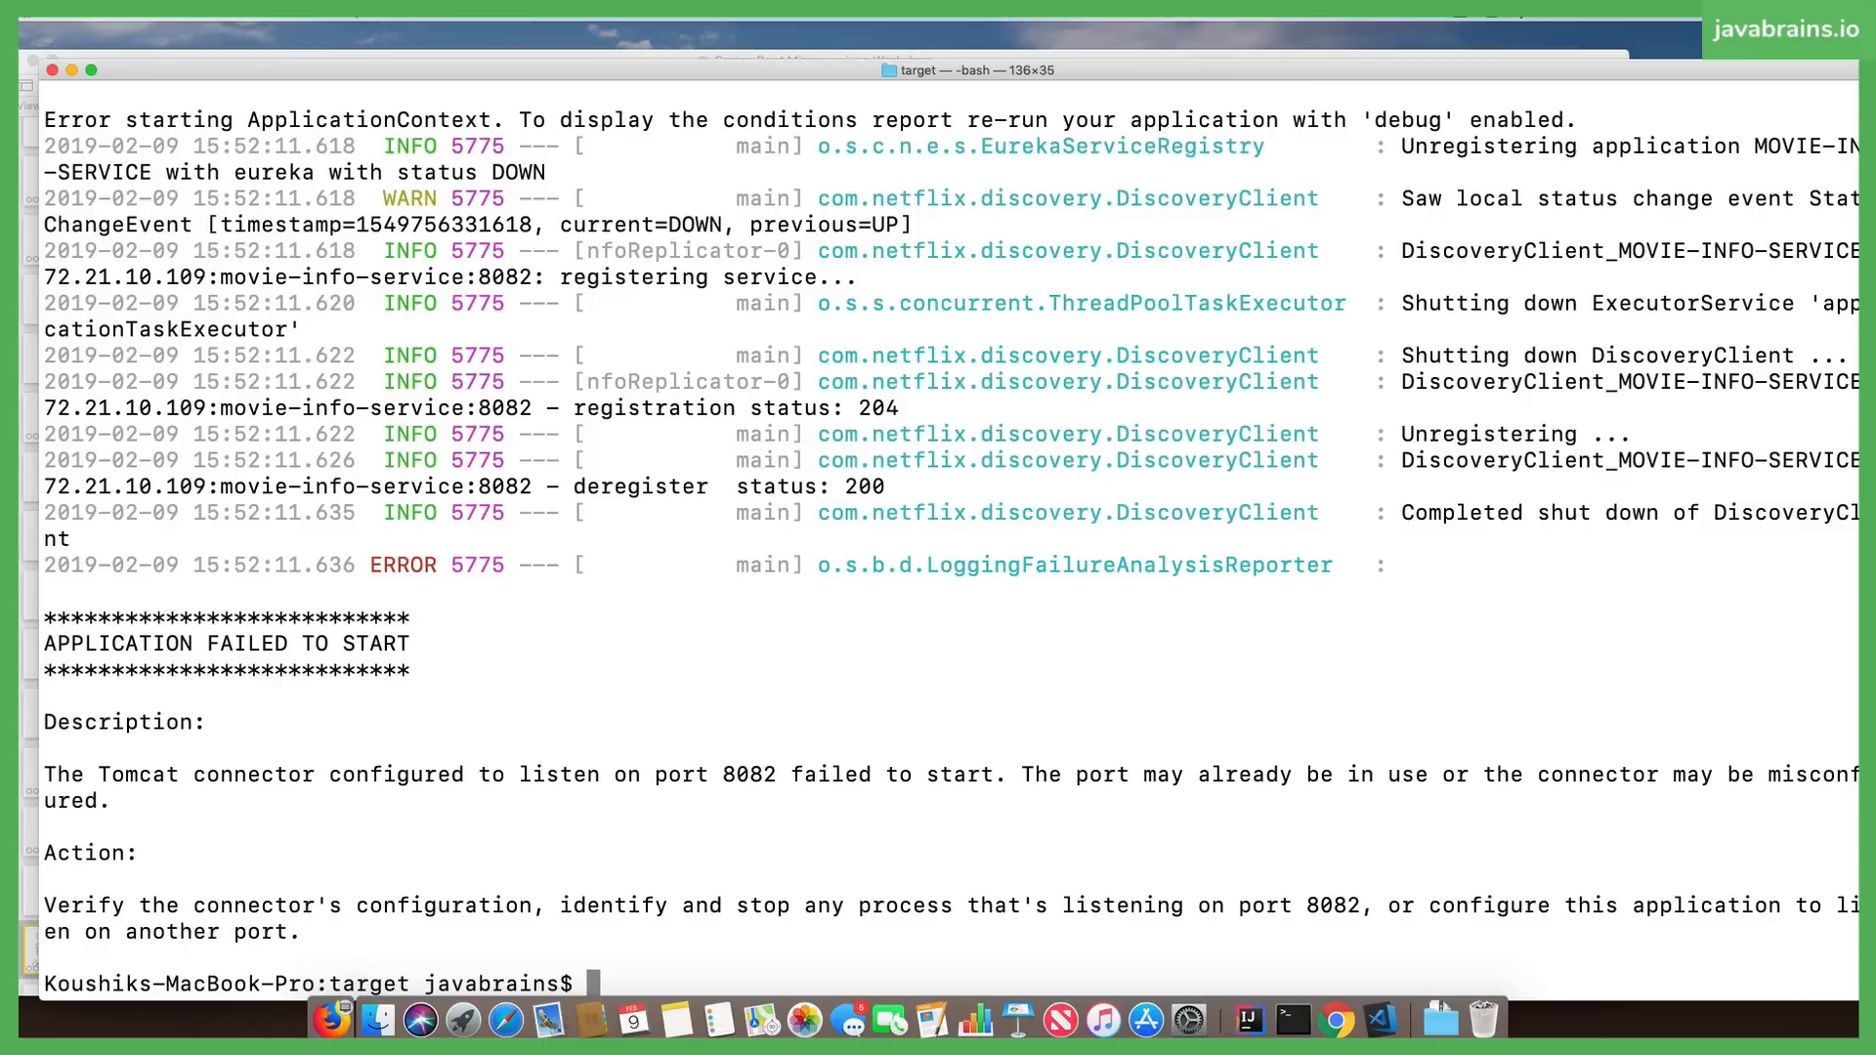
pyautogui.moveTo(731, 769)
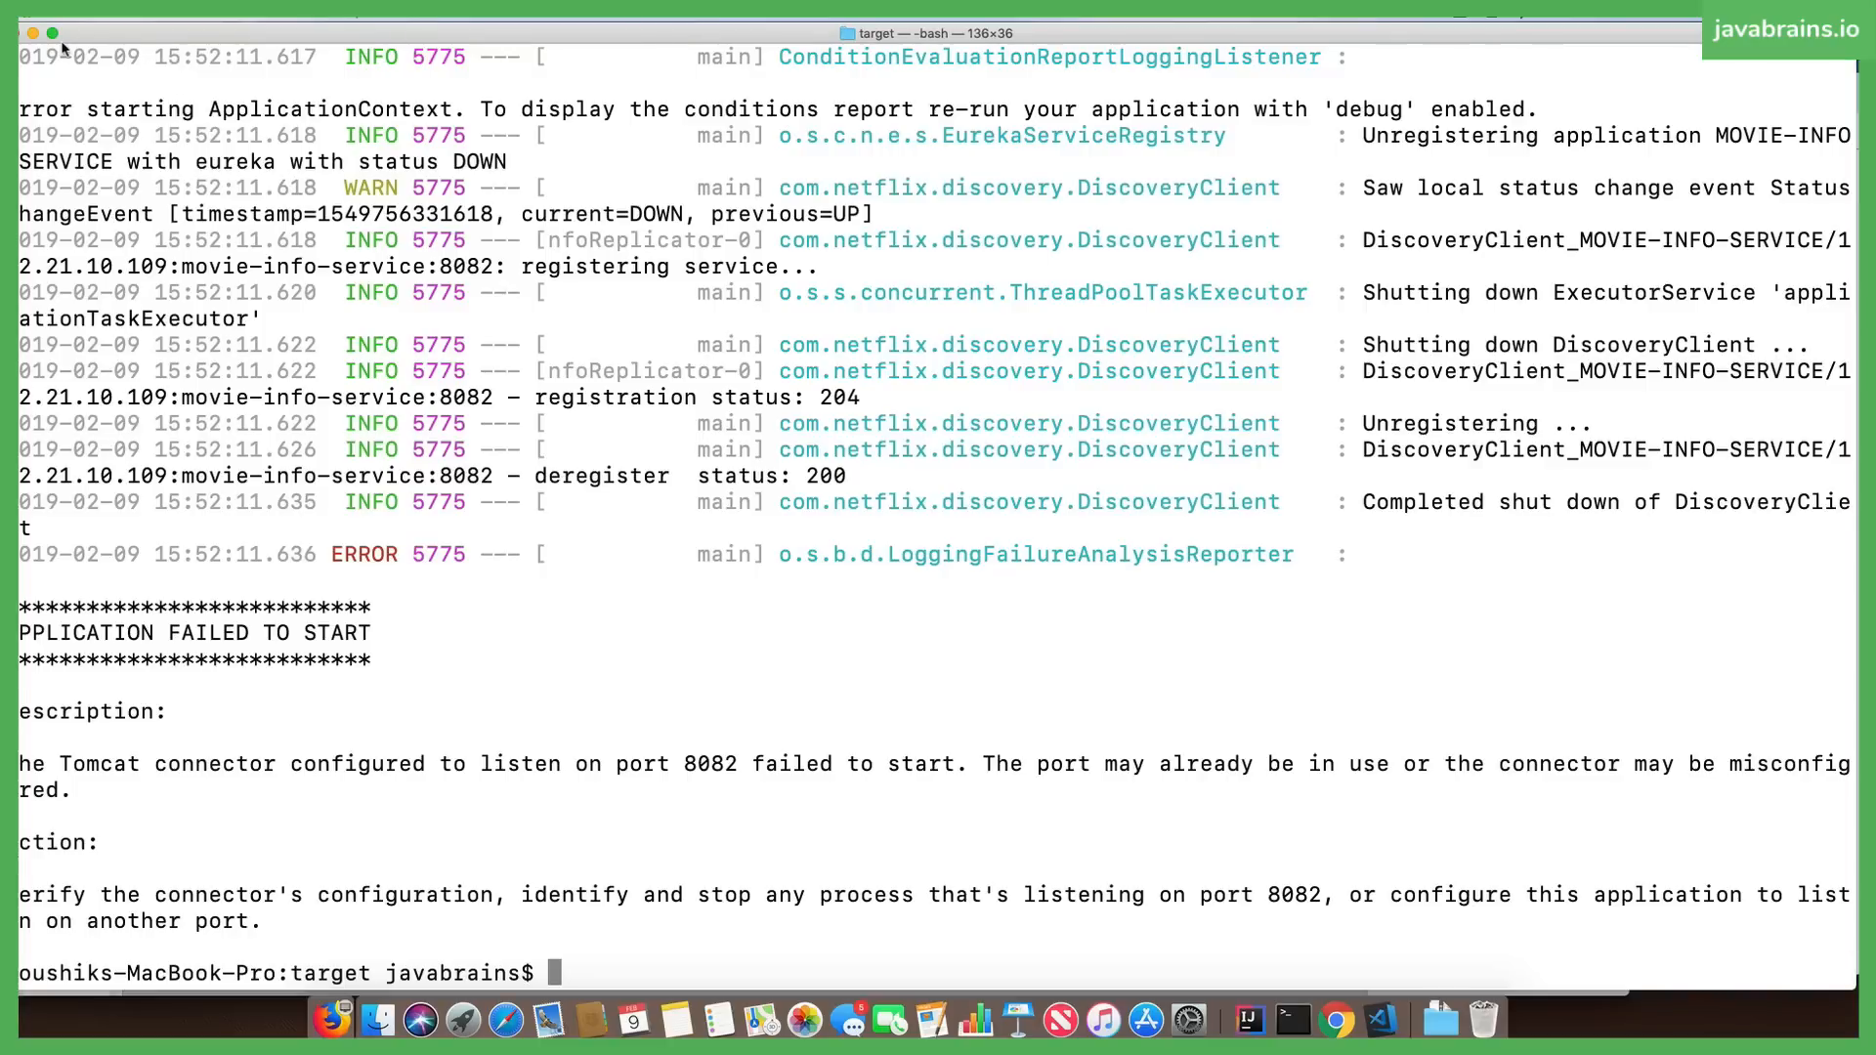
pyautogui.scroll(3)
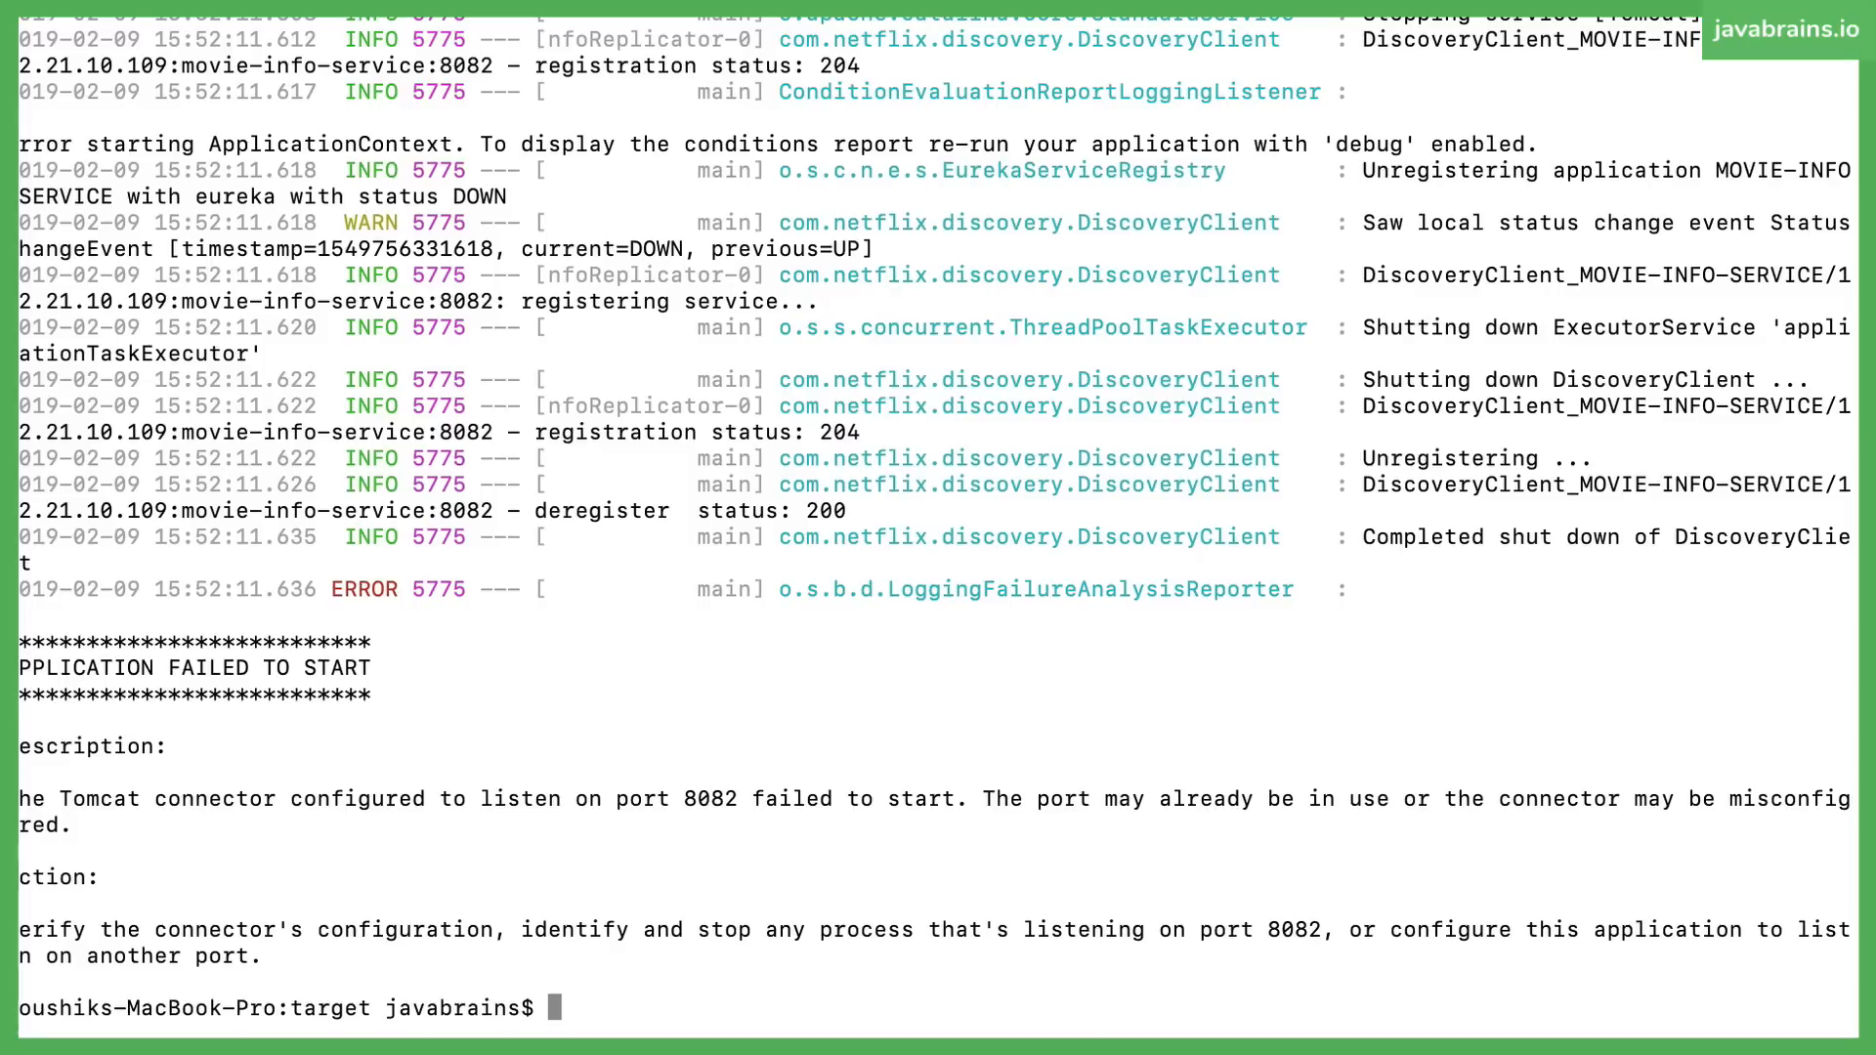
# Launch movie-info-service-0.0.1-SNAPSHOT.jar with -Dserver.port=8206 and follow the startup log.
pyautogui.write('java -Dserver.port=8201 -jar movie-info-service-0.0.1-SNAPSHOT.jar')
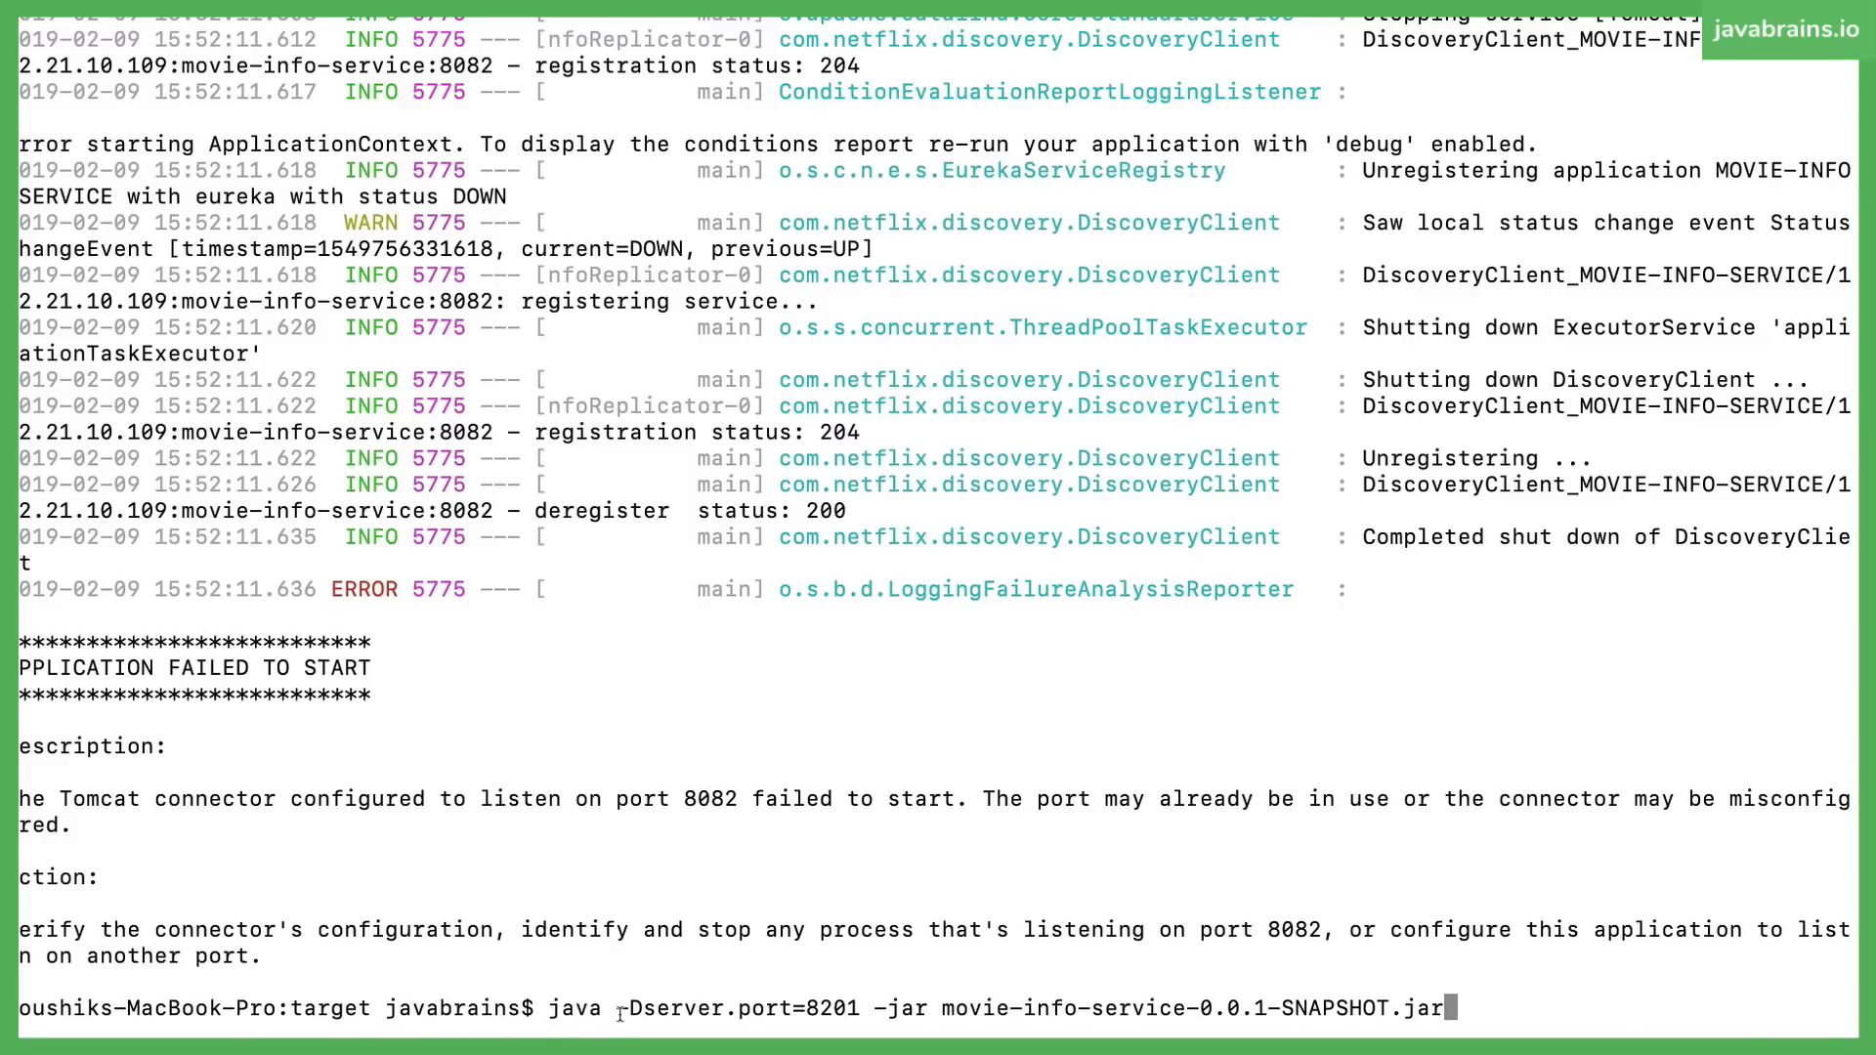
pyautogui.doubleClick(737, 1008)
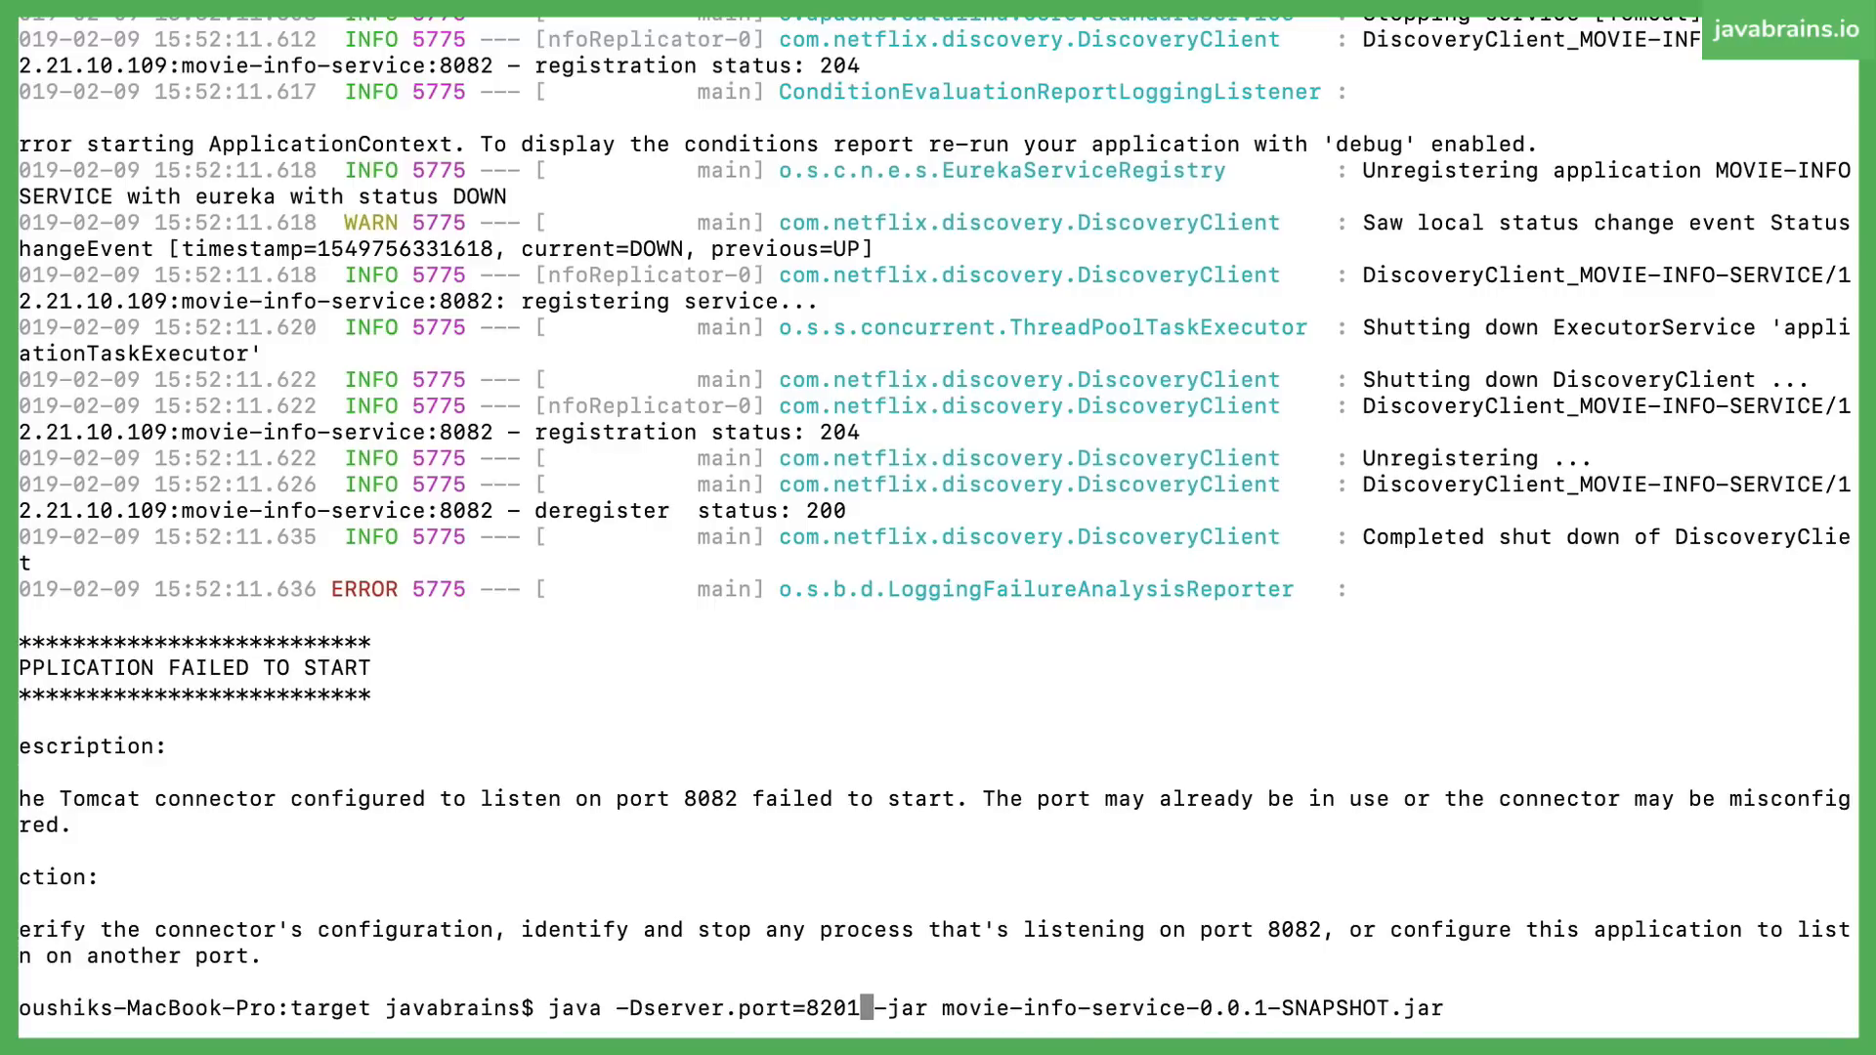
pyautogui.press('backspace')
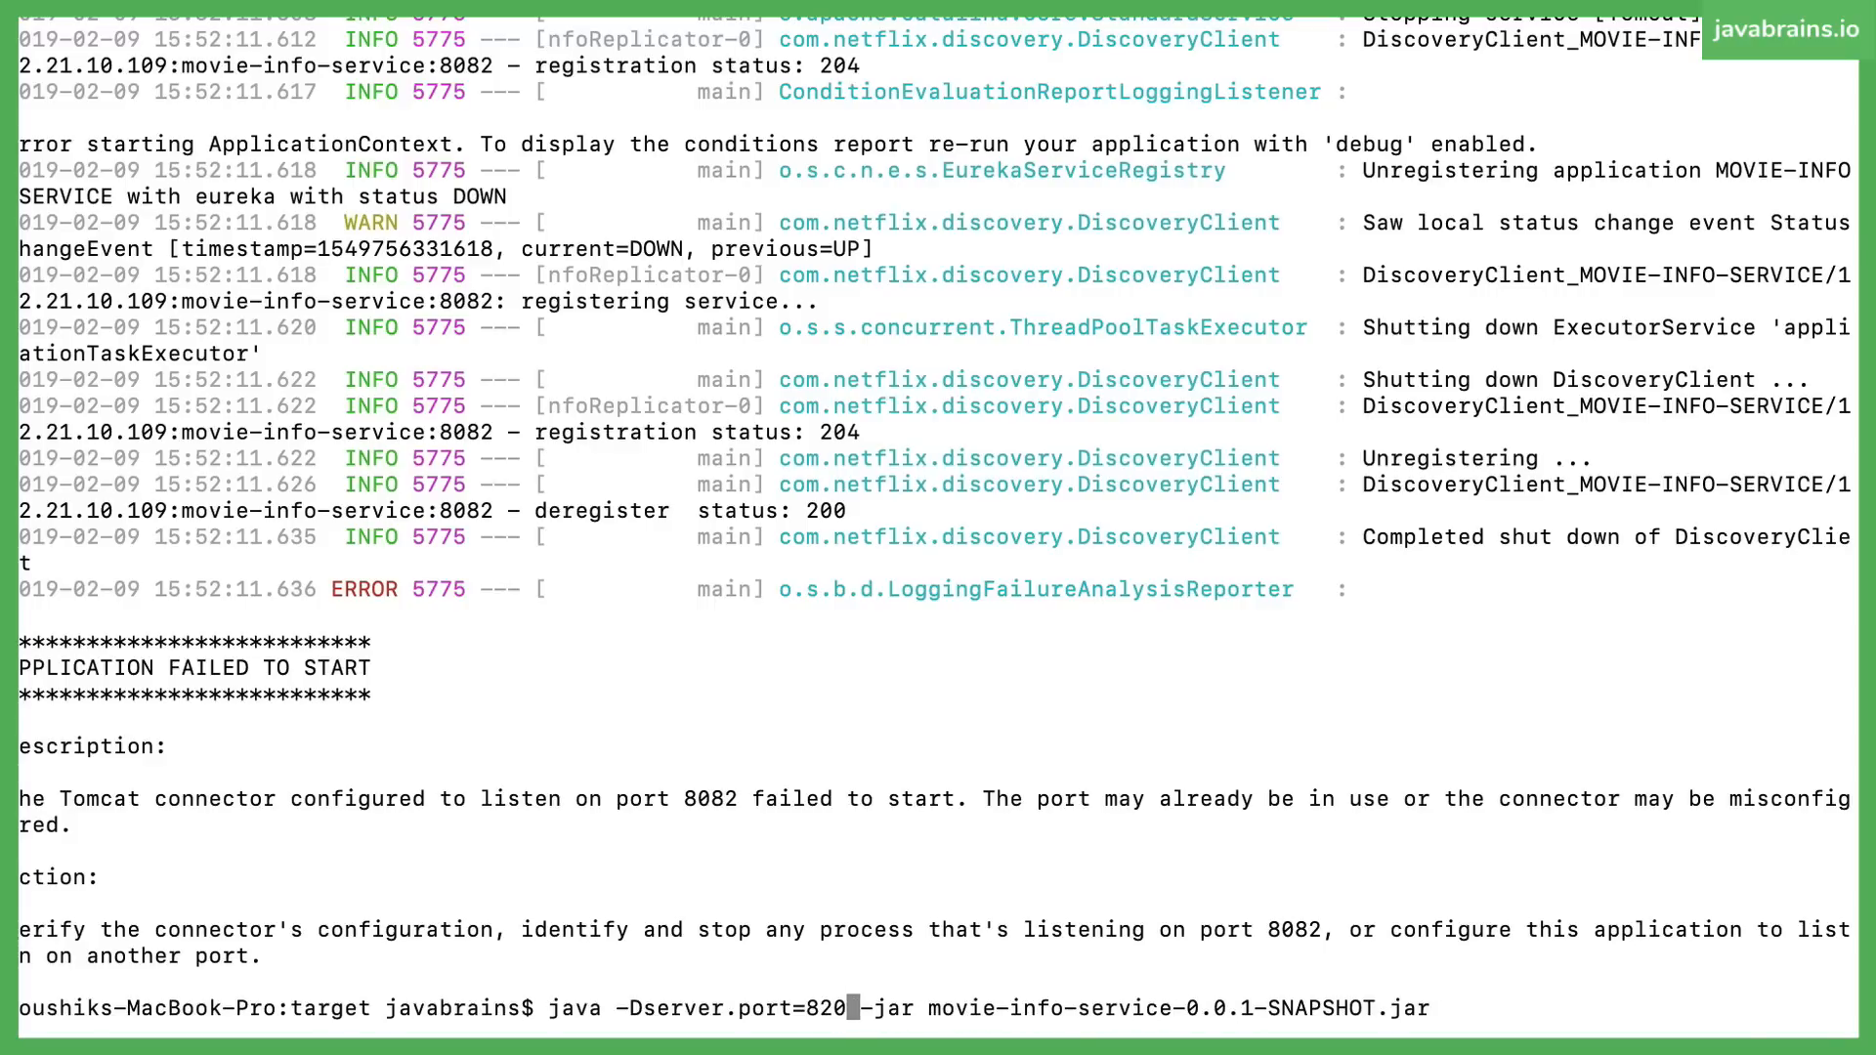
pyautogui.write('6')
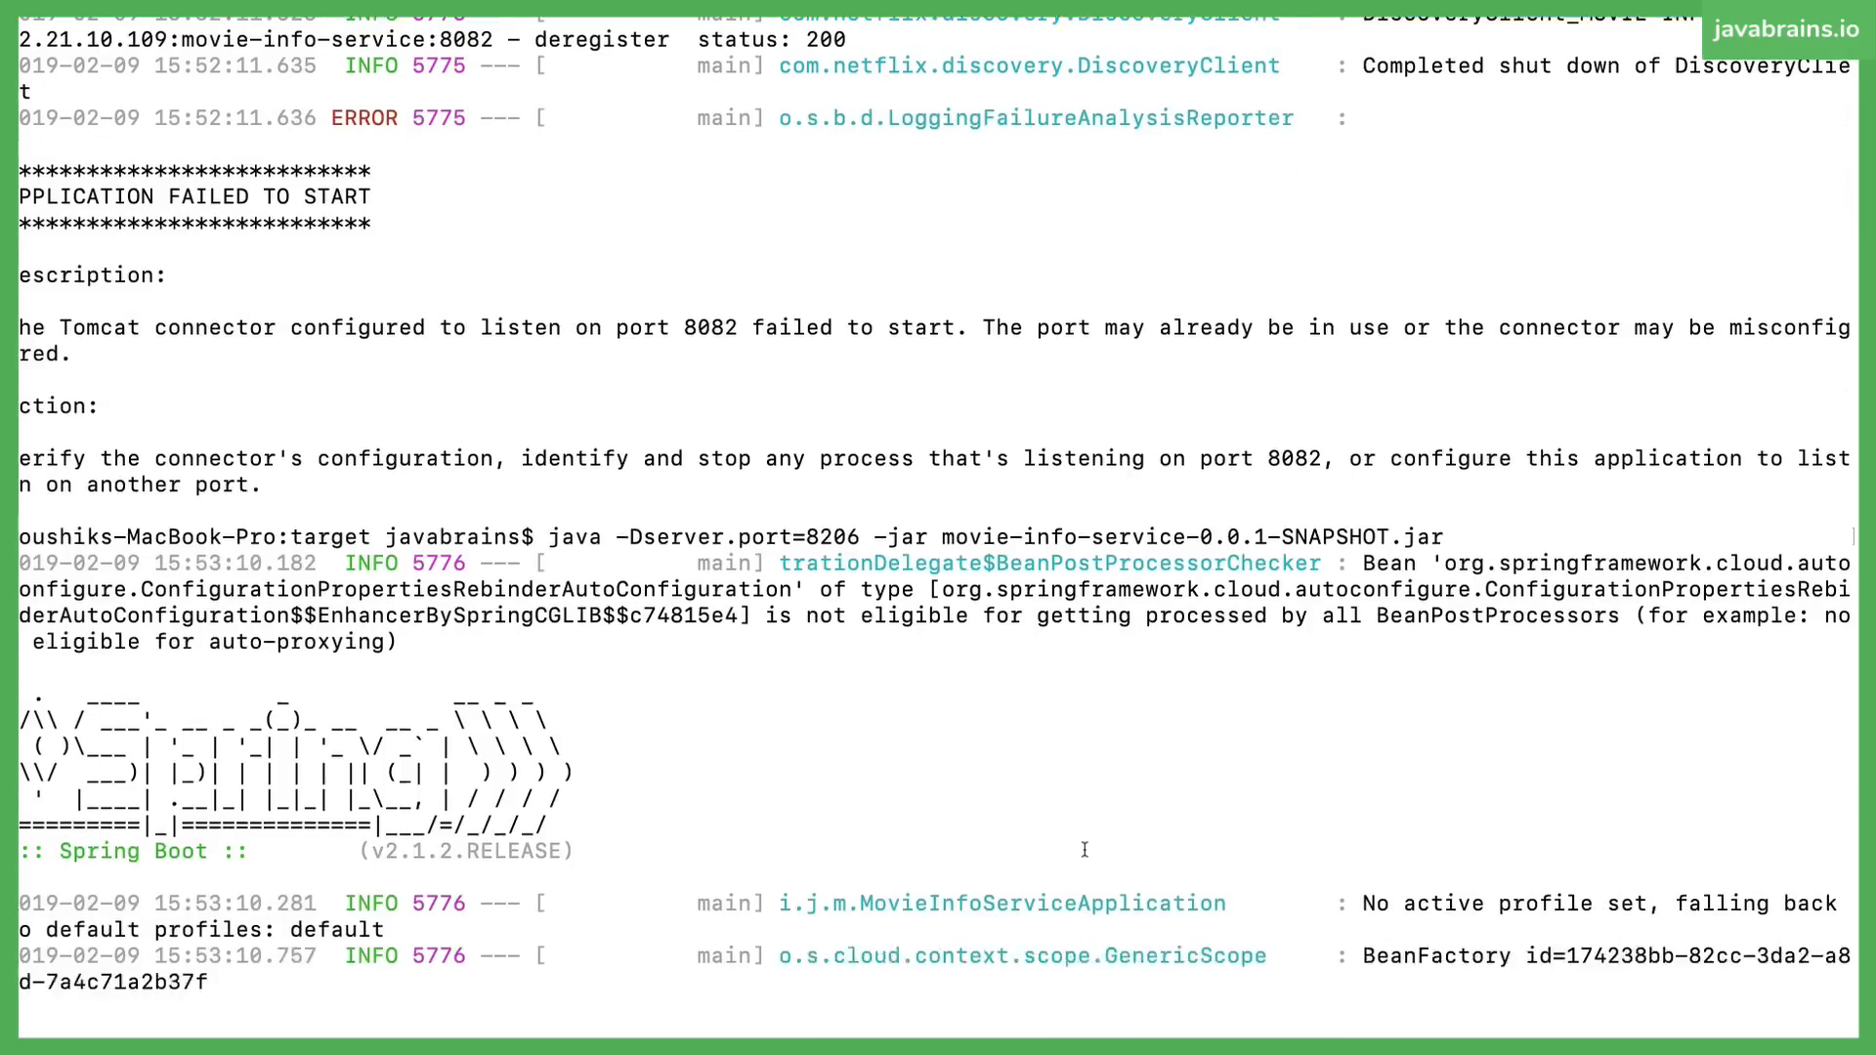
pyautogui.scroll(-3)
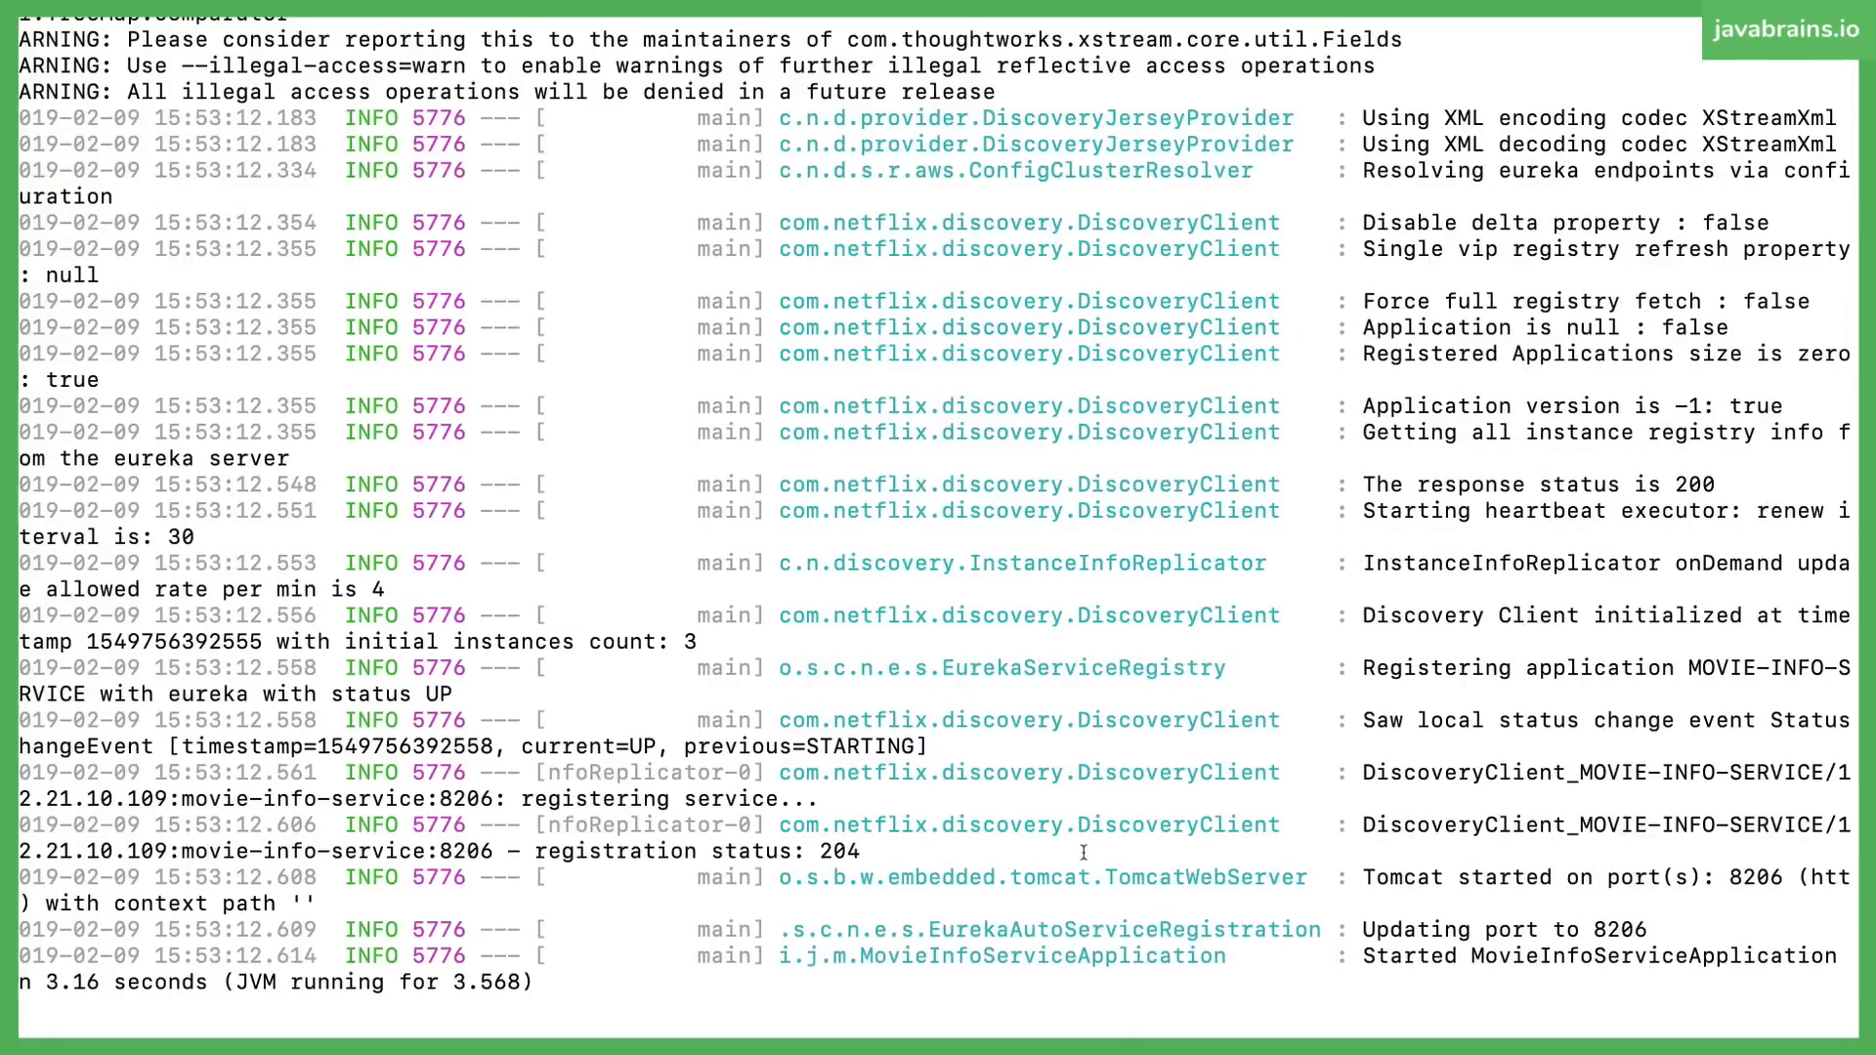
pyautogui.moveTo(1079, 810)
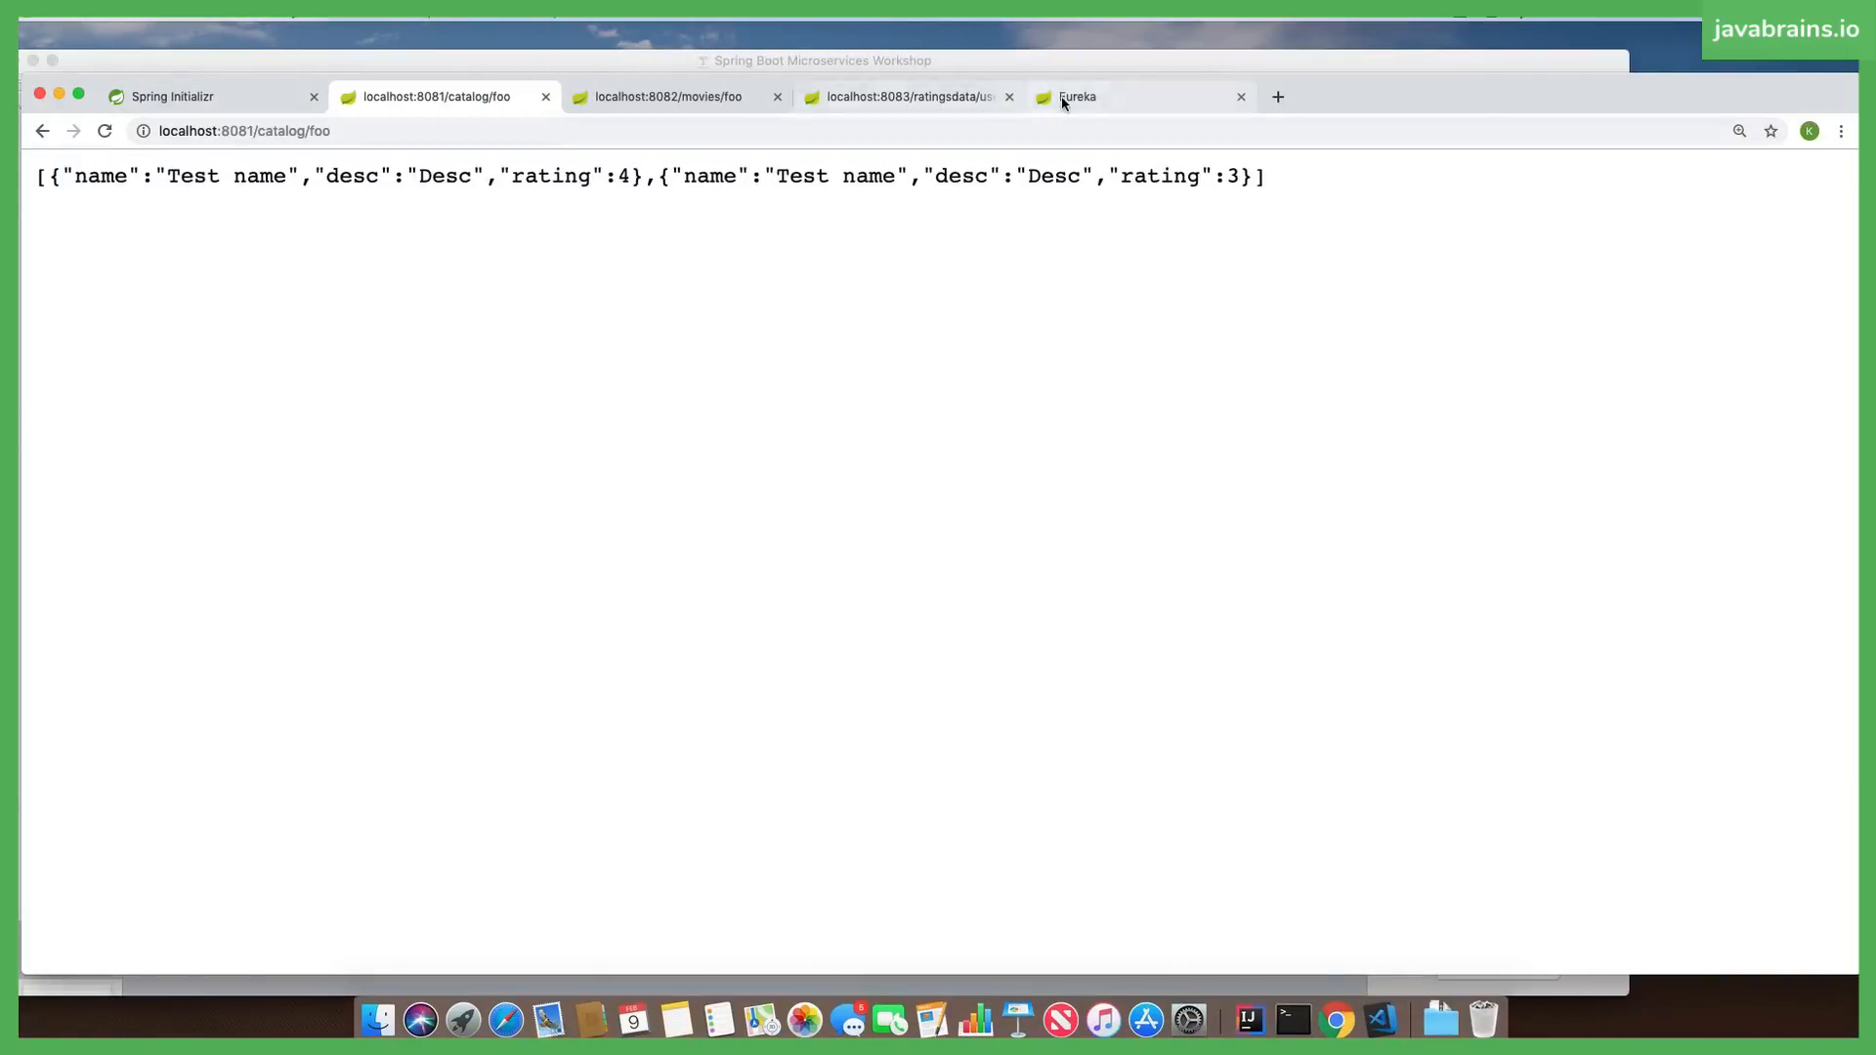
pyautogui.click(1076, 96)
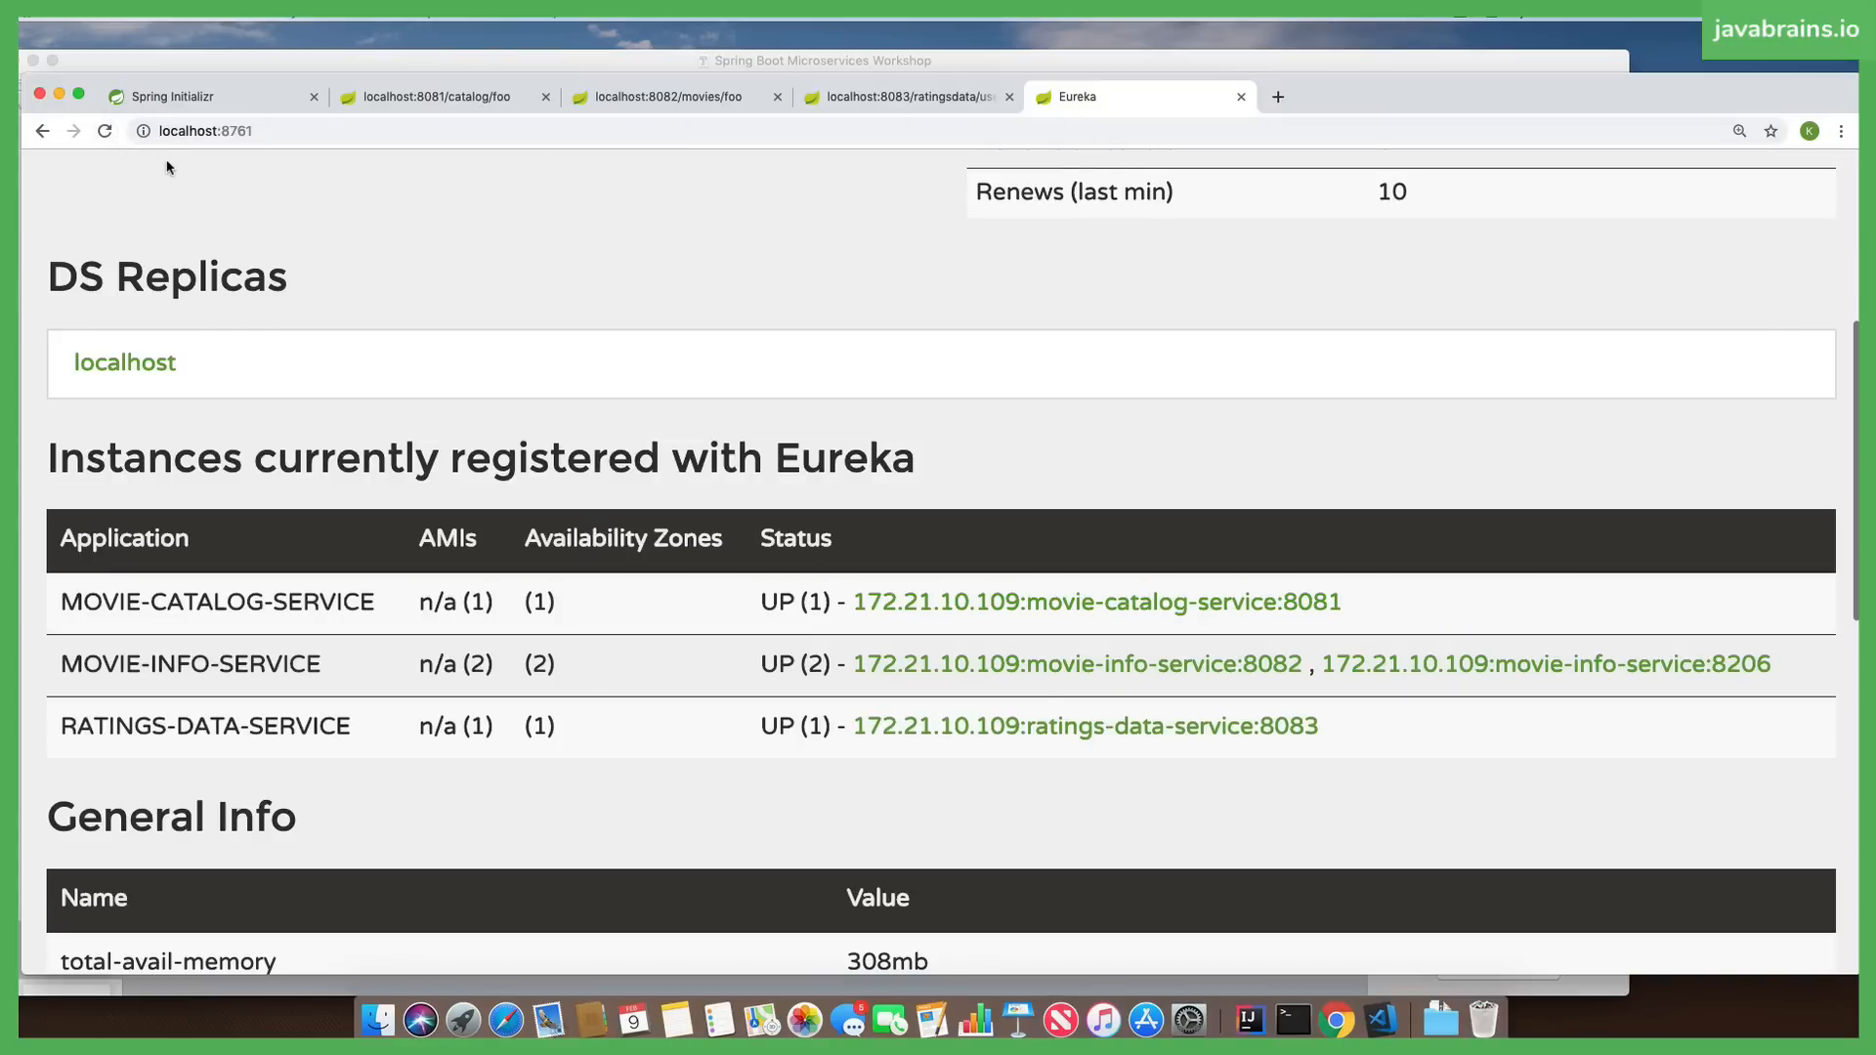
pyautogui.moveTo(1036, 623)
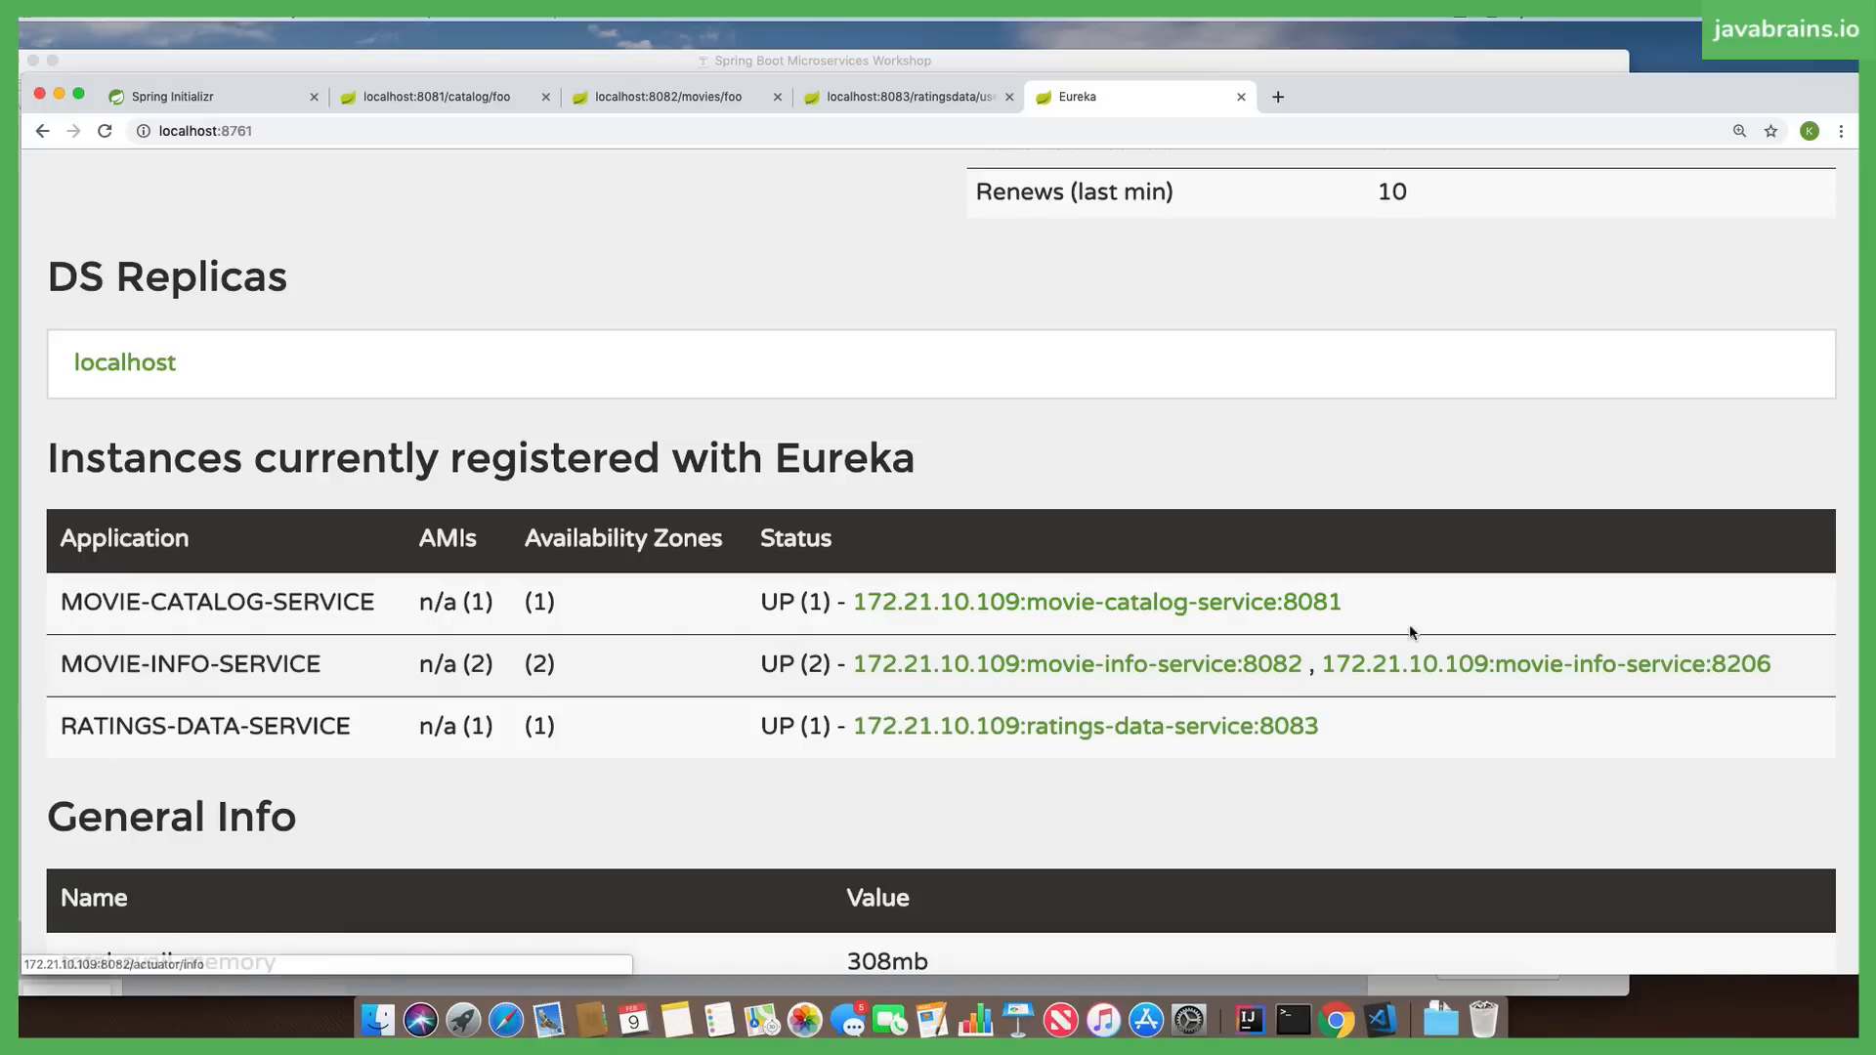
pyautogui.moveTo(1054, 699)
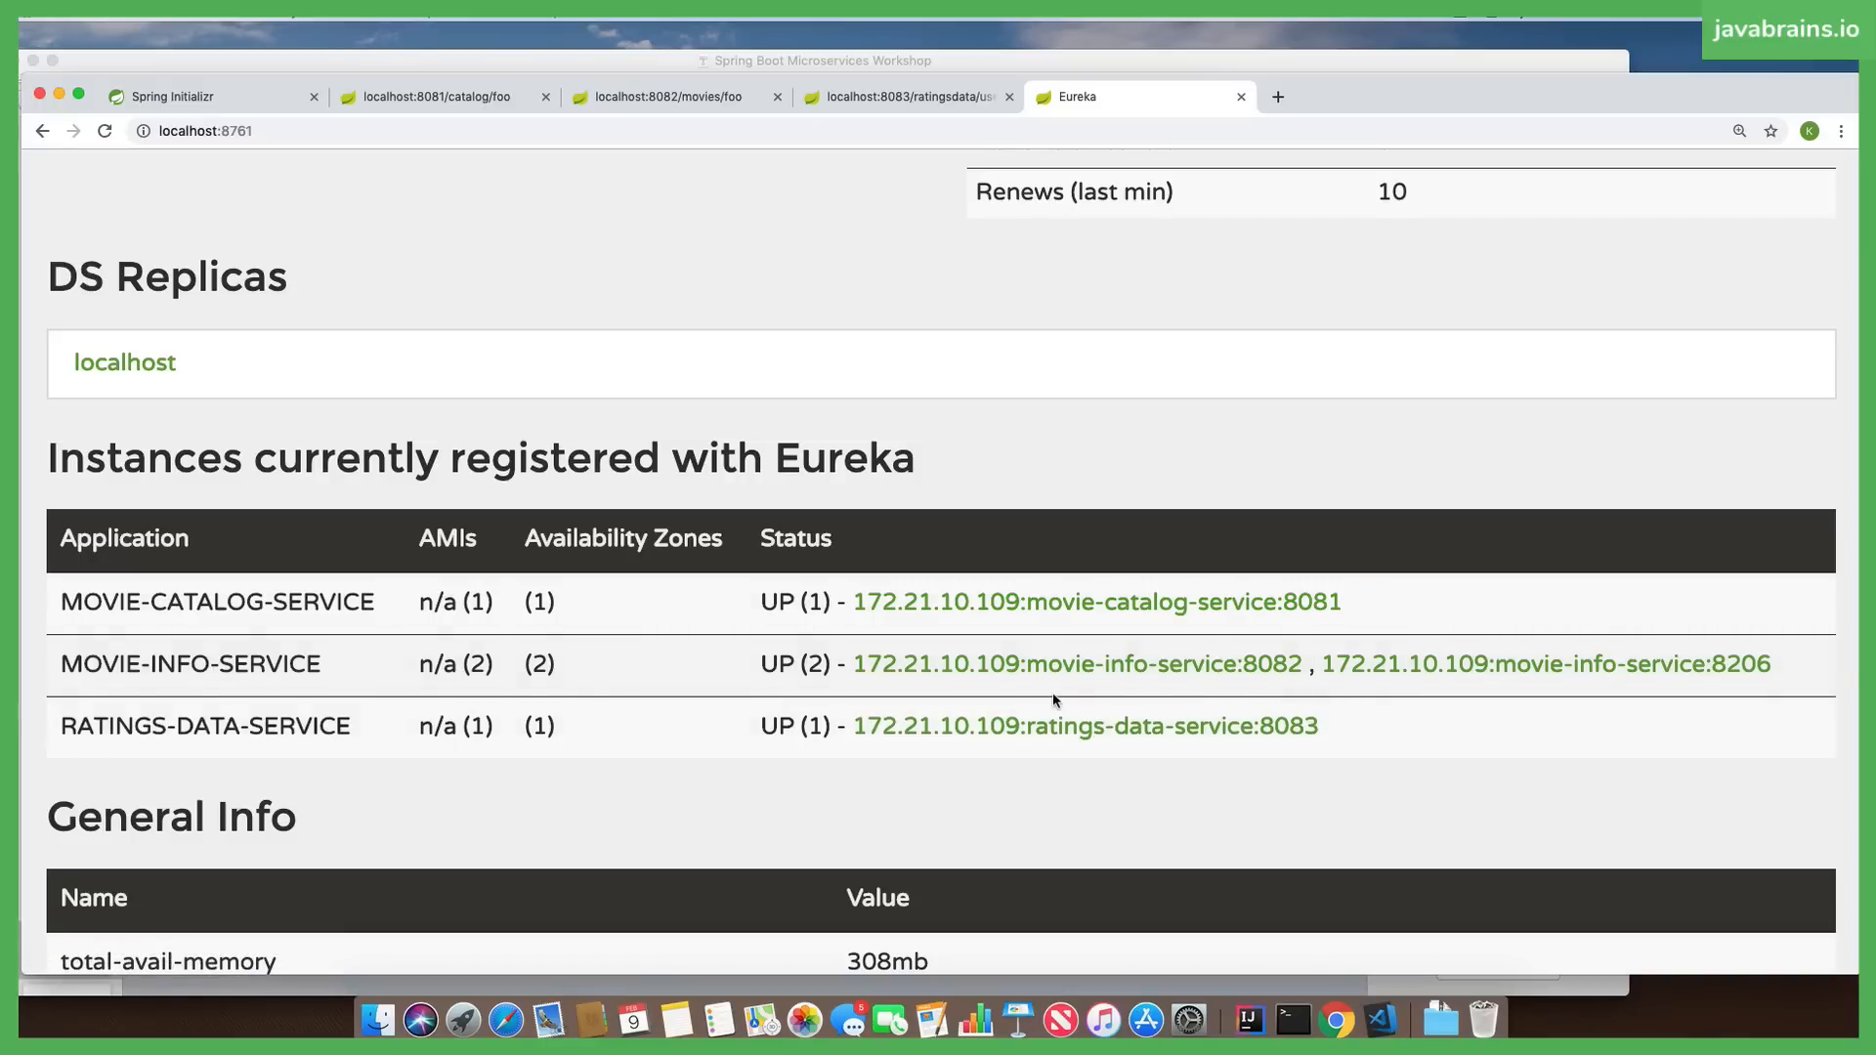
pyautogui.click(436, 96)
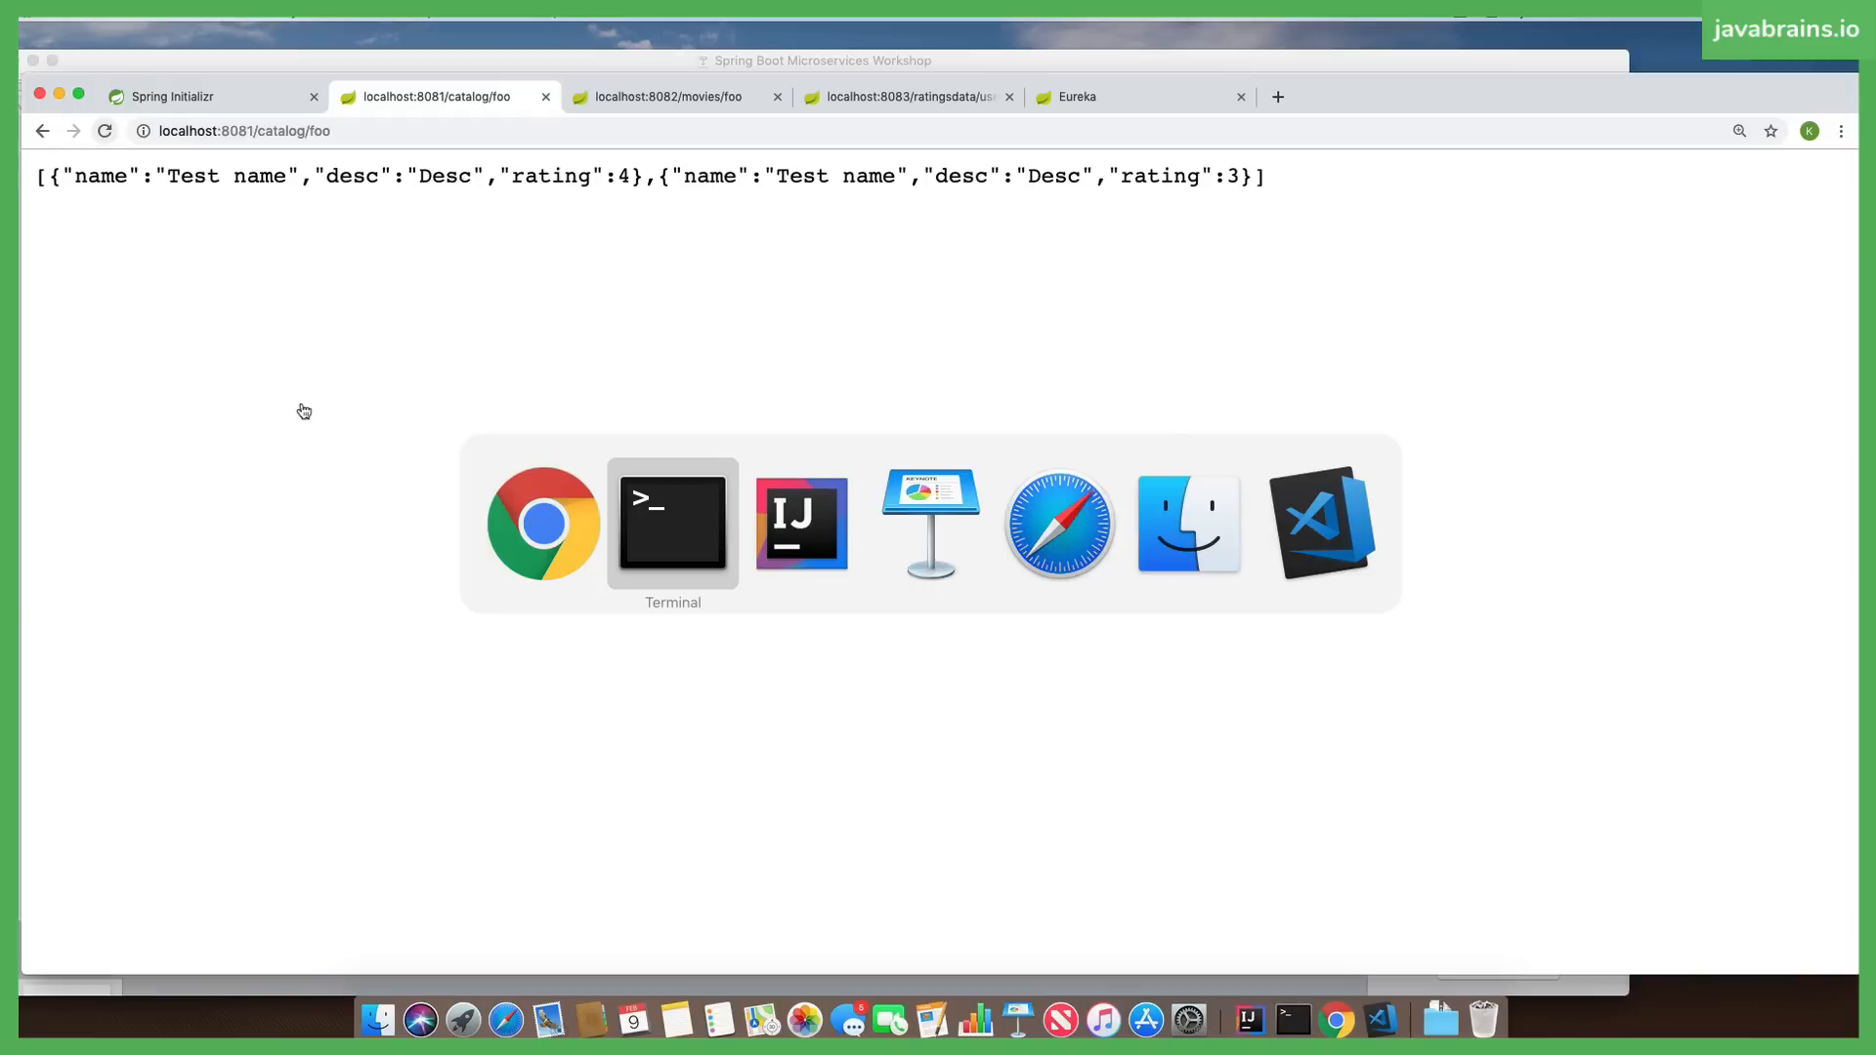
pyautogui.moveTo(930, 522)
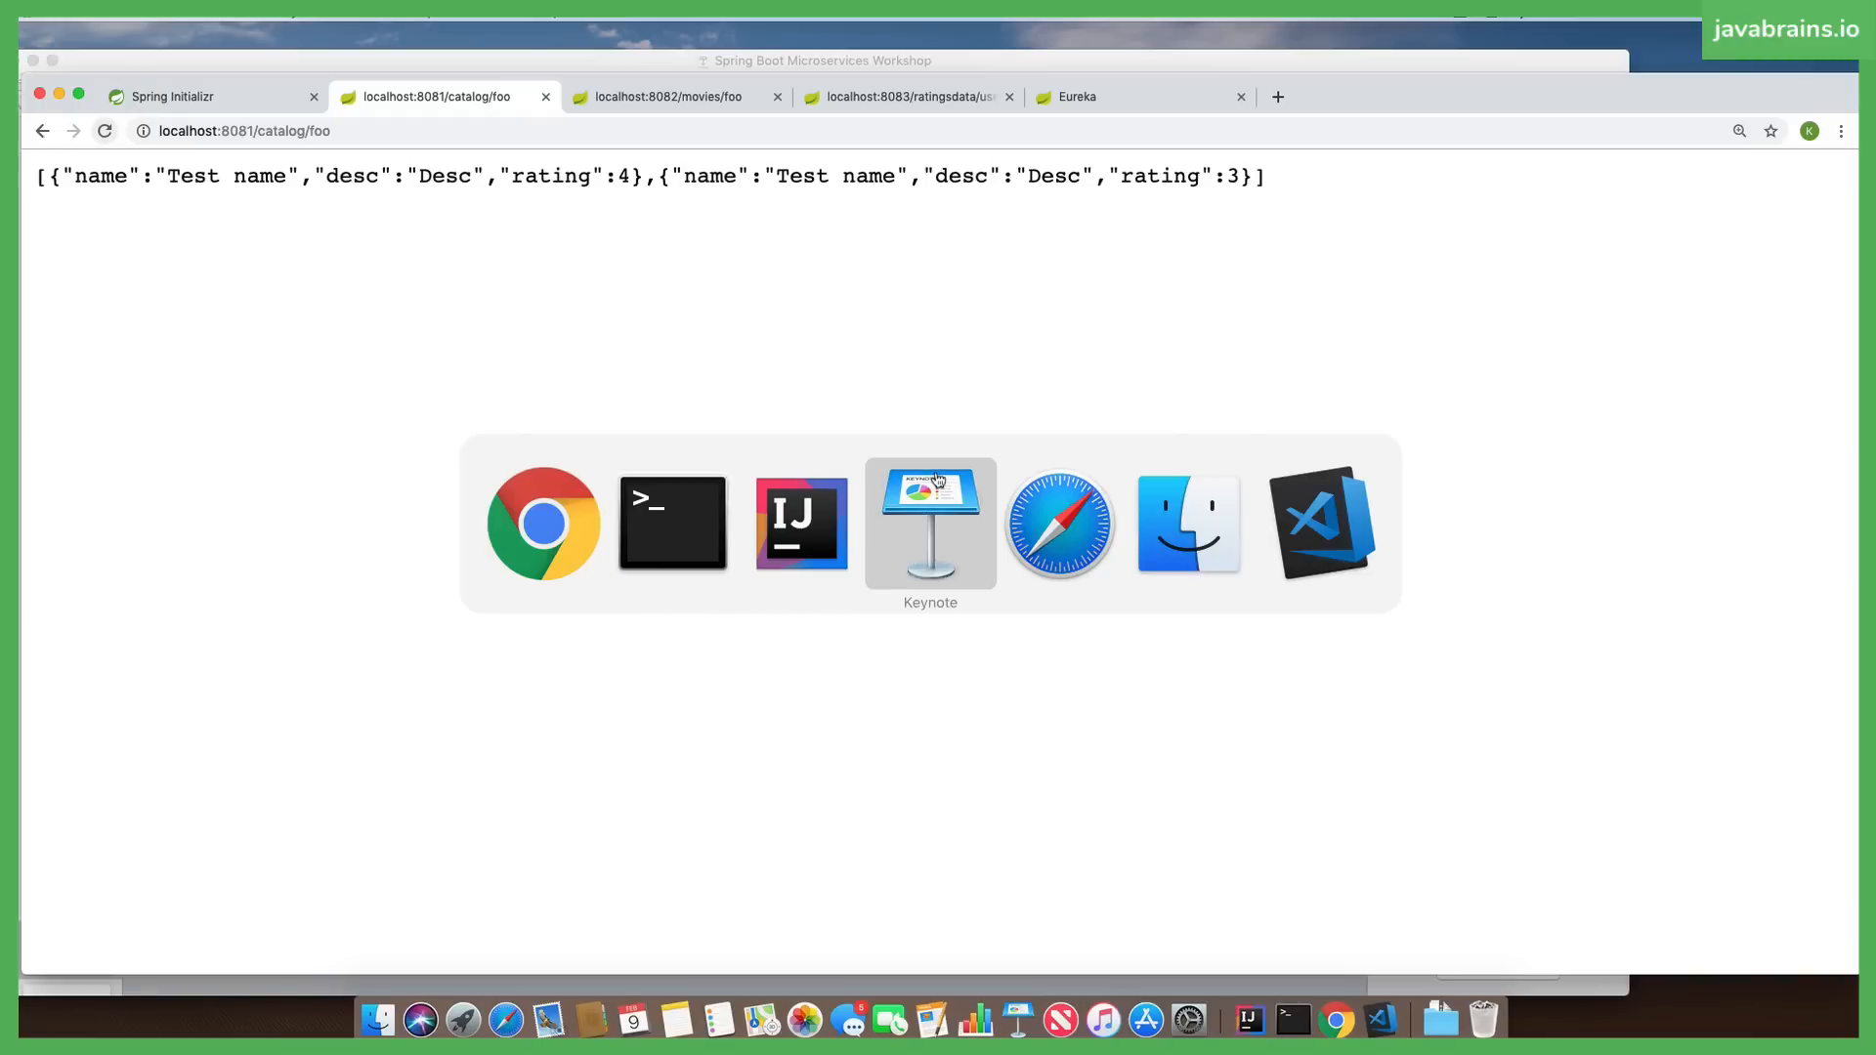
# Switch to the catalog service project and bring up MovieCatalogResource.java.
pyautogui.click(800, 522)
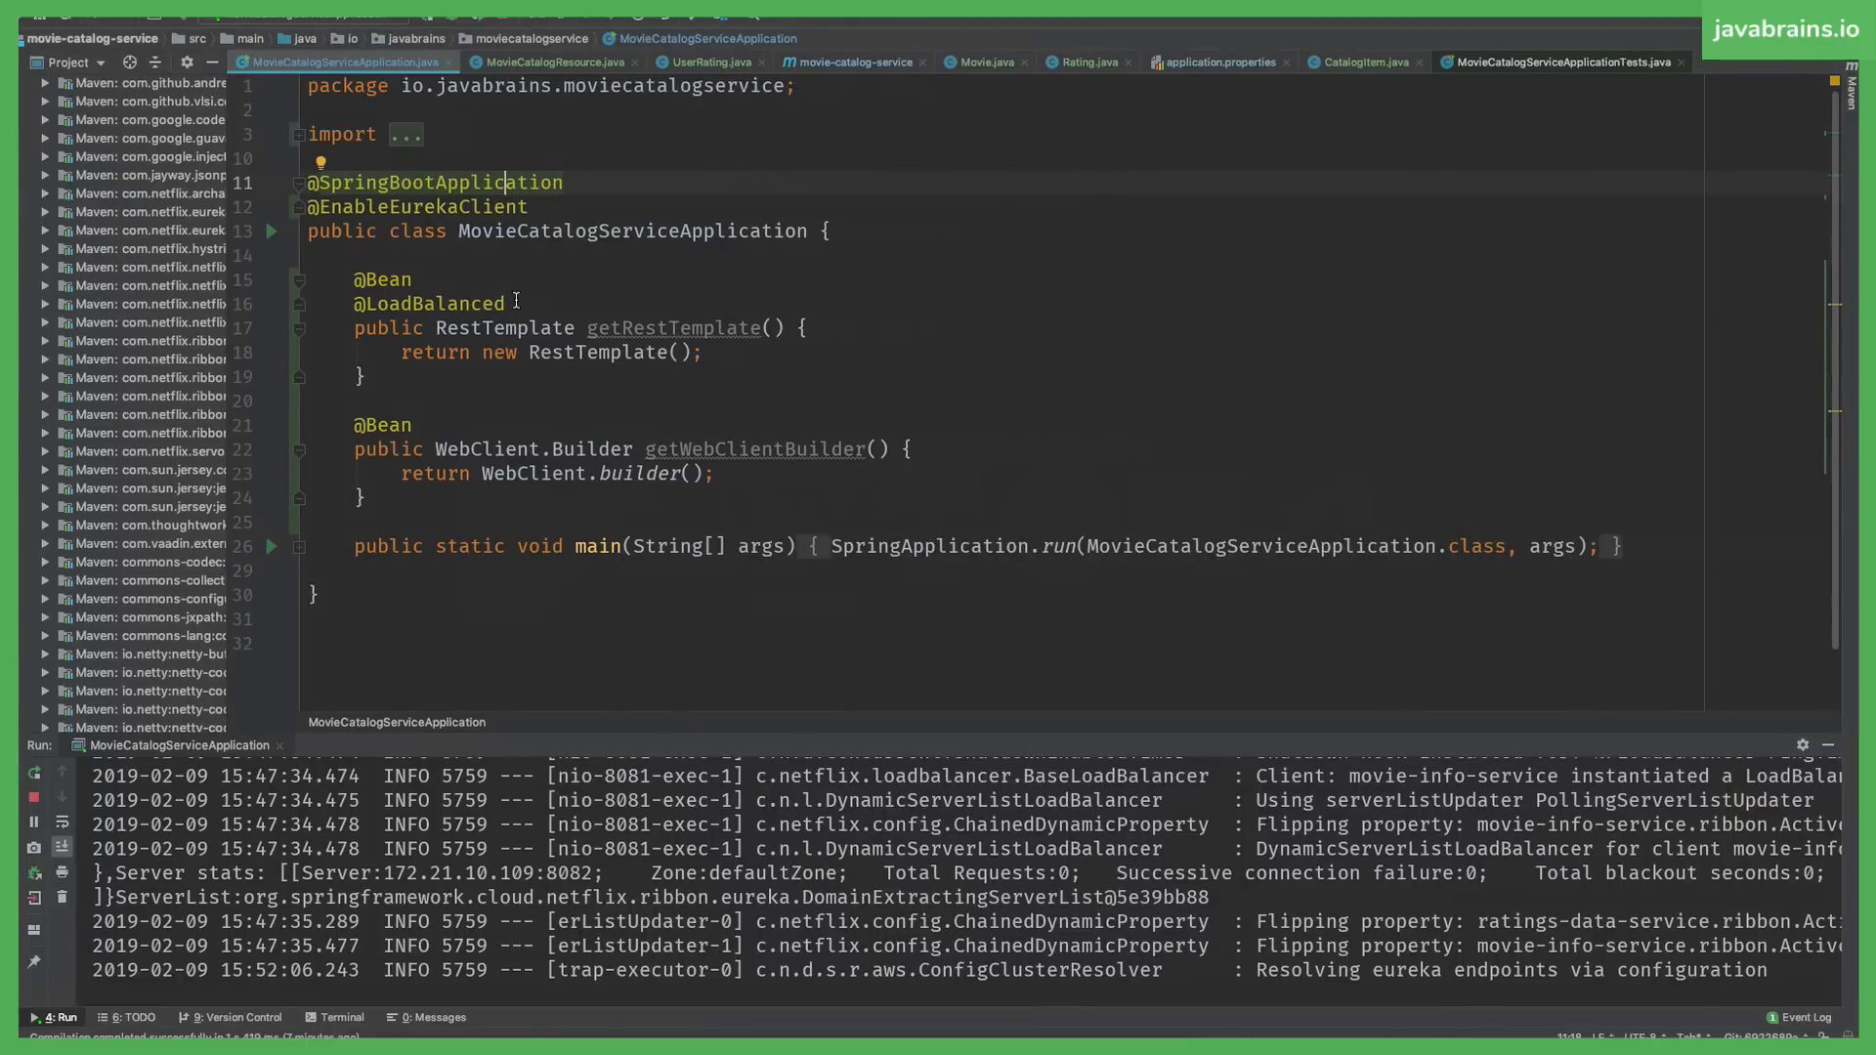
pyautogui.doubleClick(431, 303)
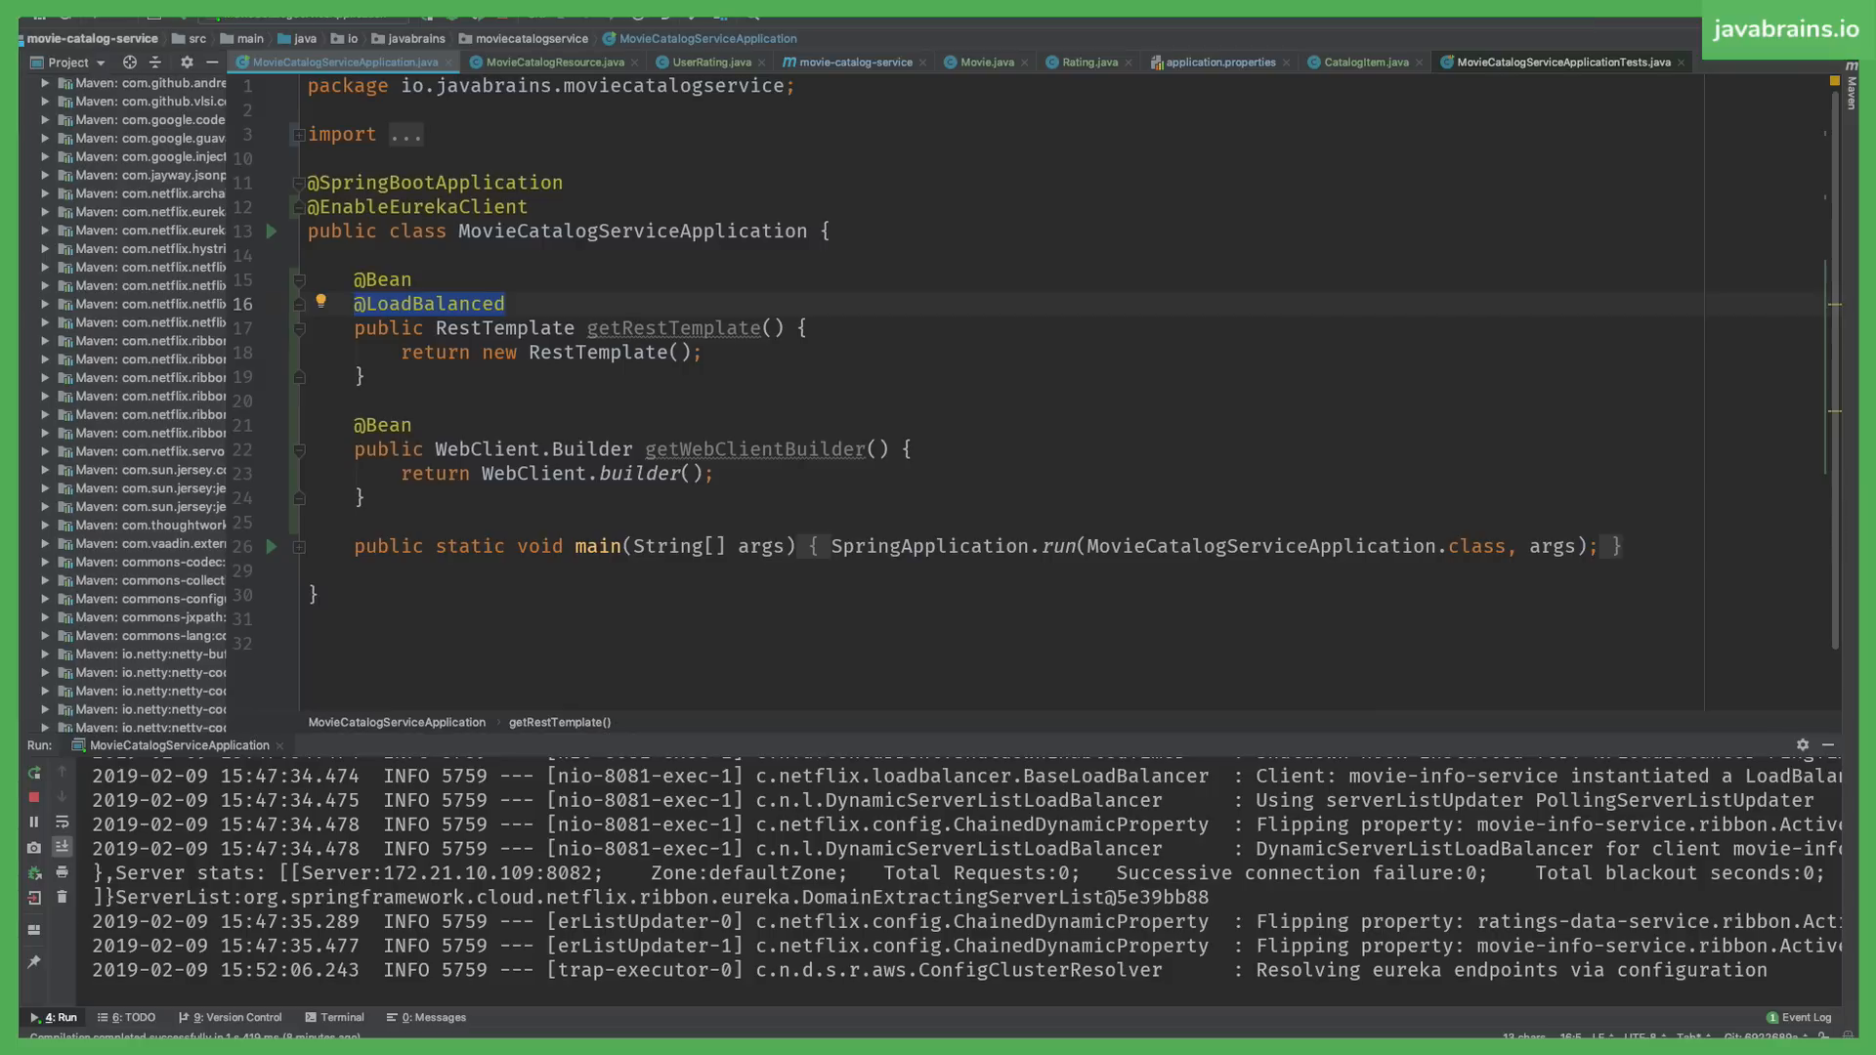
pyautogui.moveTo(731, 303)
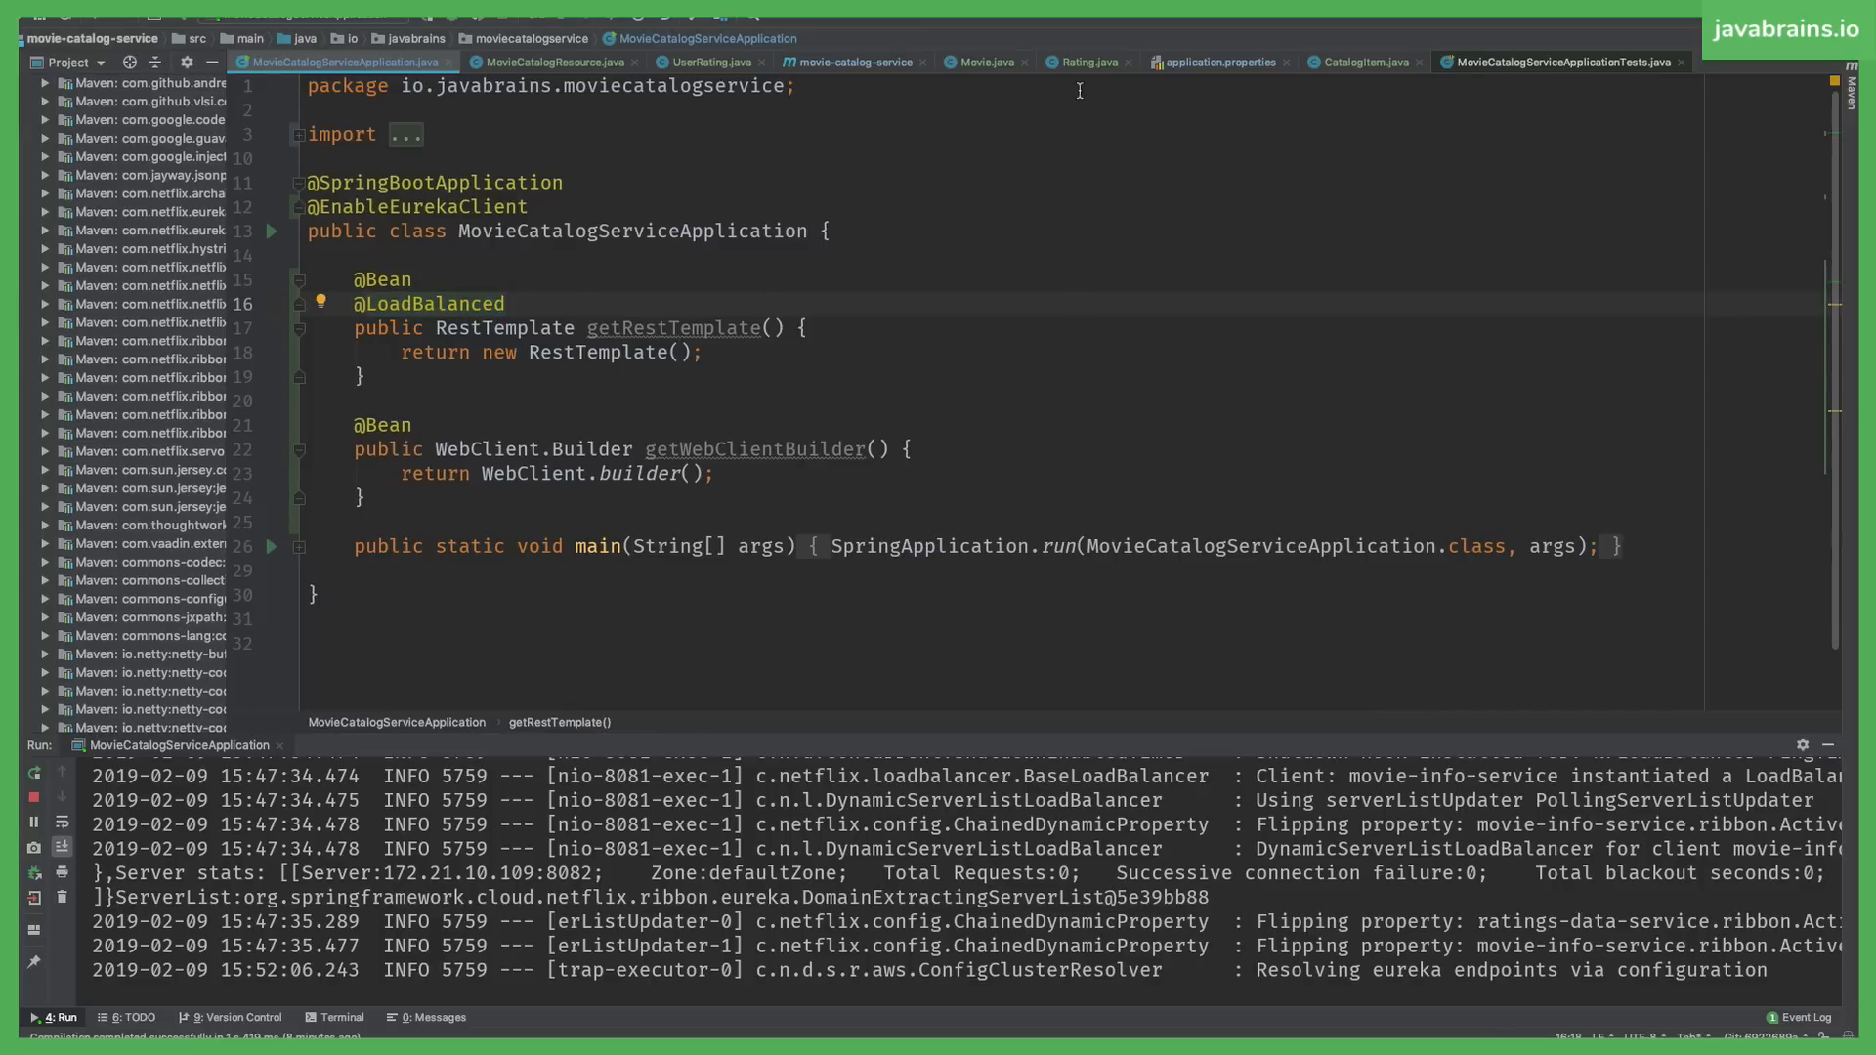
pyautogui.moveTo(546, 69)
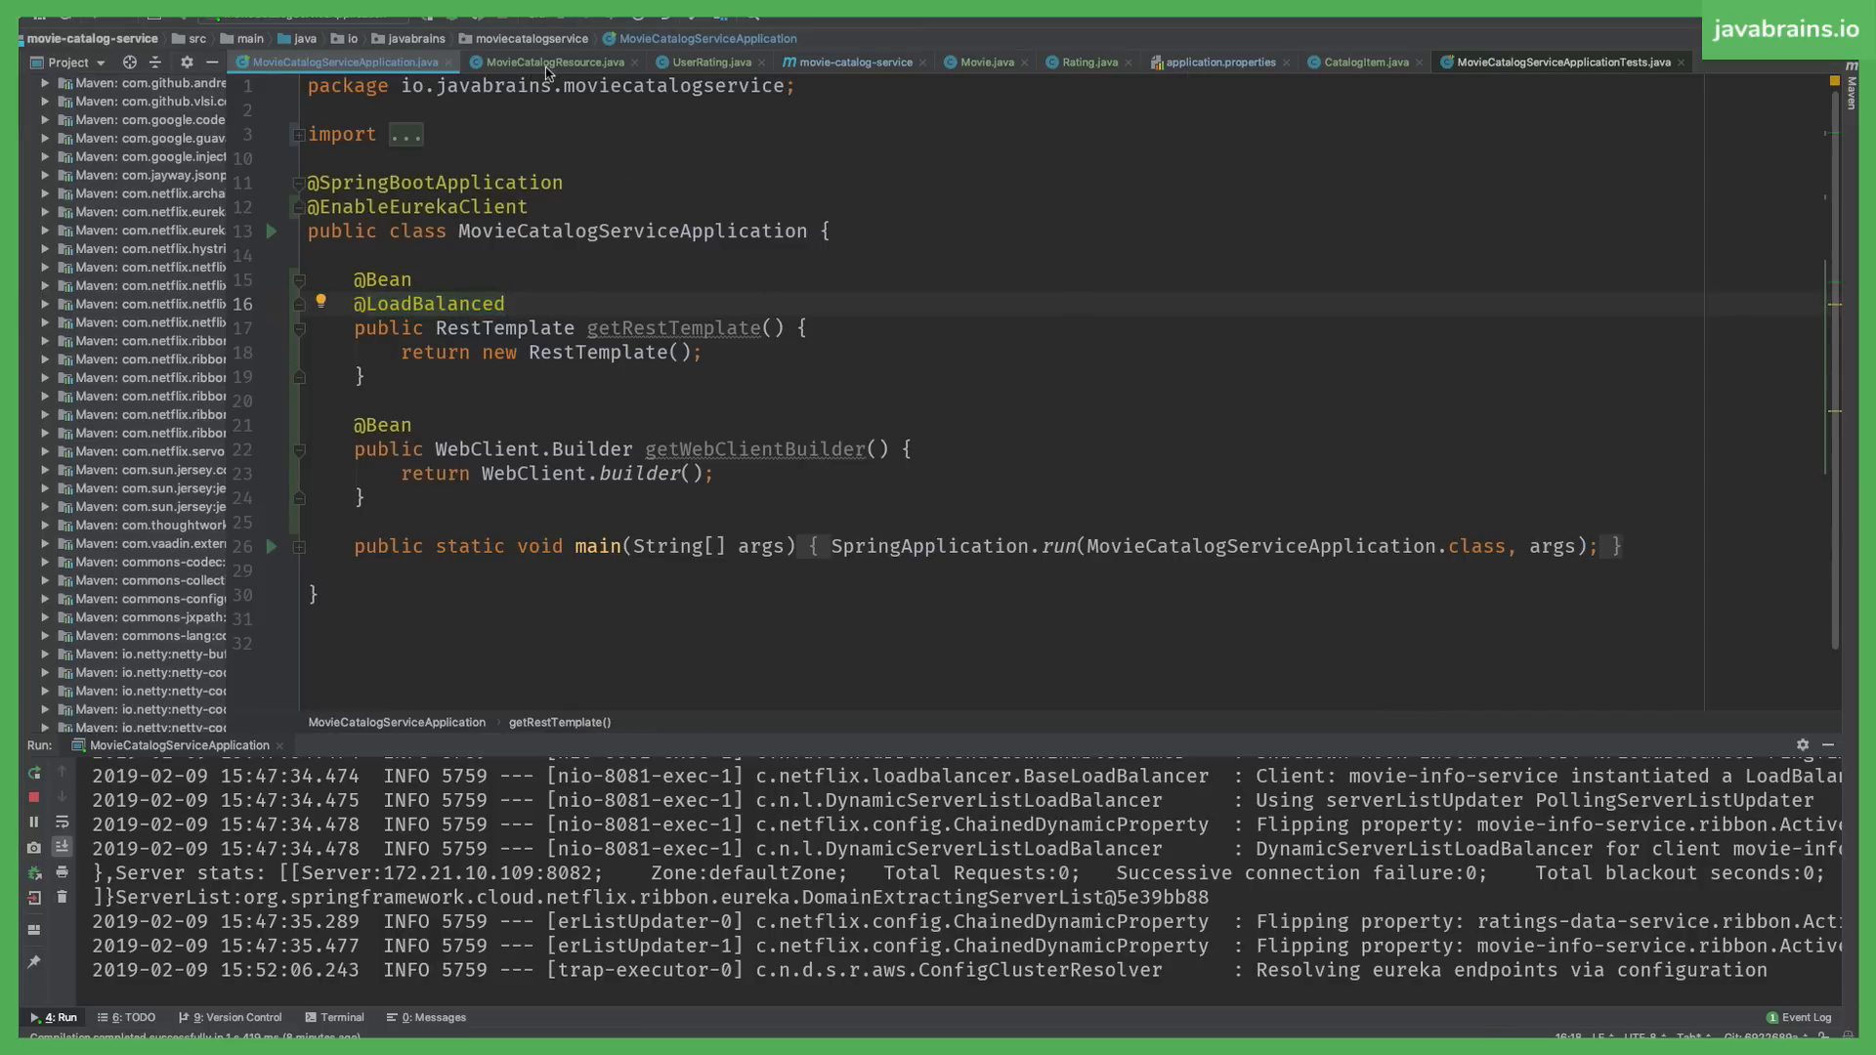
pyautogui.click(551, 60)
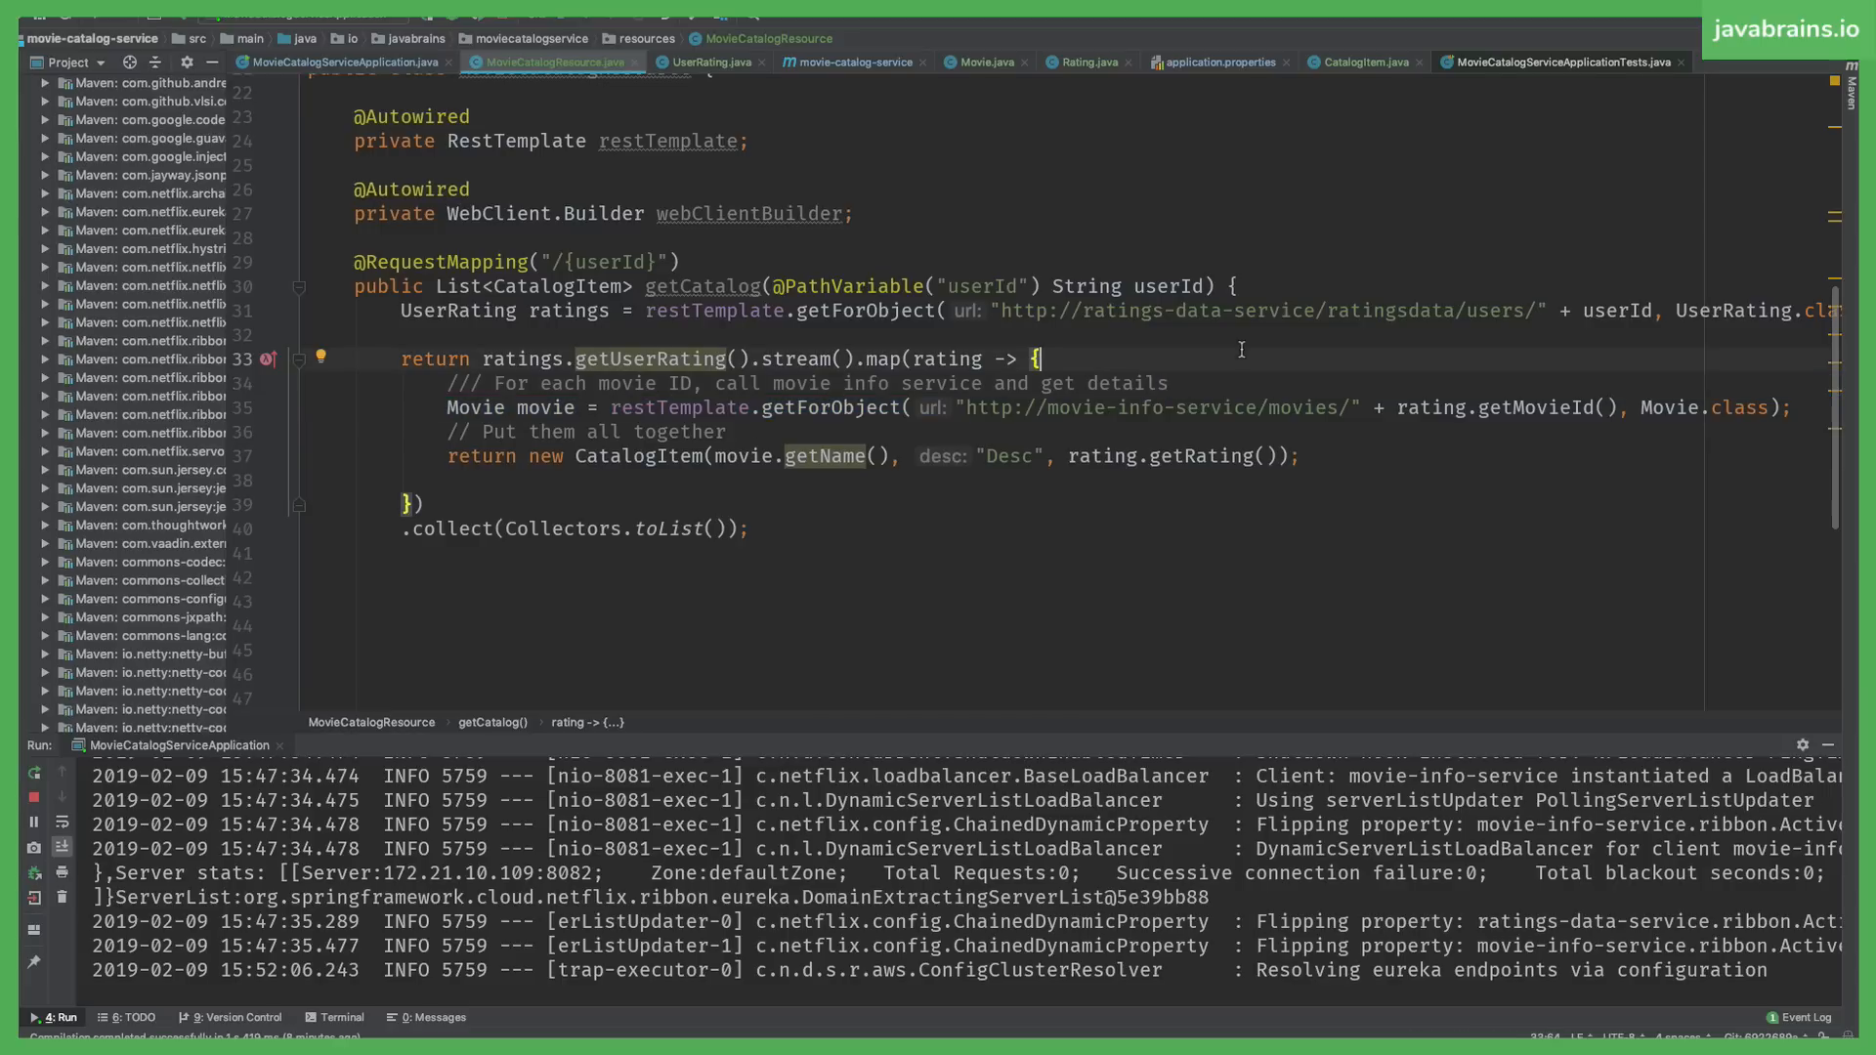
# Add 'private DiscoveryClient discoveryClient;' on a new line below the restTemplate field.
pyautogui.click(853, 213)
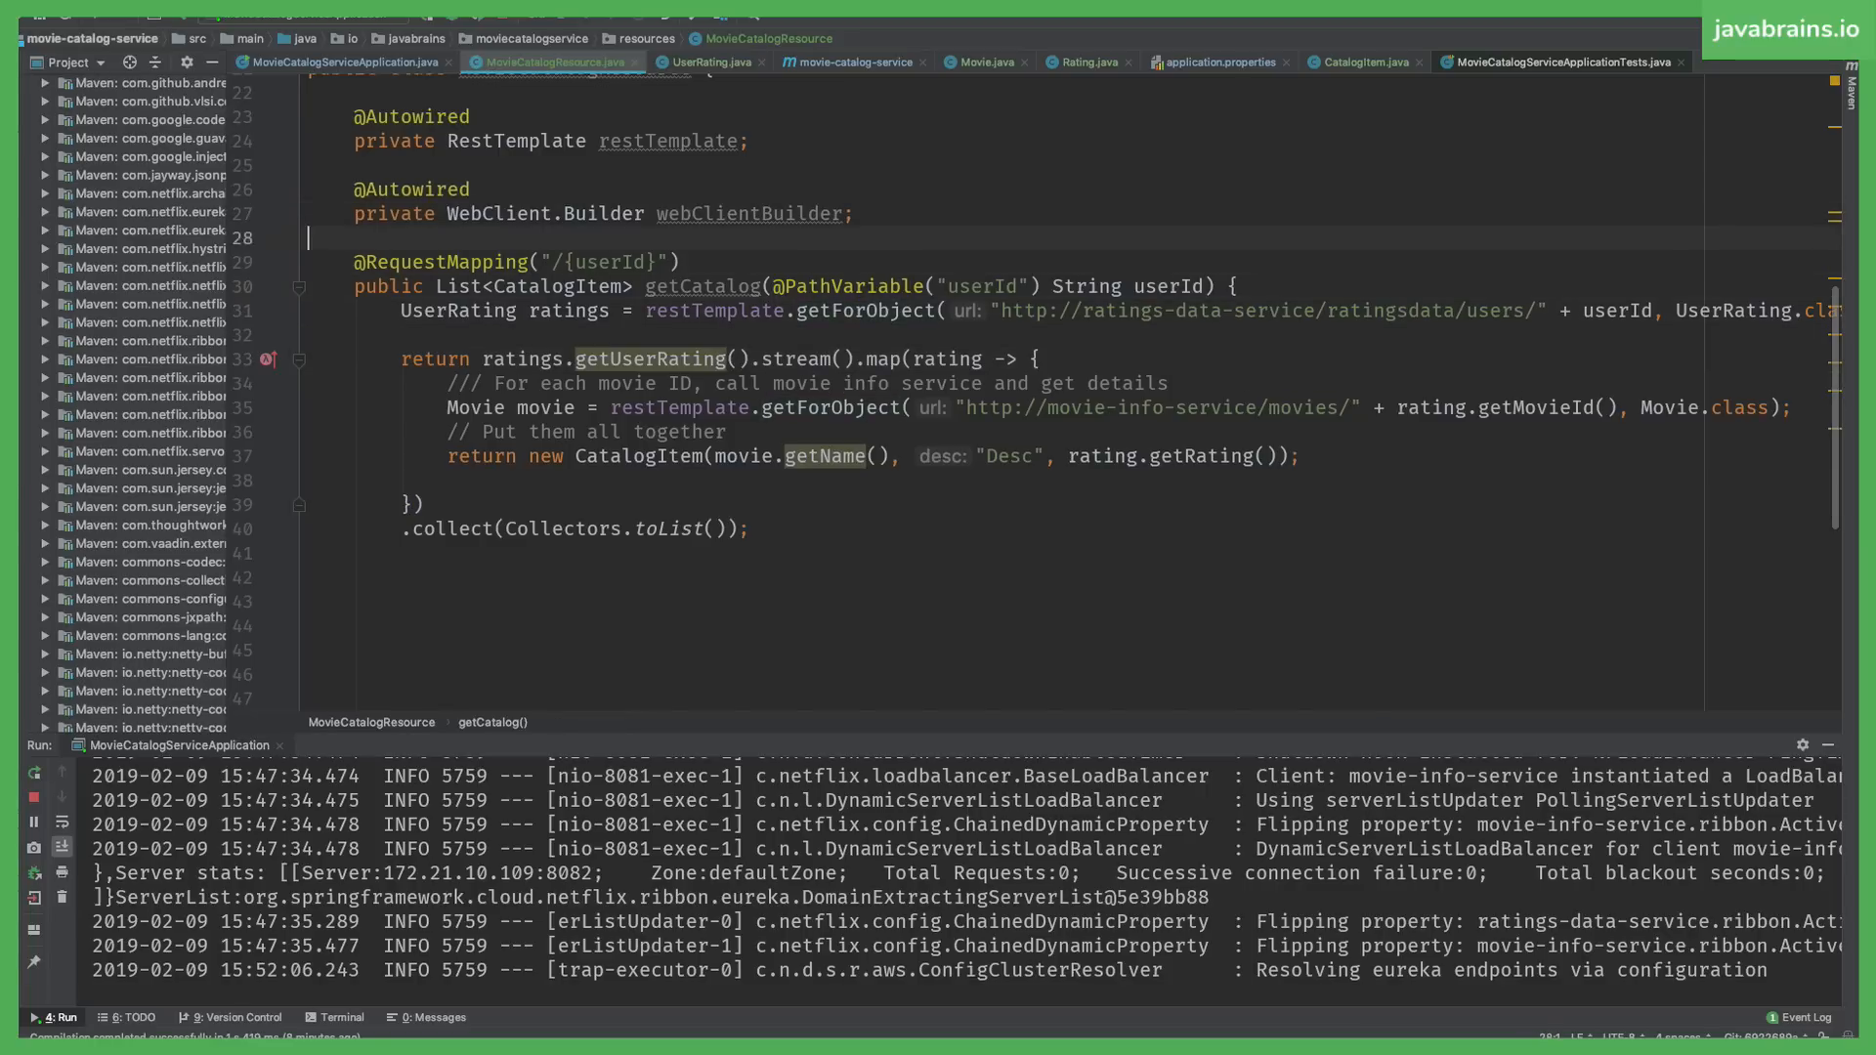
pyautogui.press('enter')
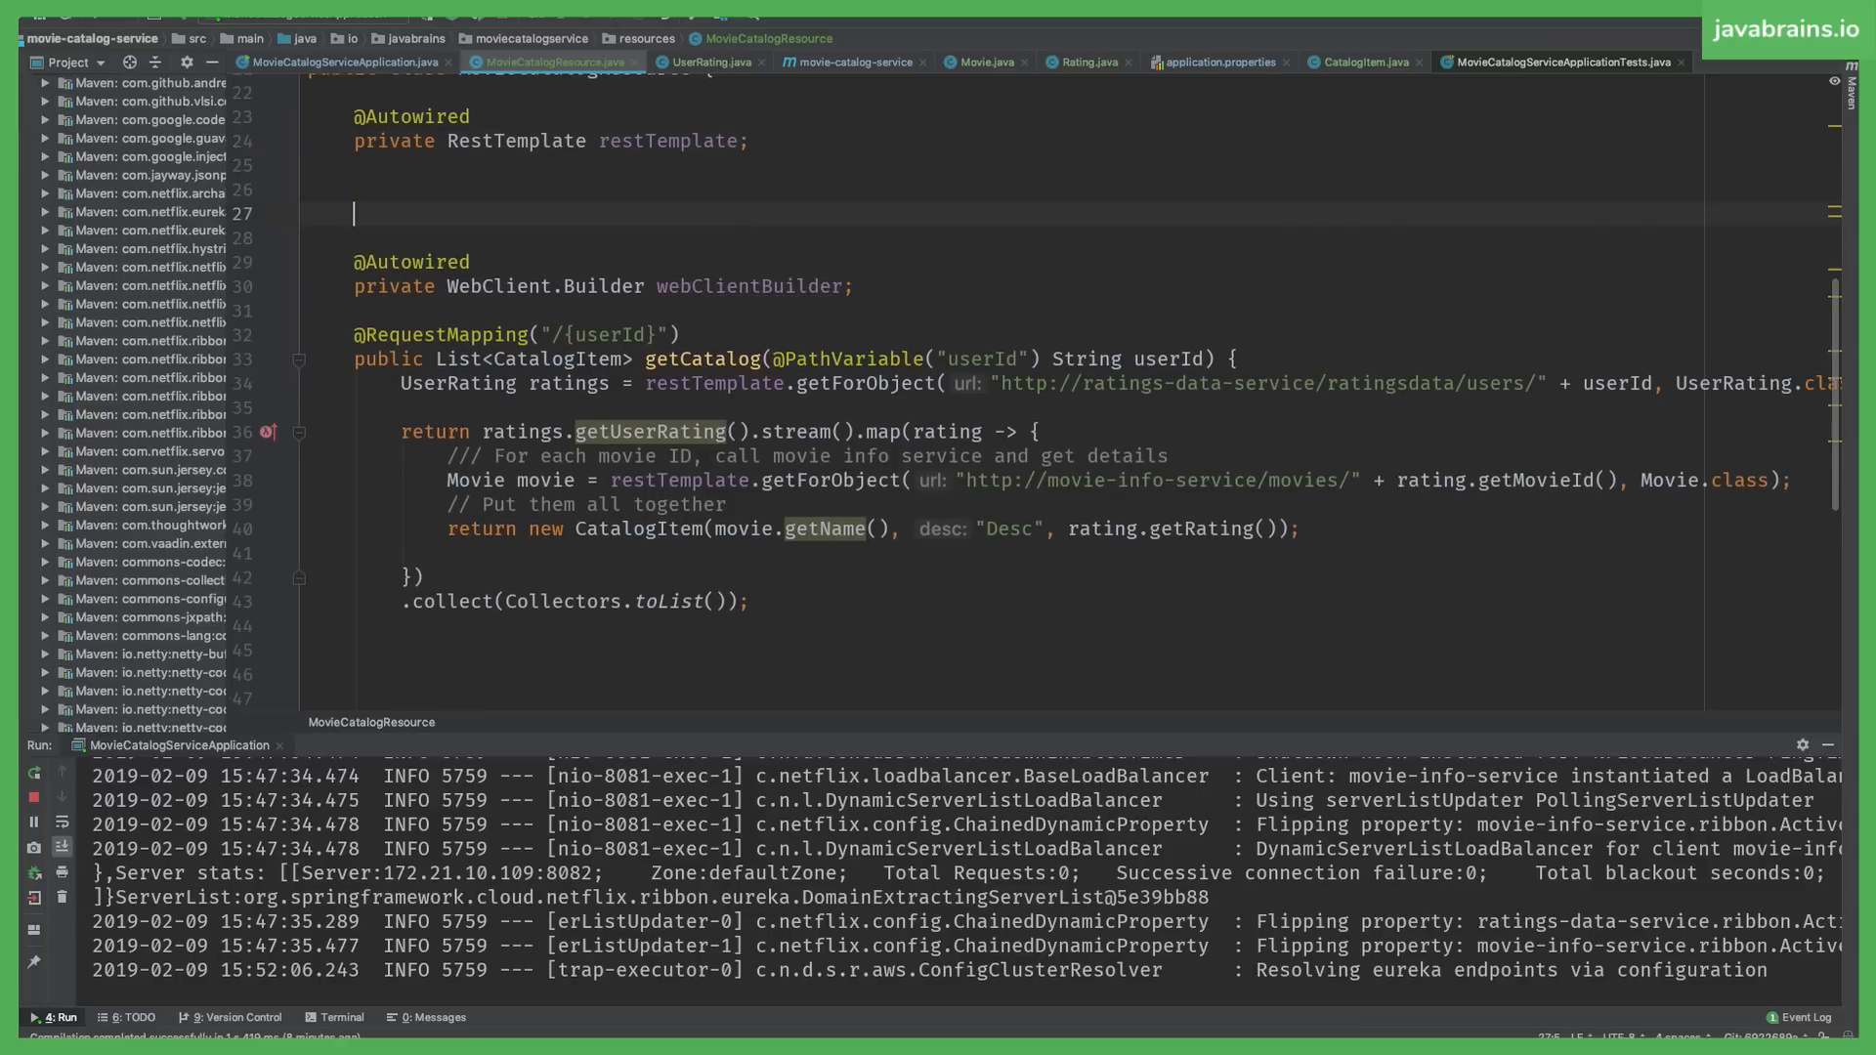
pyautogui.write('private')
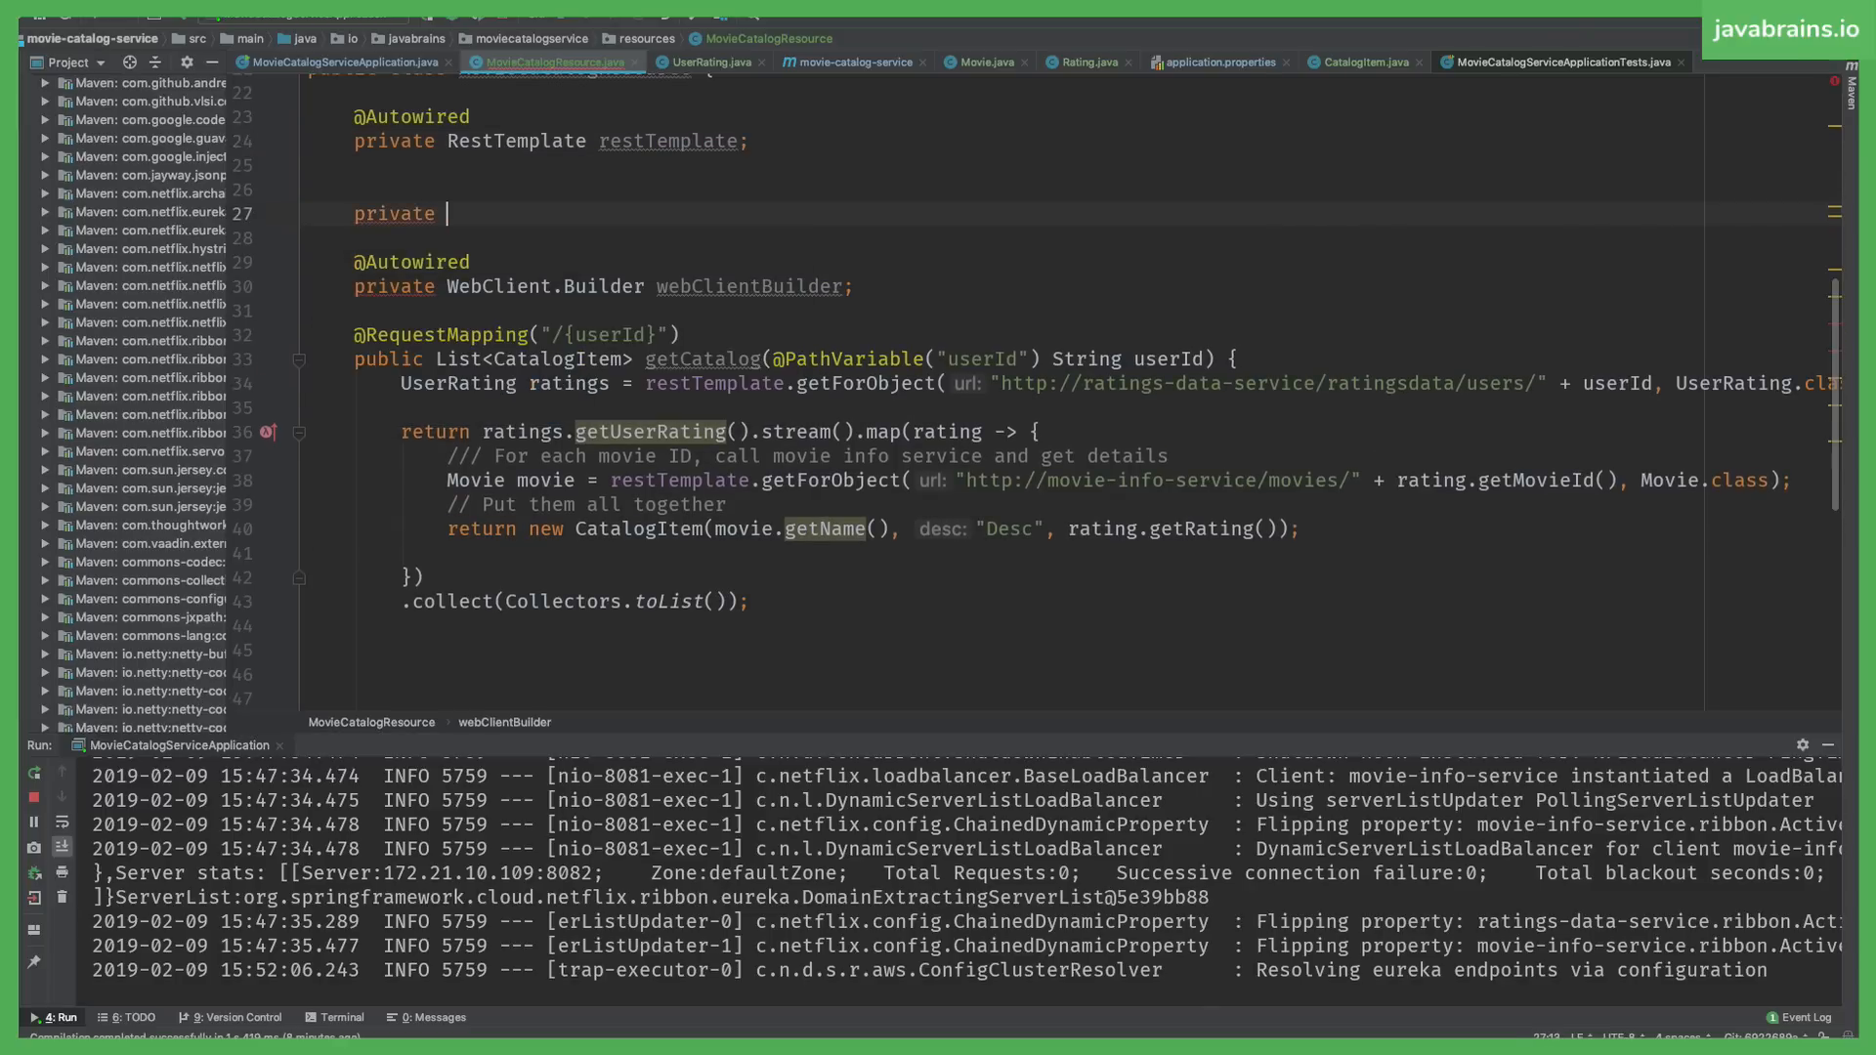
pyautogui.write('DiscoveryClient')
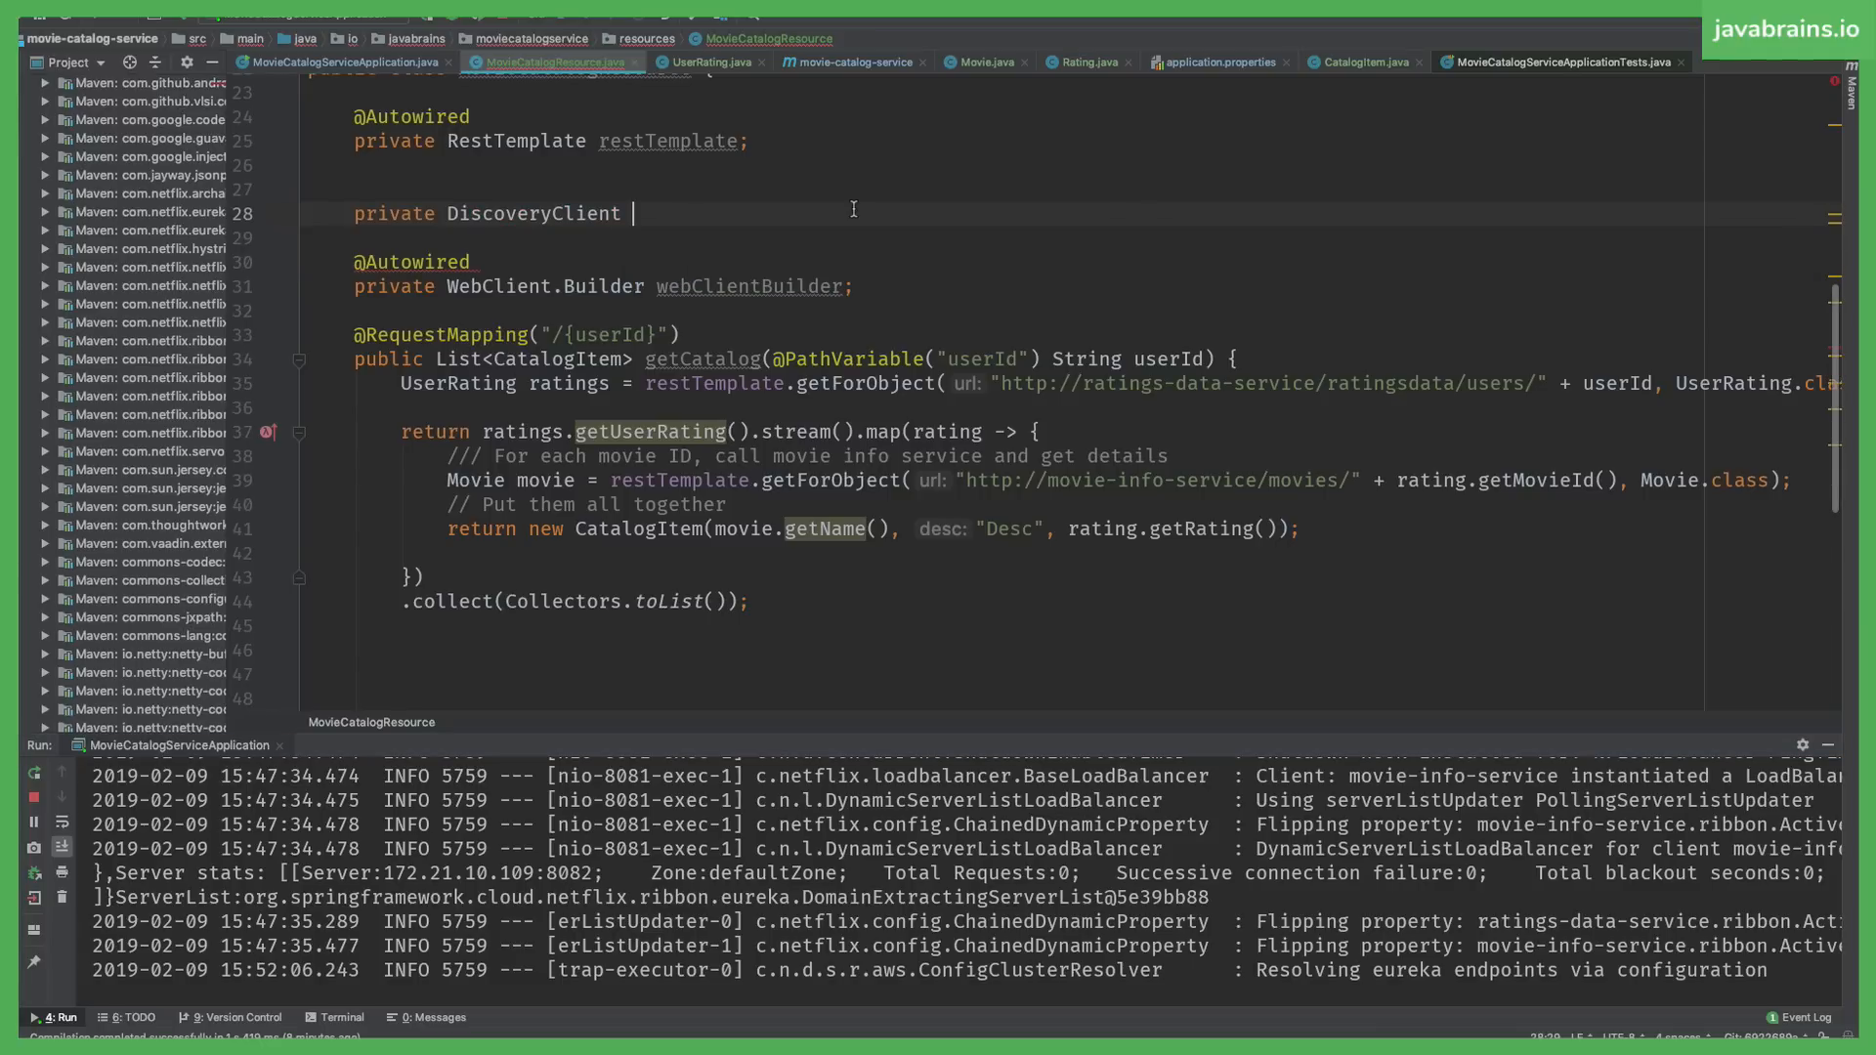
pyautogui.write('discoveryClient;')
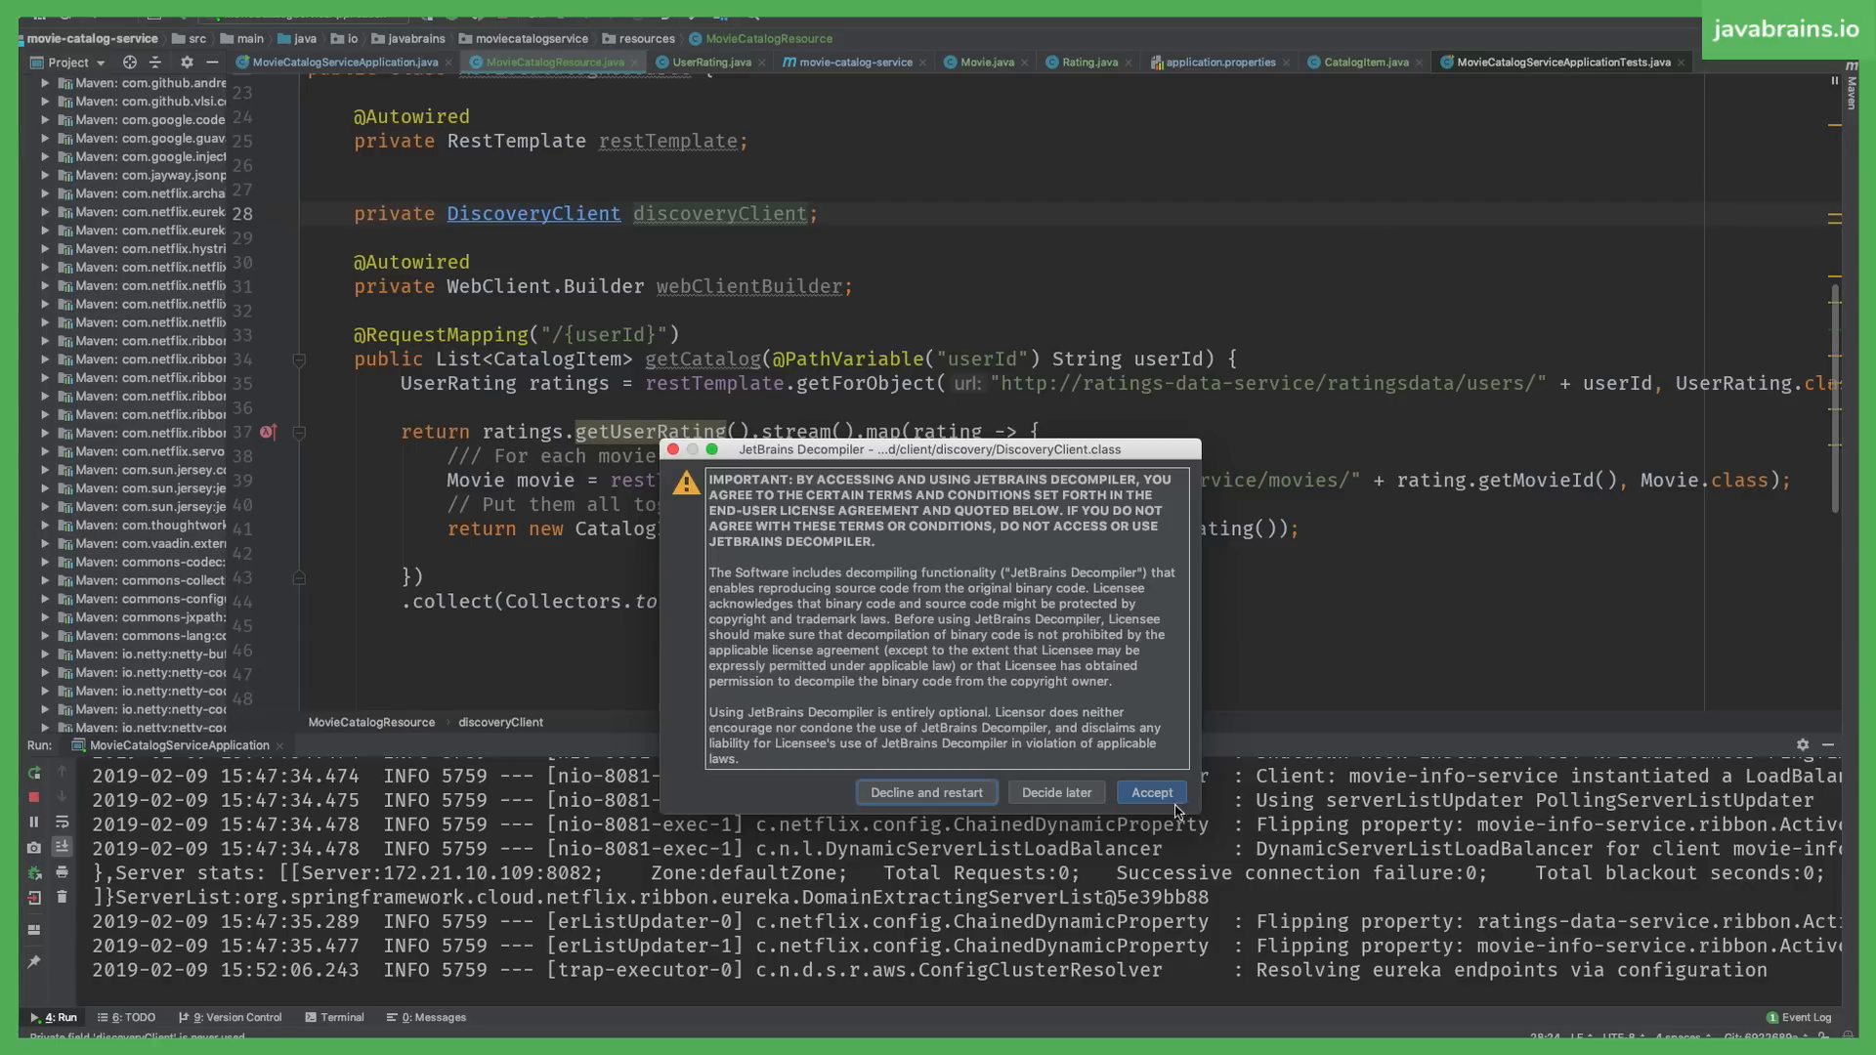
pyautogui.click(1149, 793)
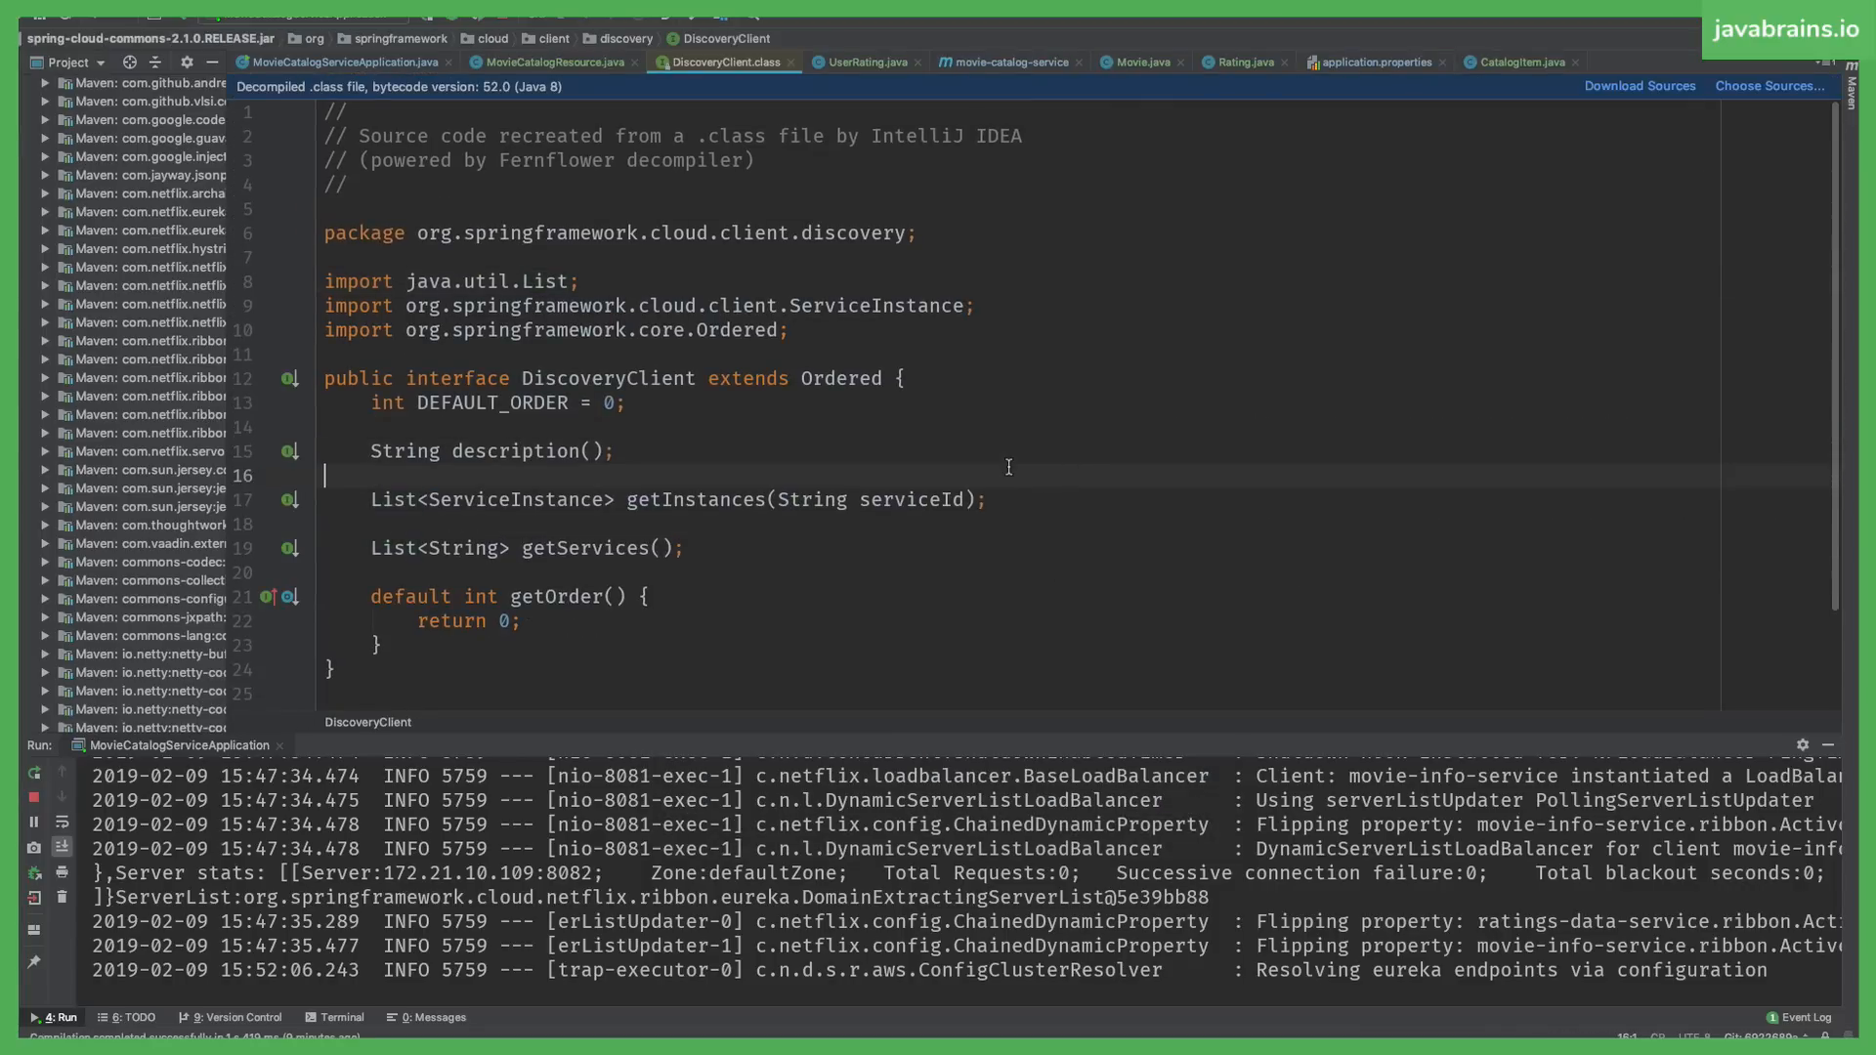
pyautogui.click(682, 448)
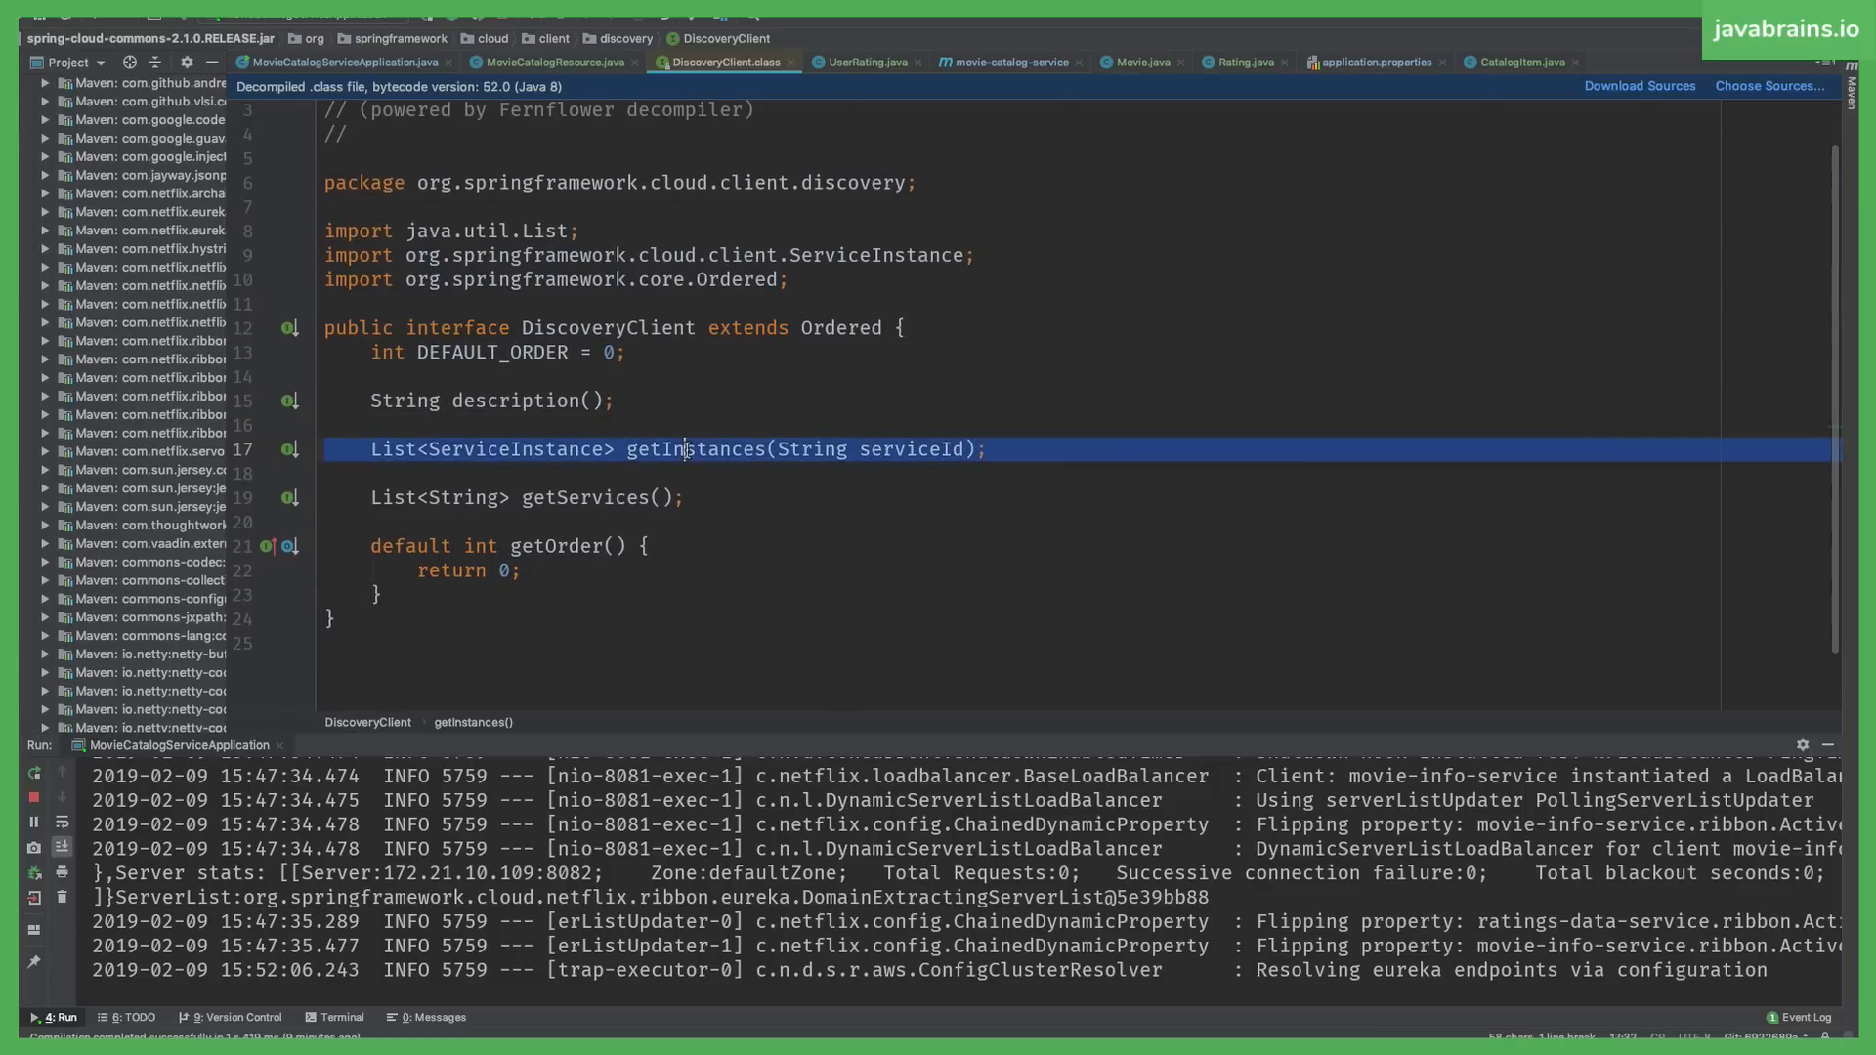
pyautogui.moveTo(927, 448)
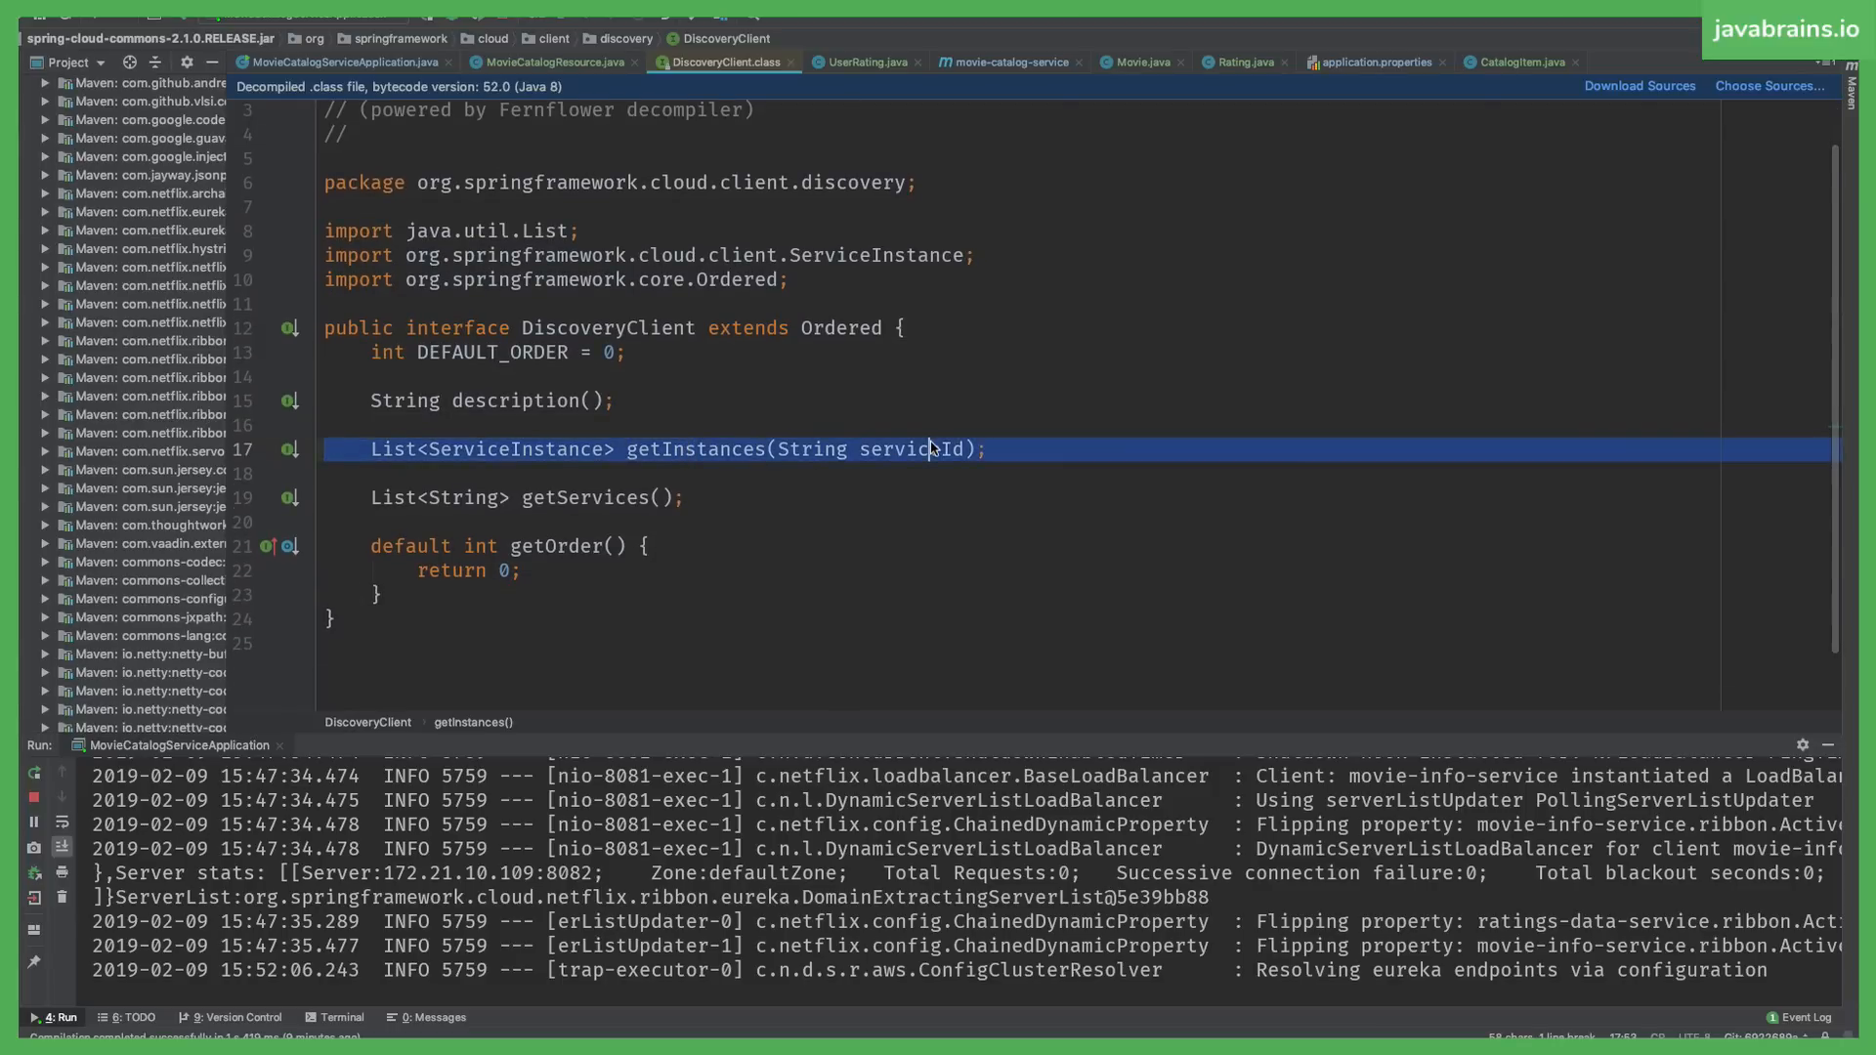
pyautogui.doubleClick(909, 449)
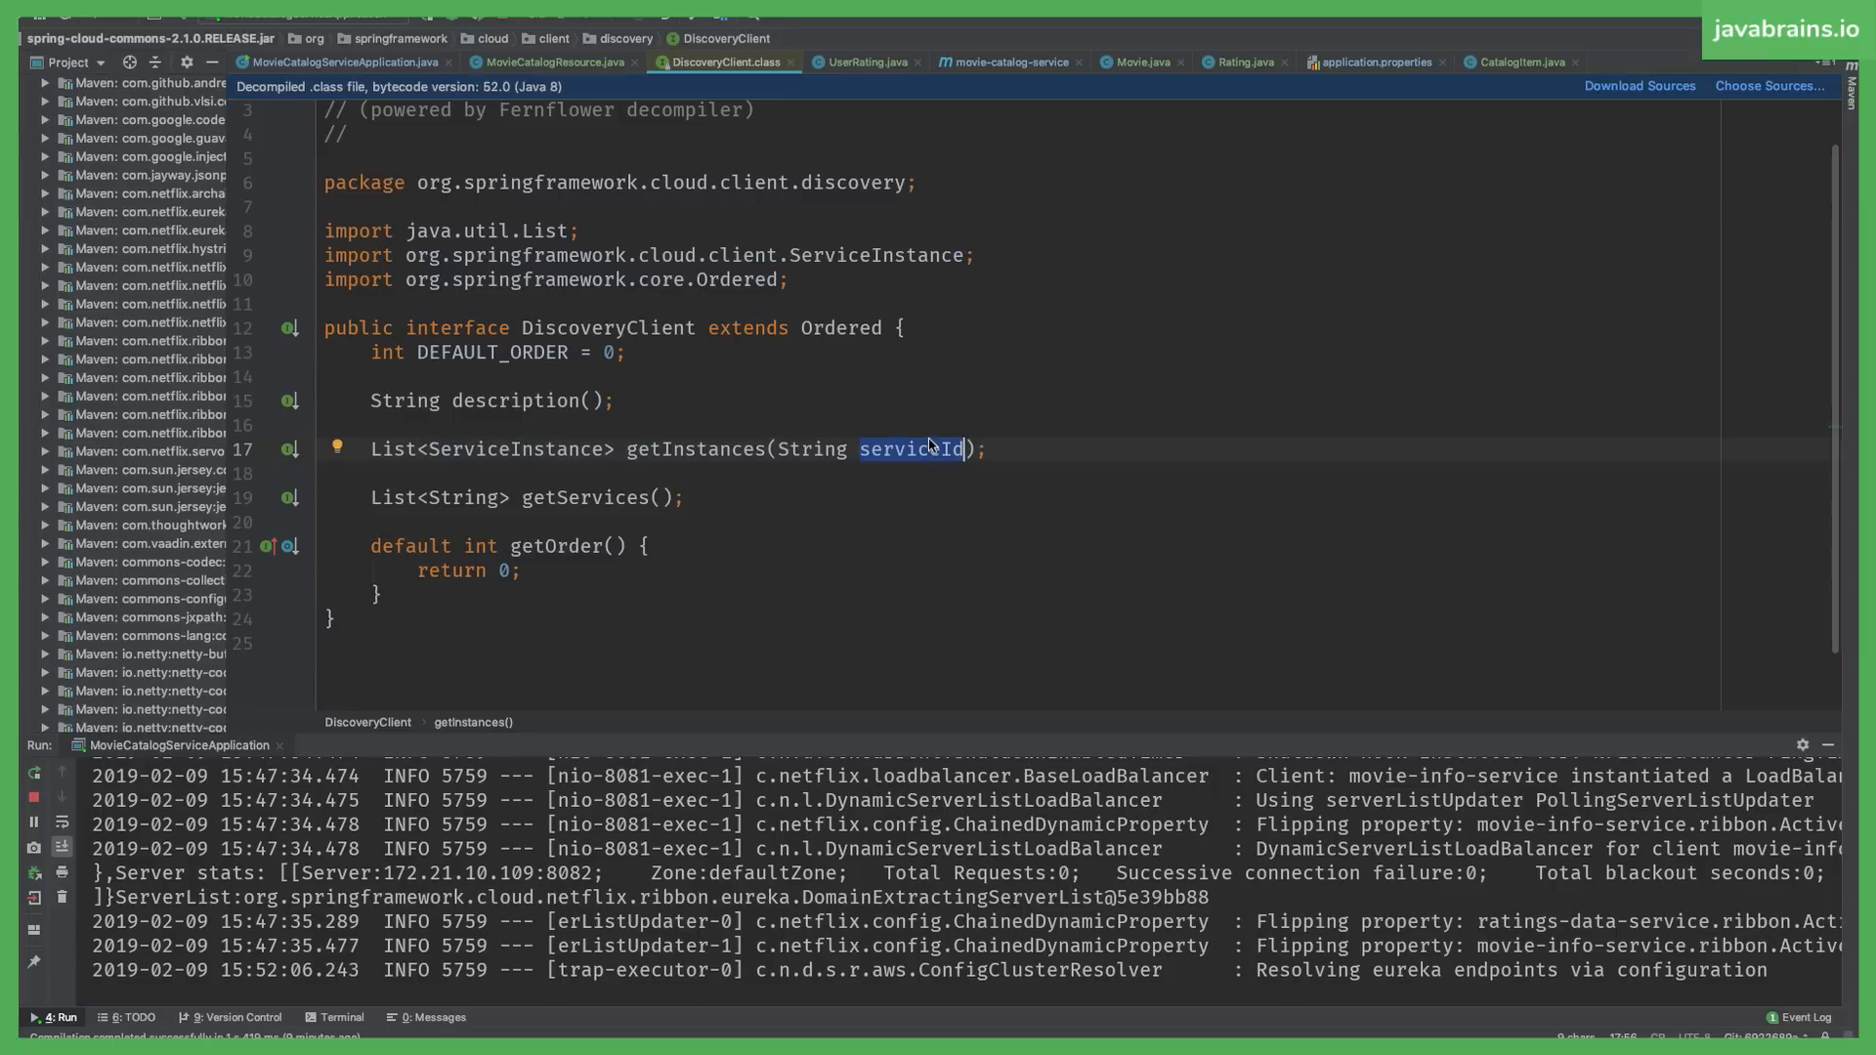
pyautogui.moveTo(764, 454)
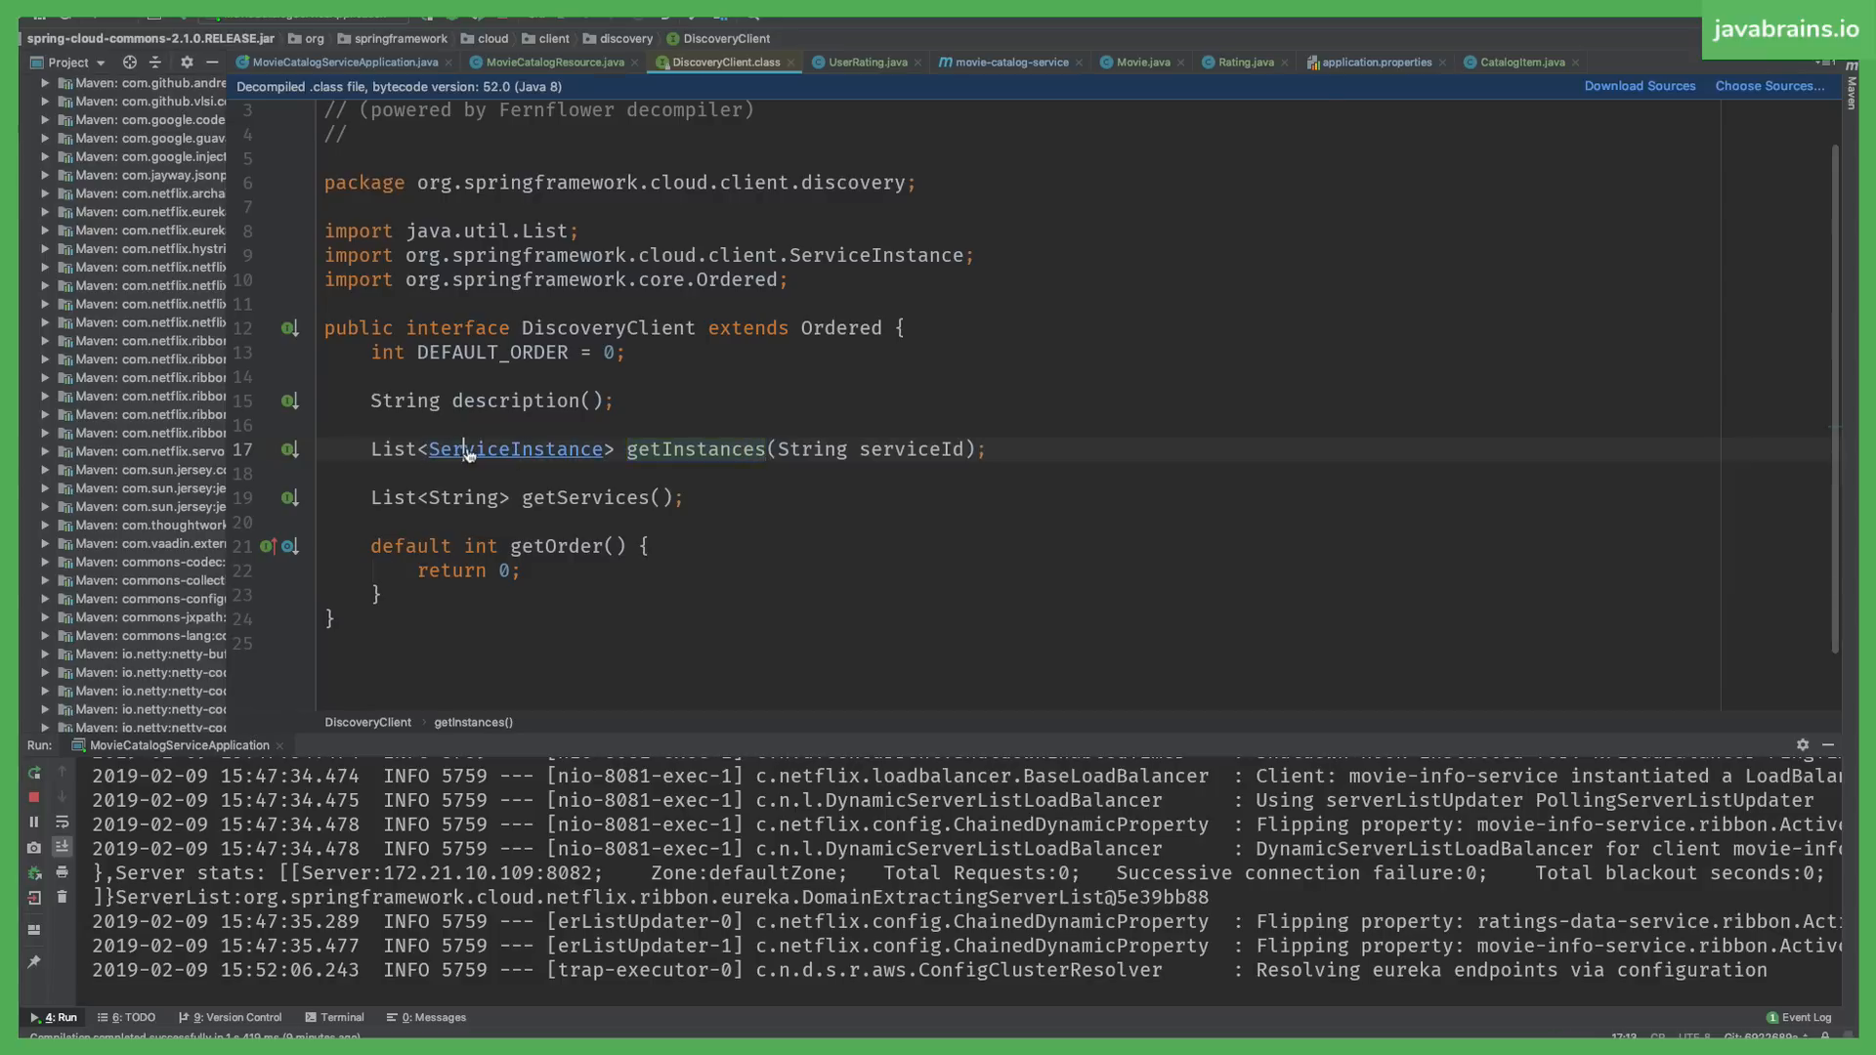
pyautogui.click(517, 449)
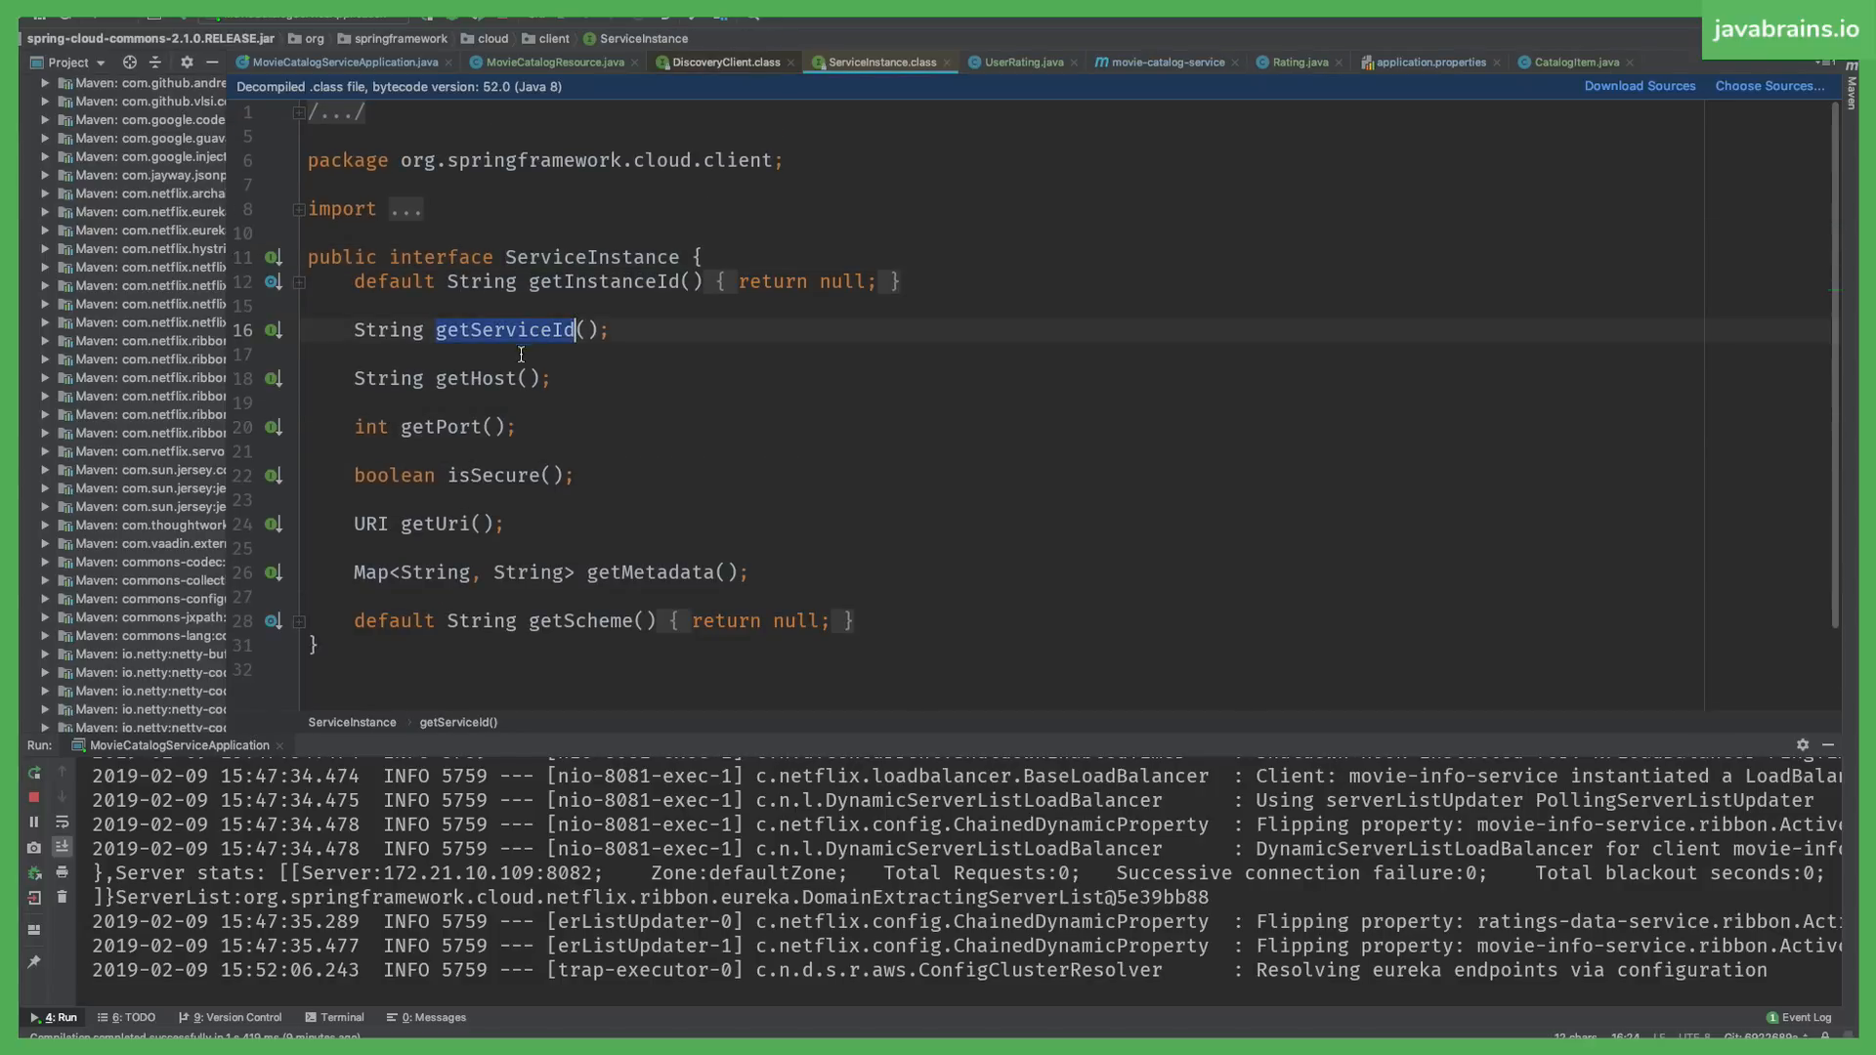
pyautogui.click(511, 426)
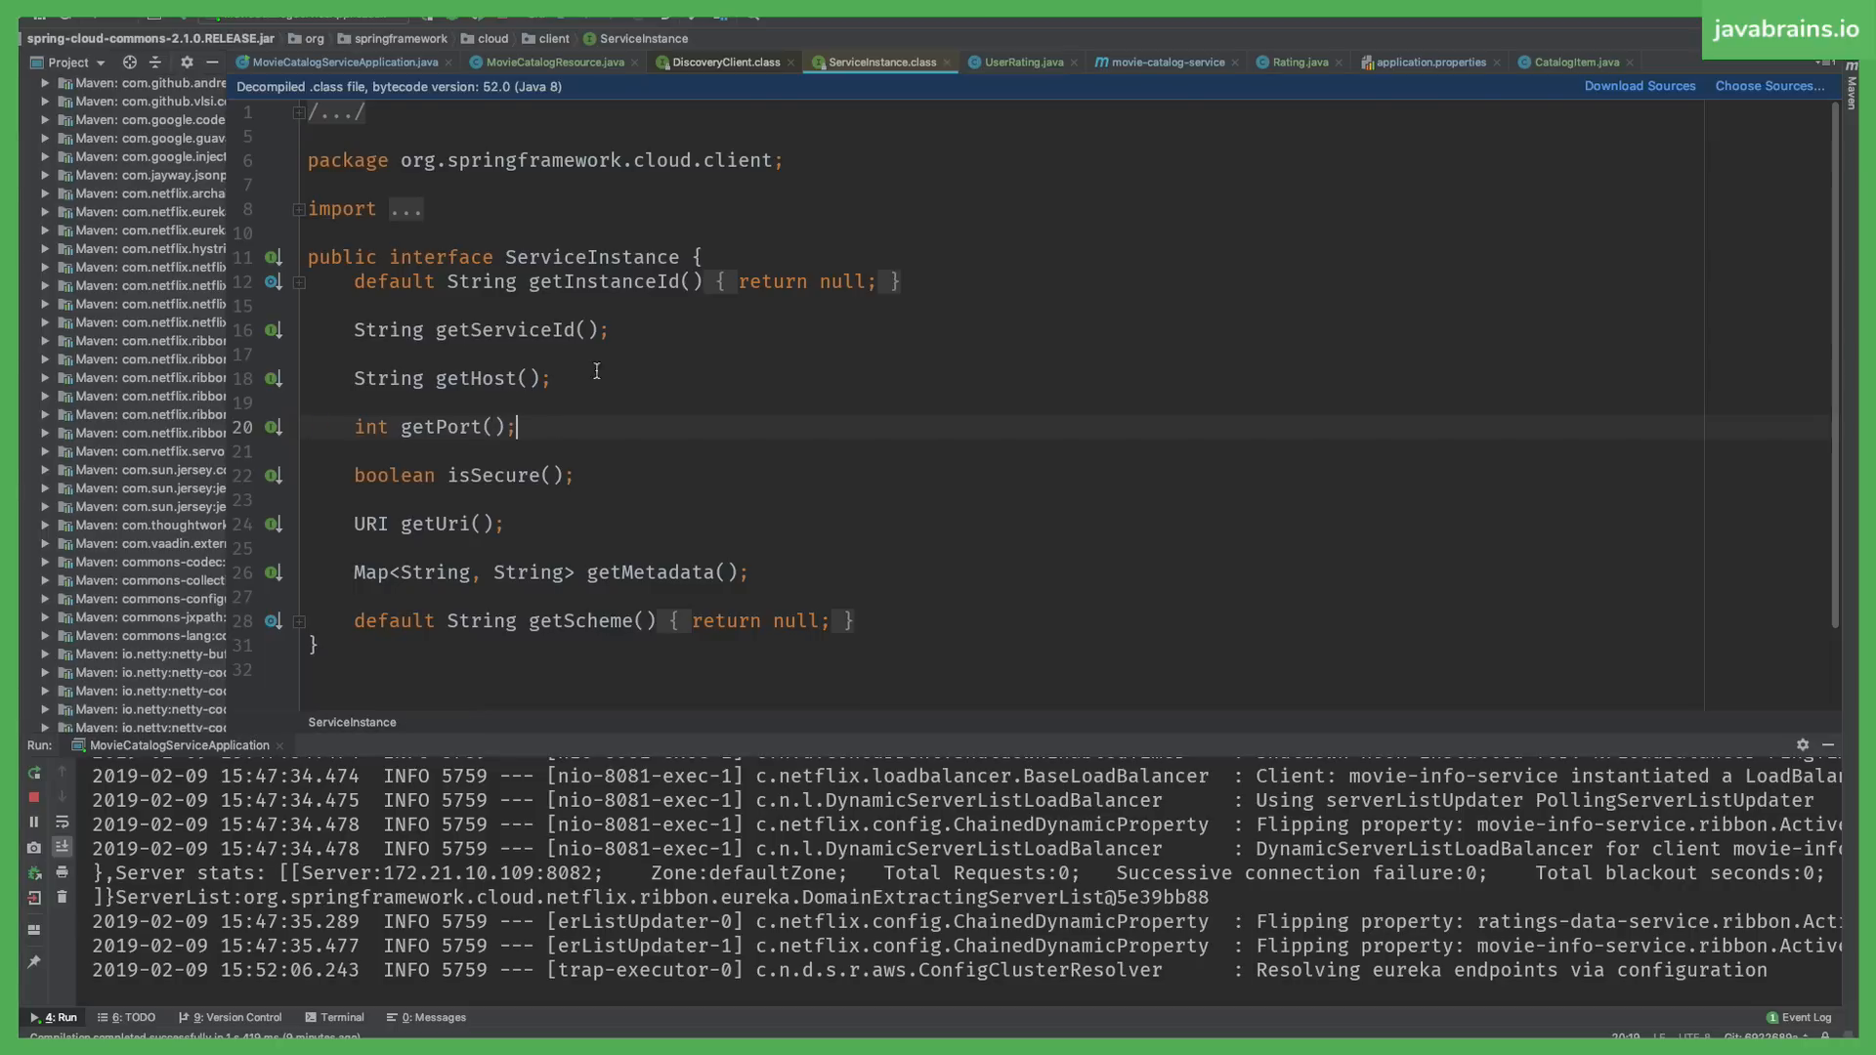
pyautogui.click(723, 61)
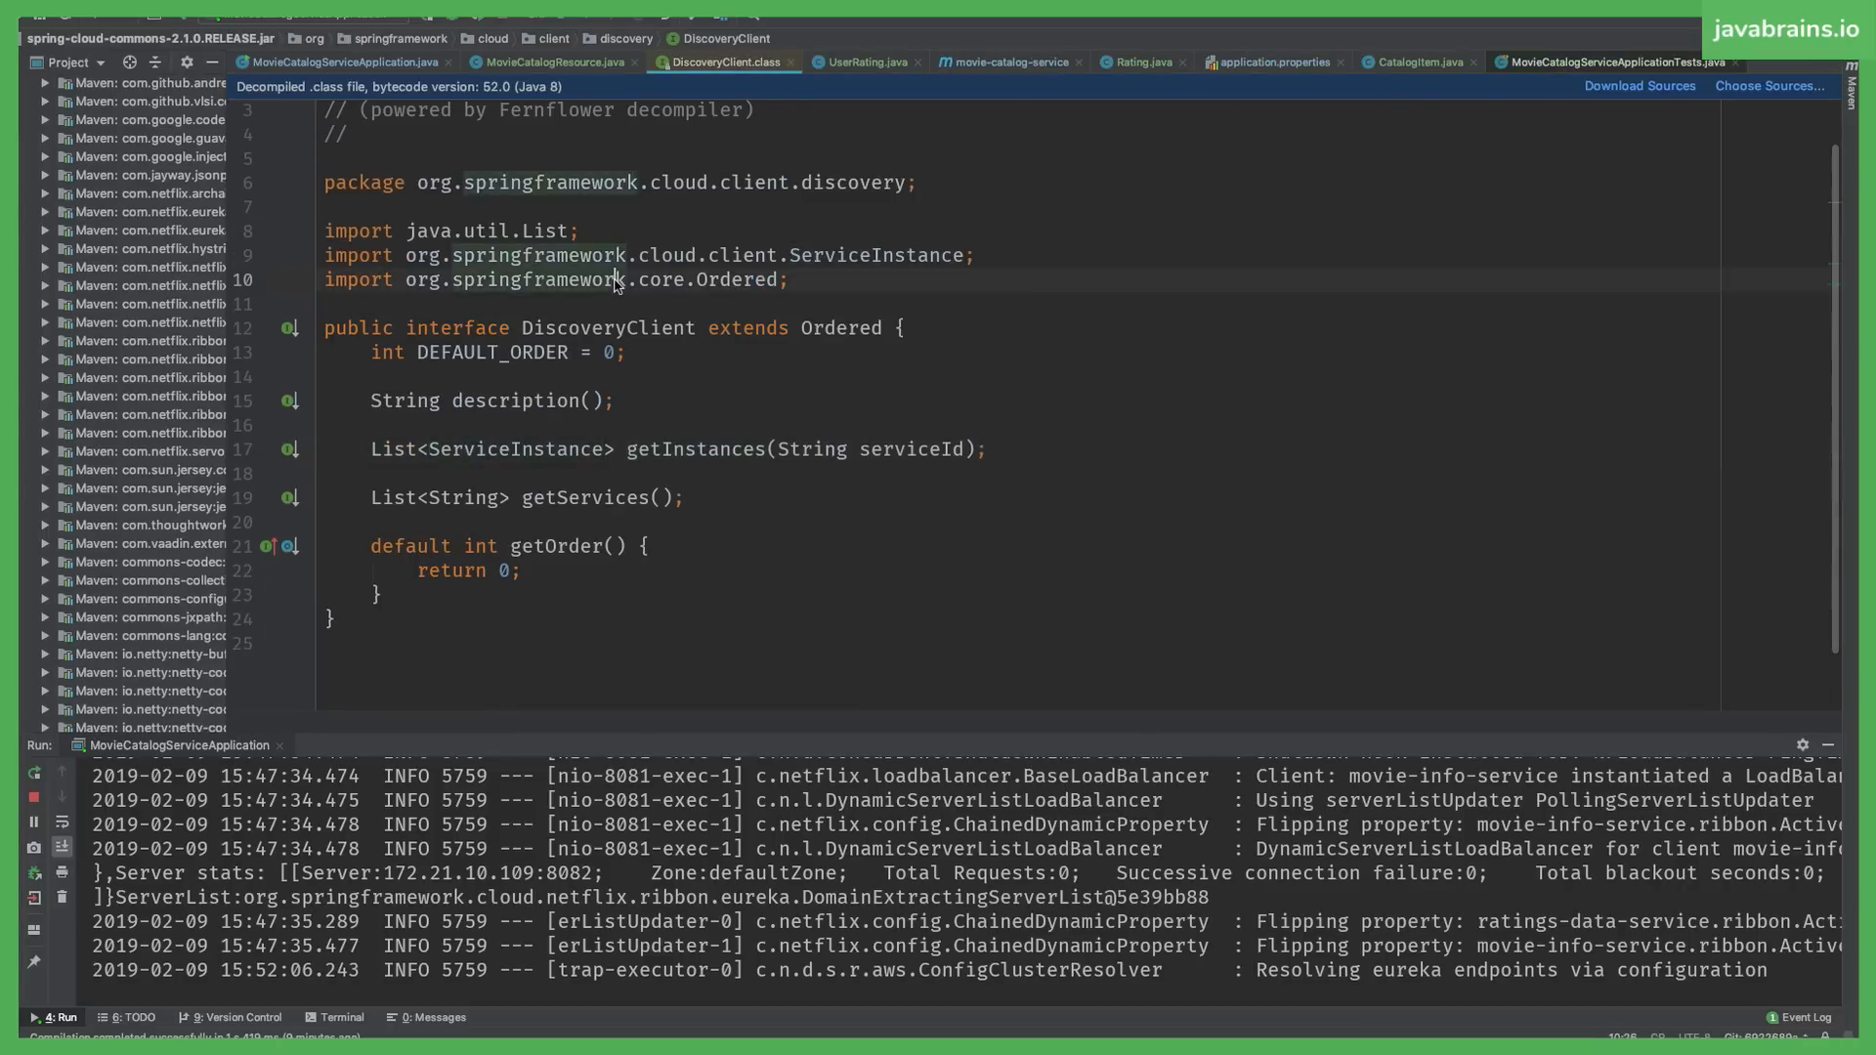
pyautogui.click(550, 60)
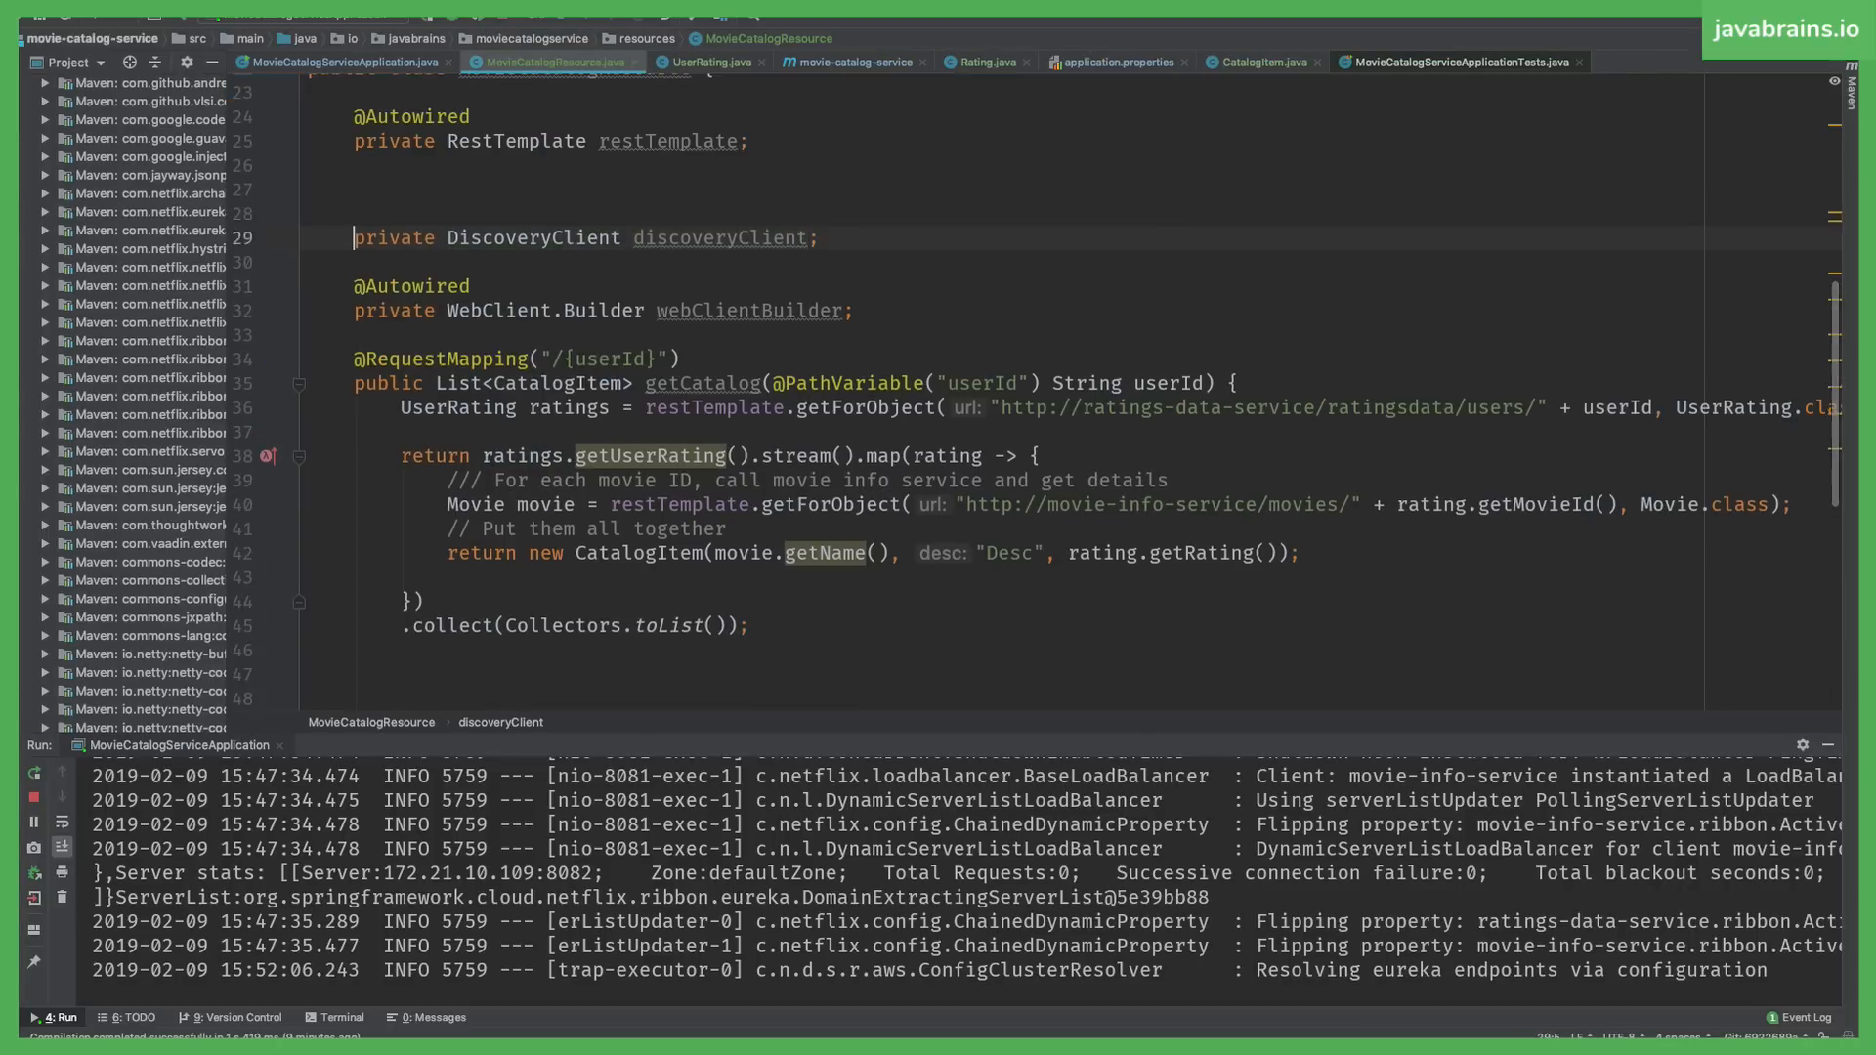
pyautogui.write('@Autowired')
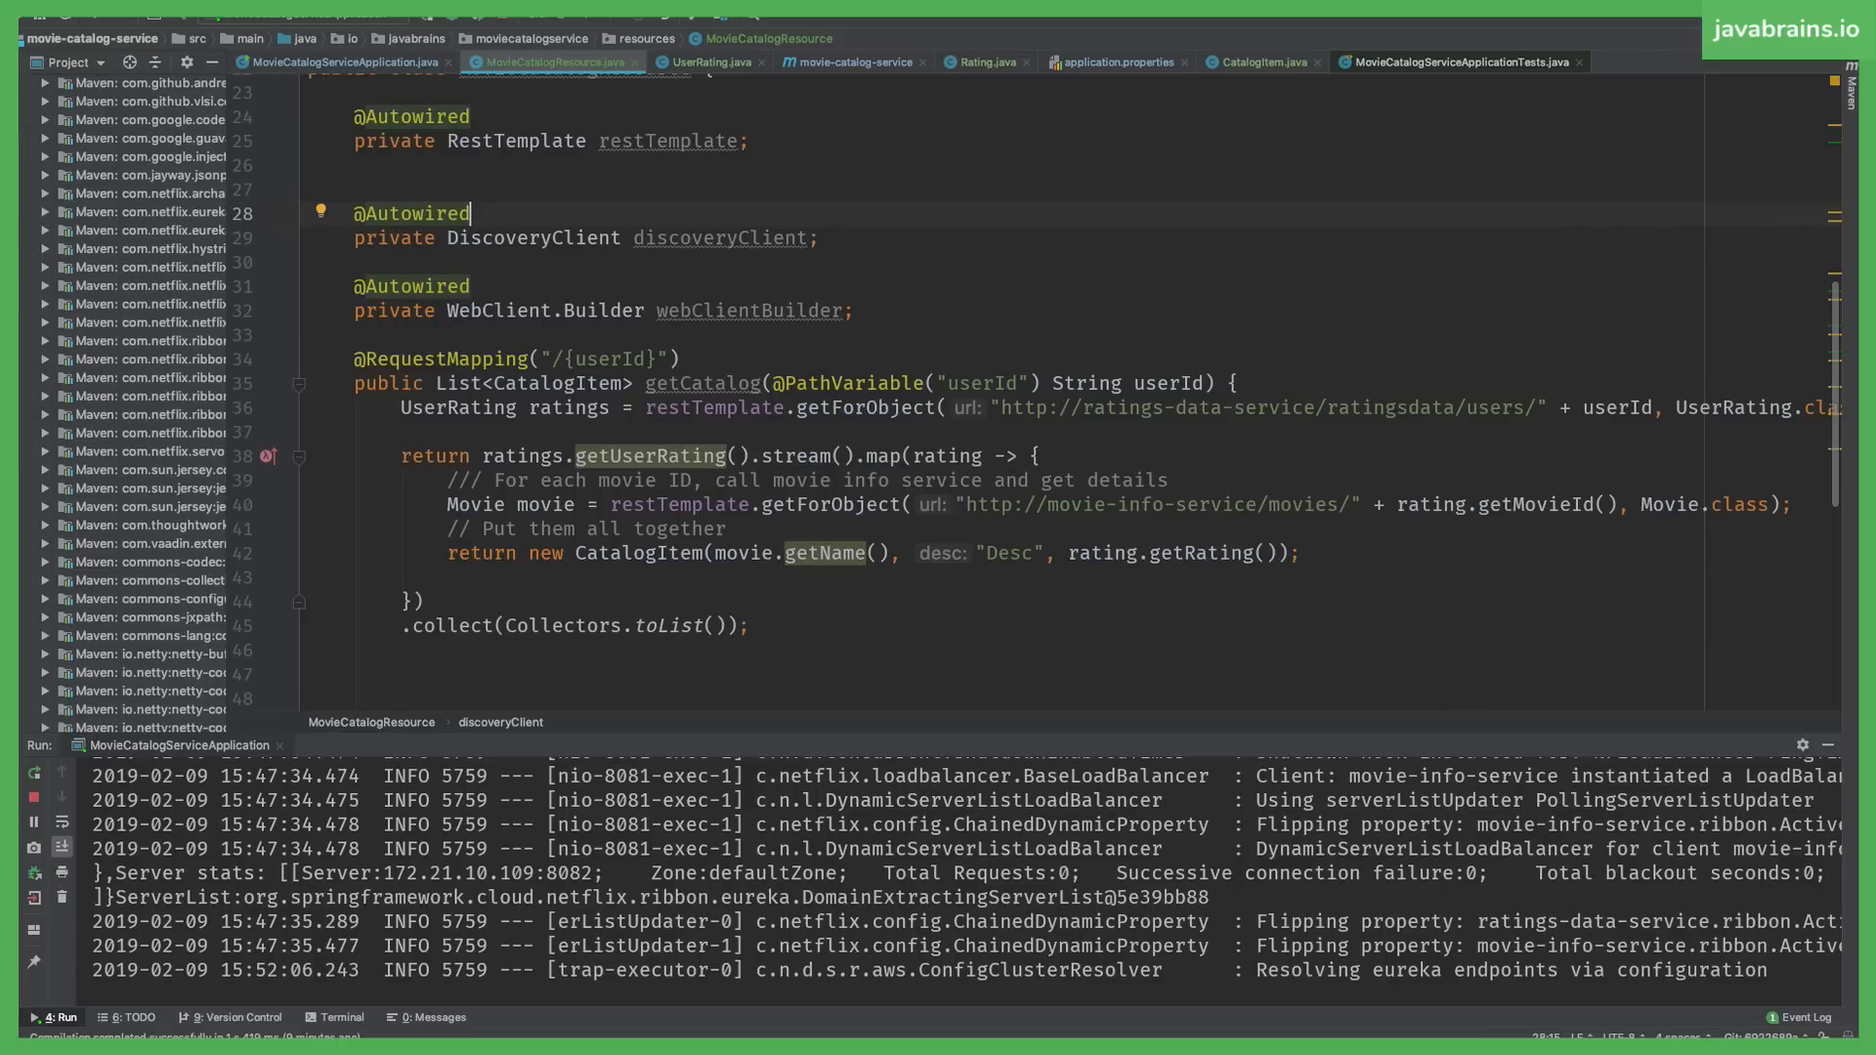
pyautogui.doubleClick(721, 236)
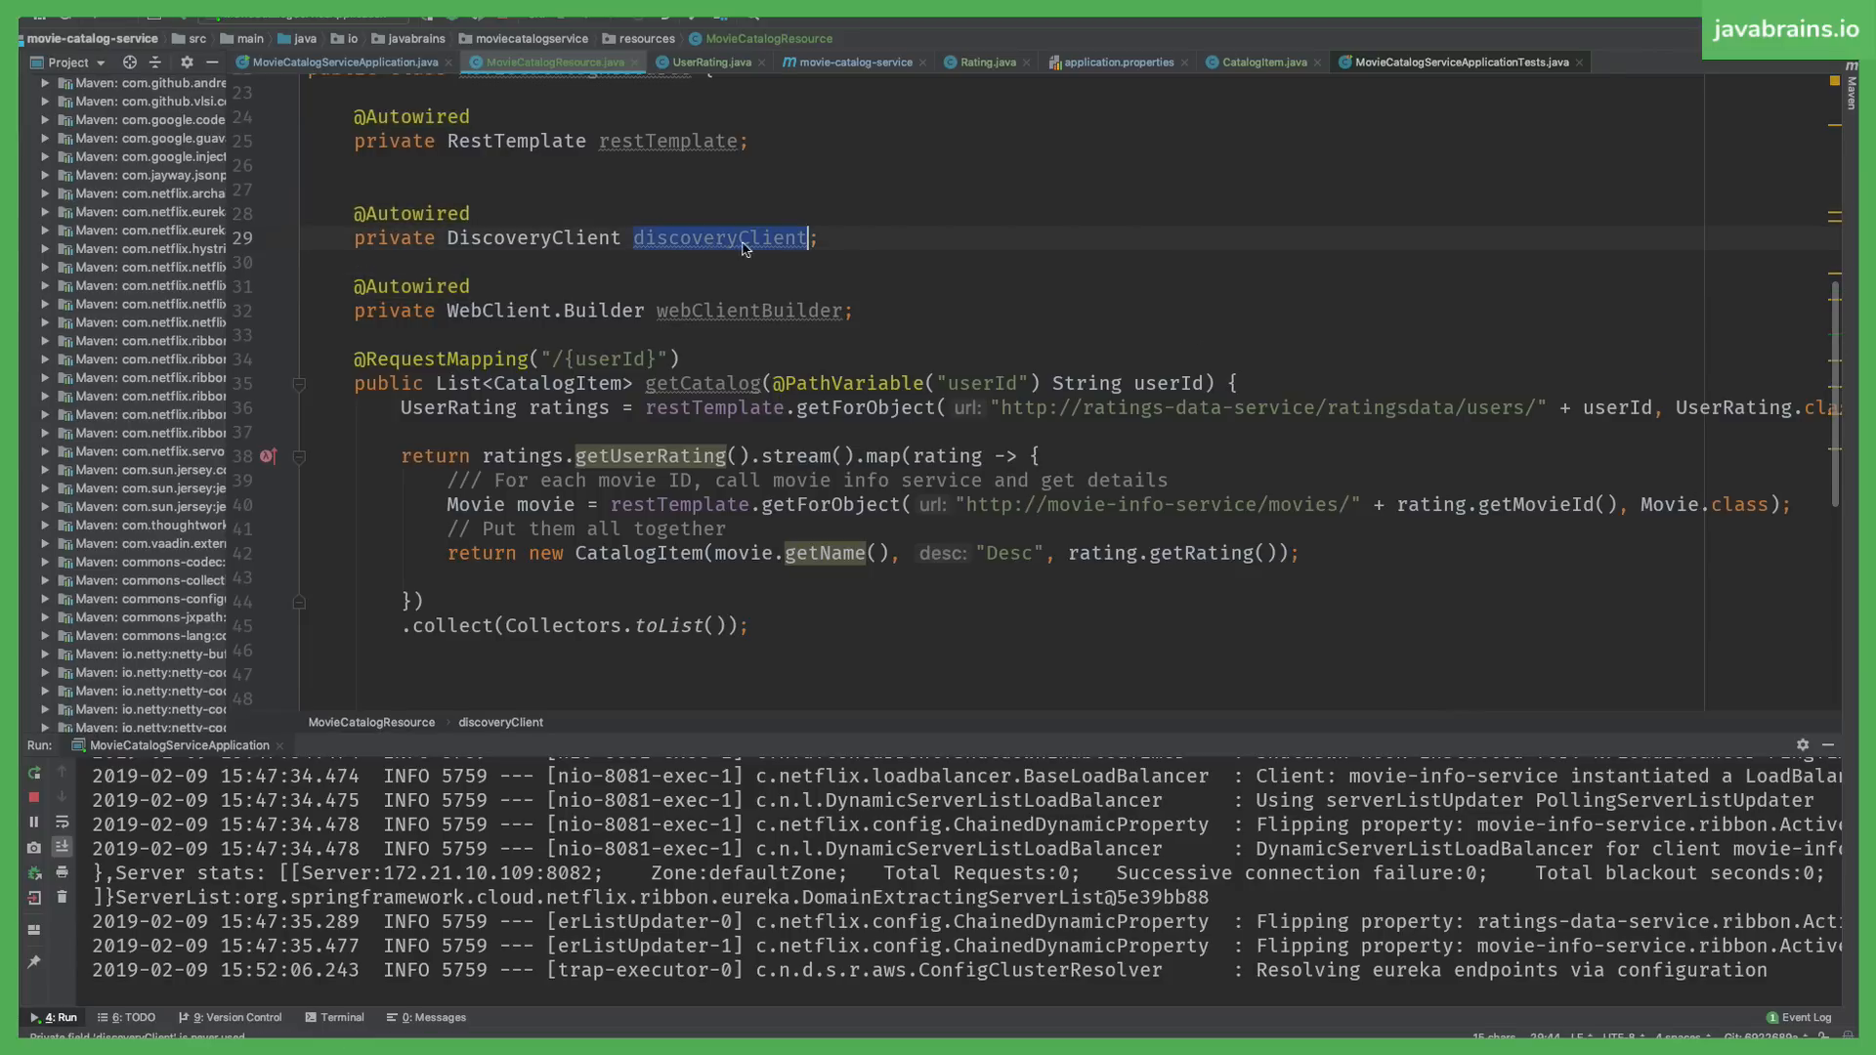